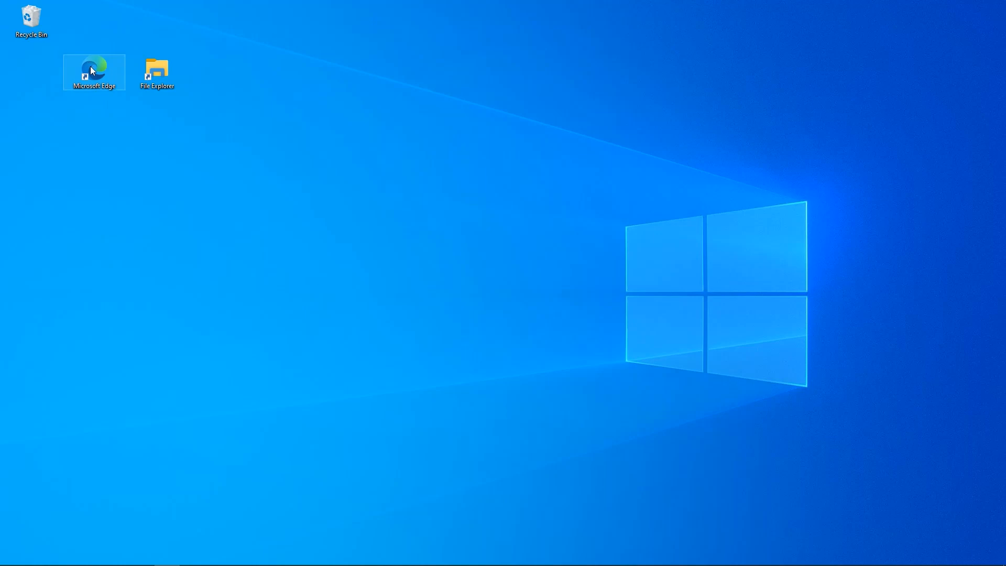
Launch Edge, switch the STW site to English and show the Customer Area's Customer Portal section.
double_click(93, 70)
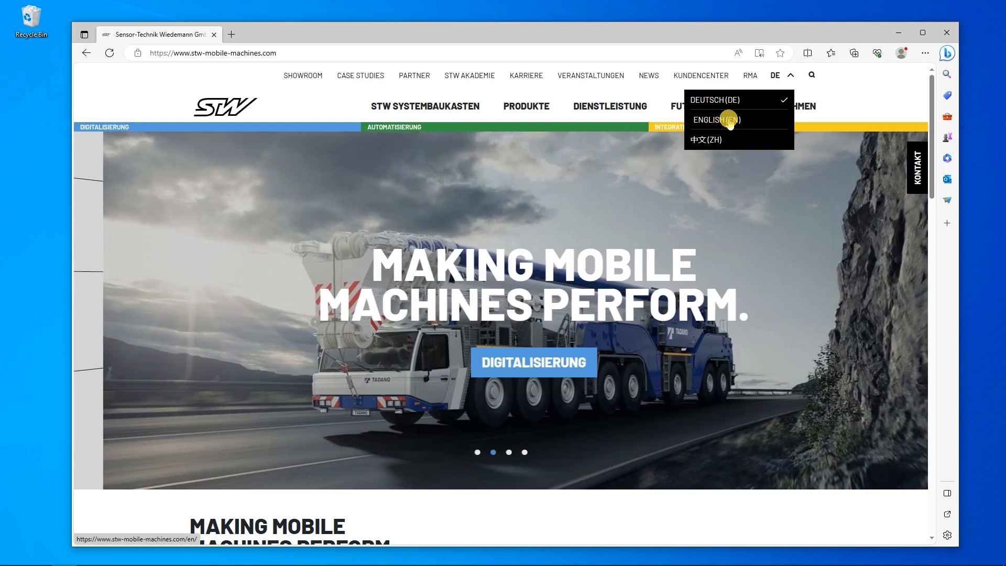
click(715, 120)
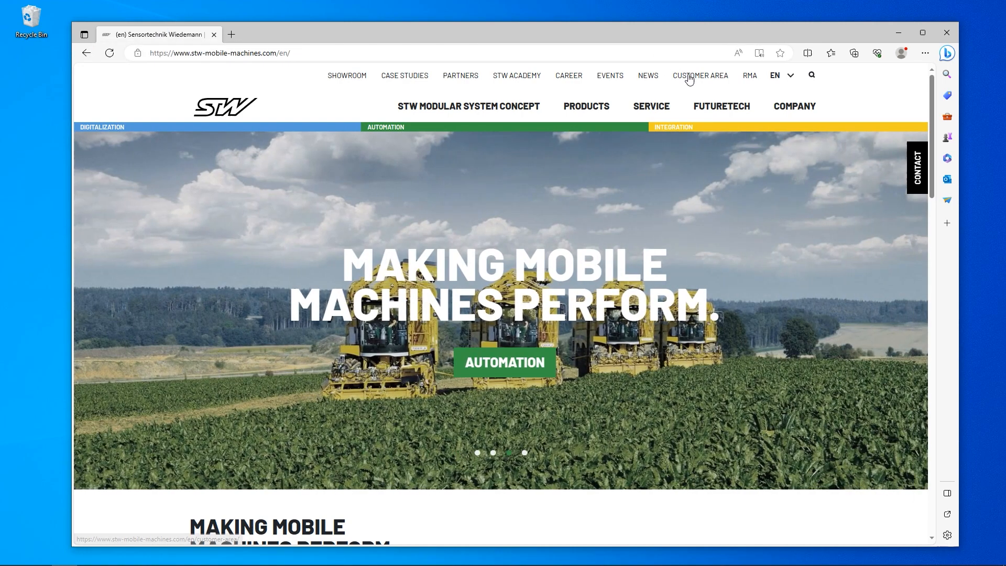
click(701, 75)
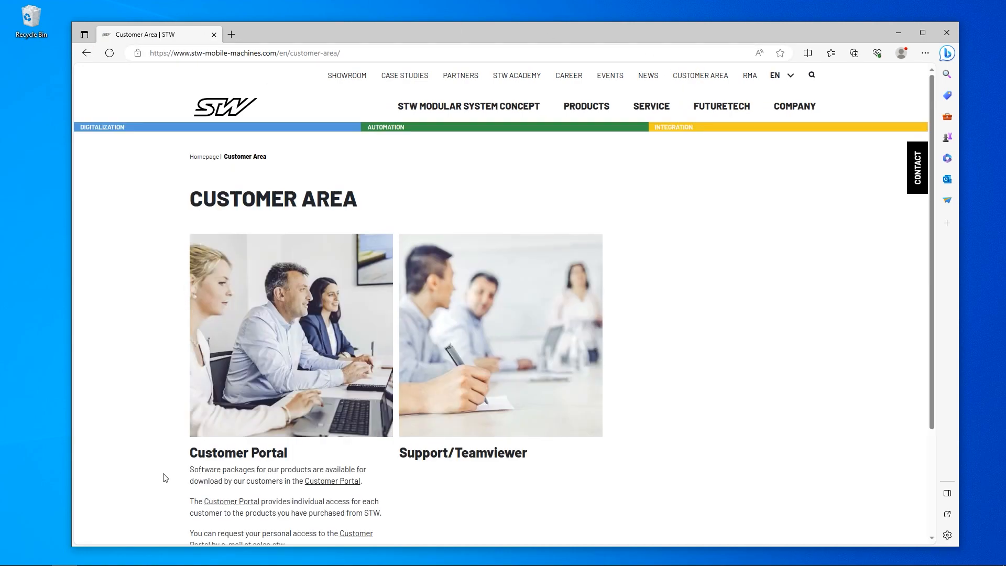
scroll(down, 3)
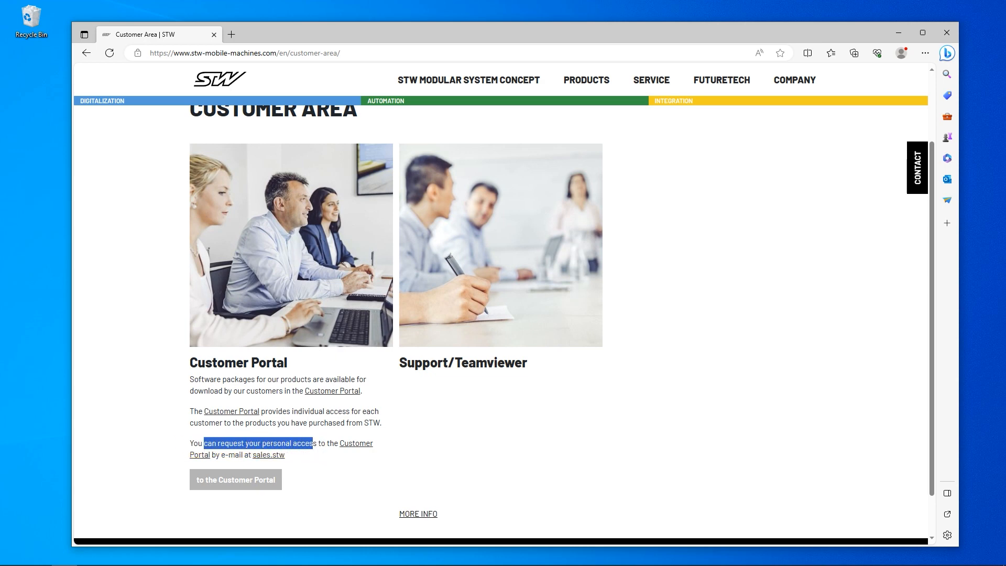
Follow 'to the Customer Portal' to reach the portal login page.
click(234, 479)
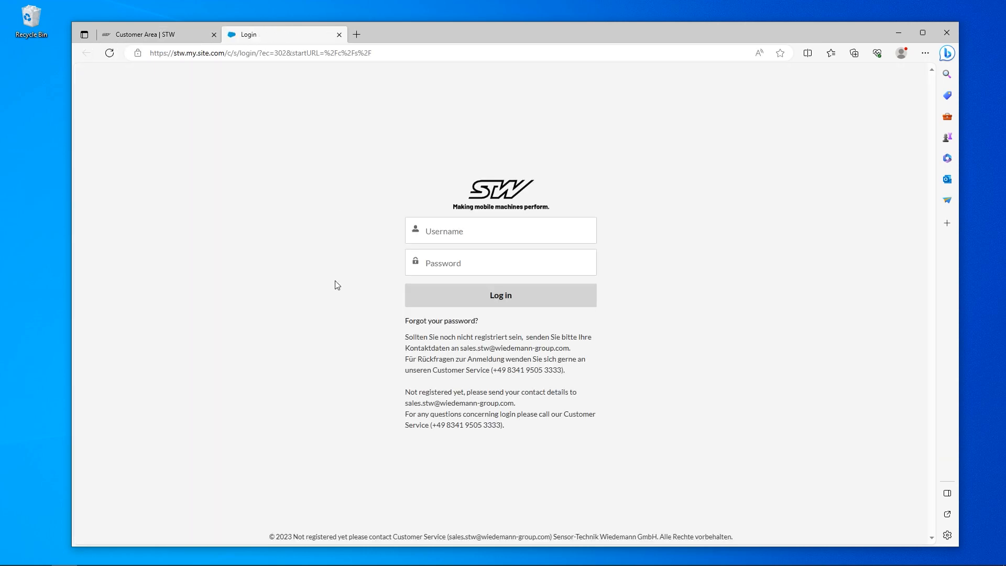
mouse_move(405, 407)
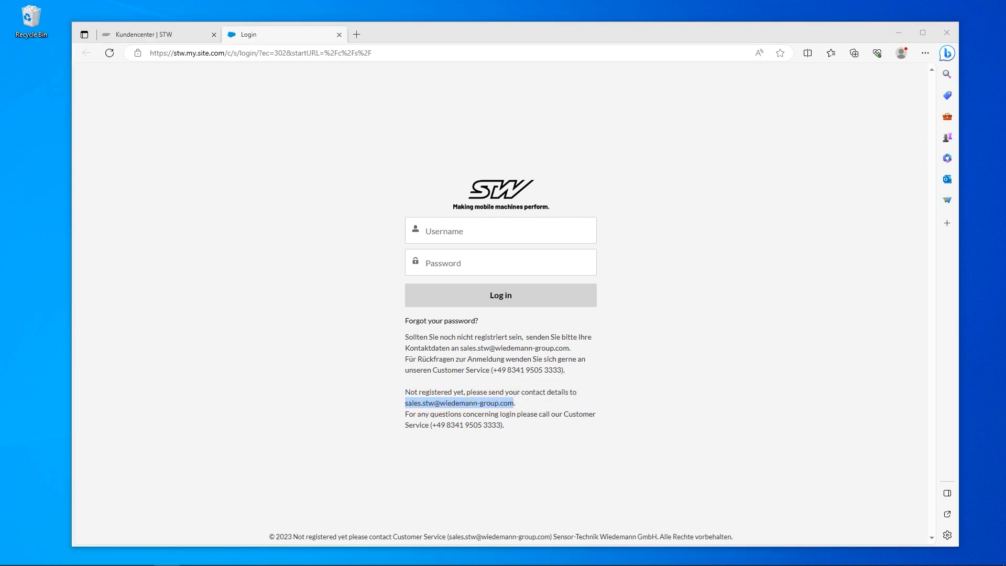
mouse_move(238, 132)
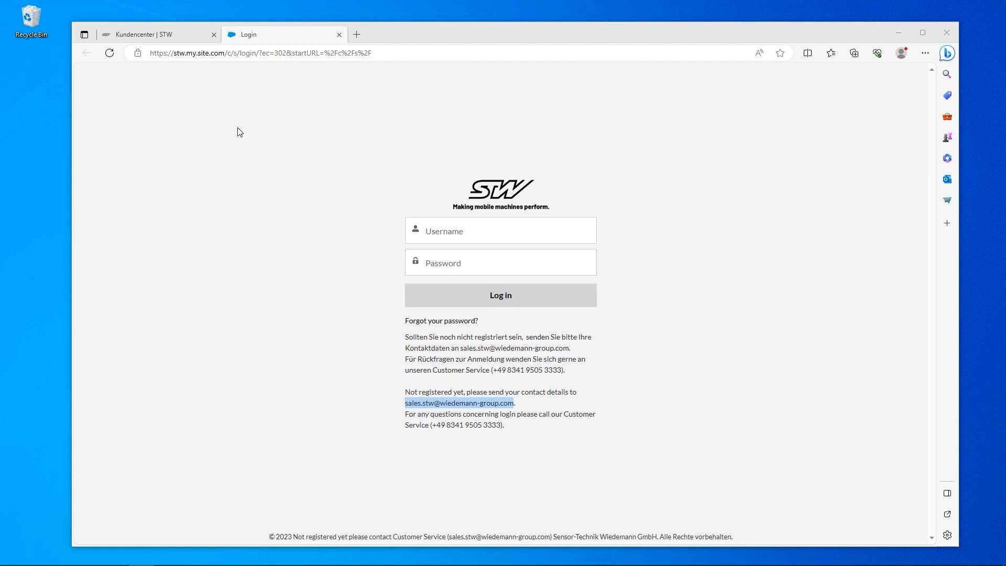
mouse_move(357, 40)
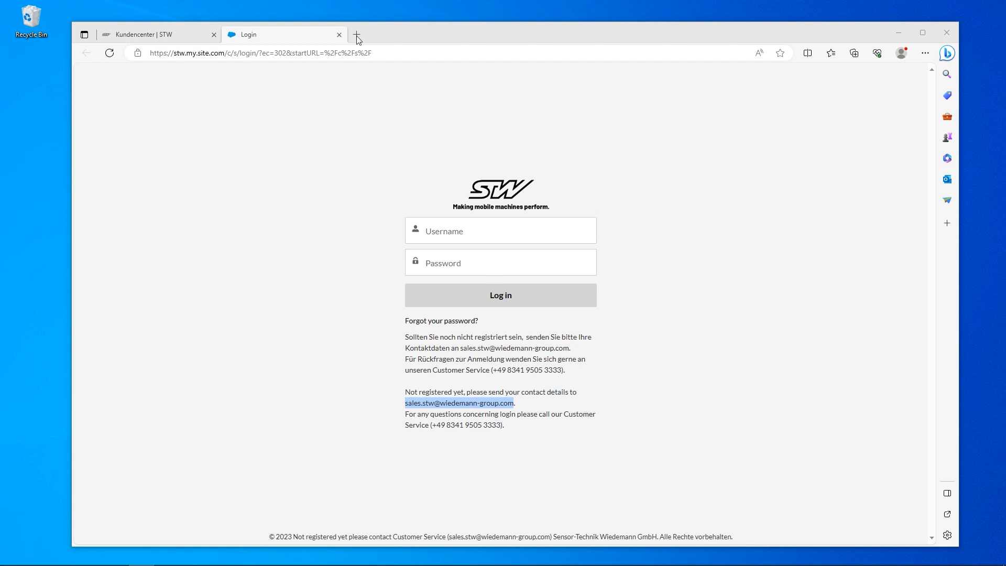
click(356, 34)
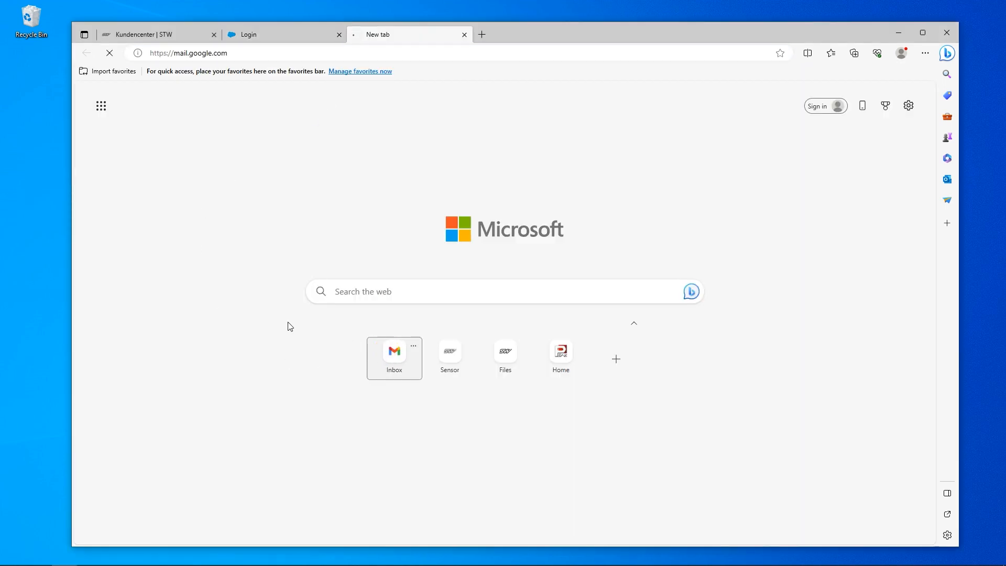
click(394, 354)
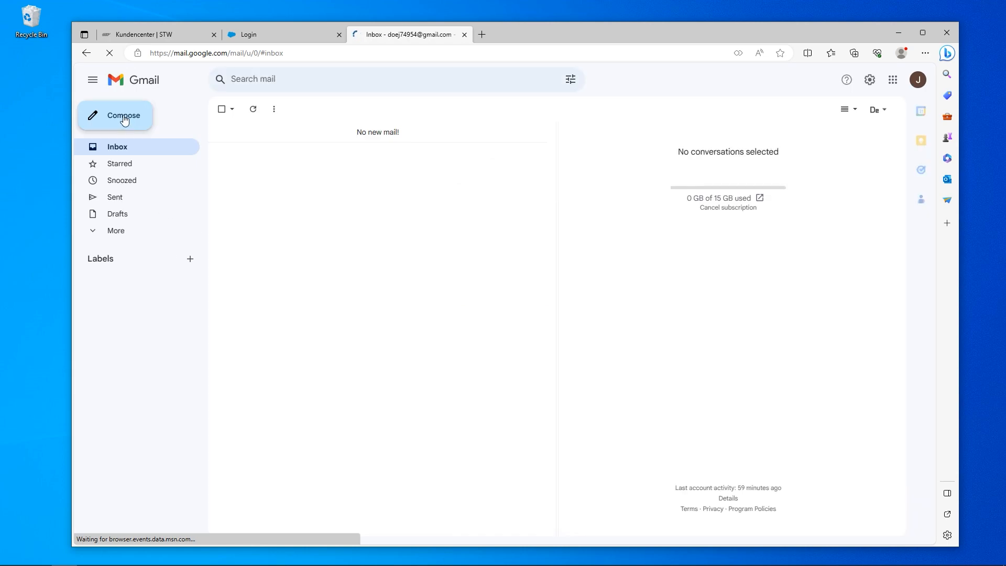
click(116, 115)
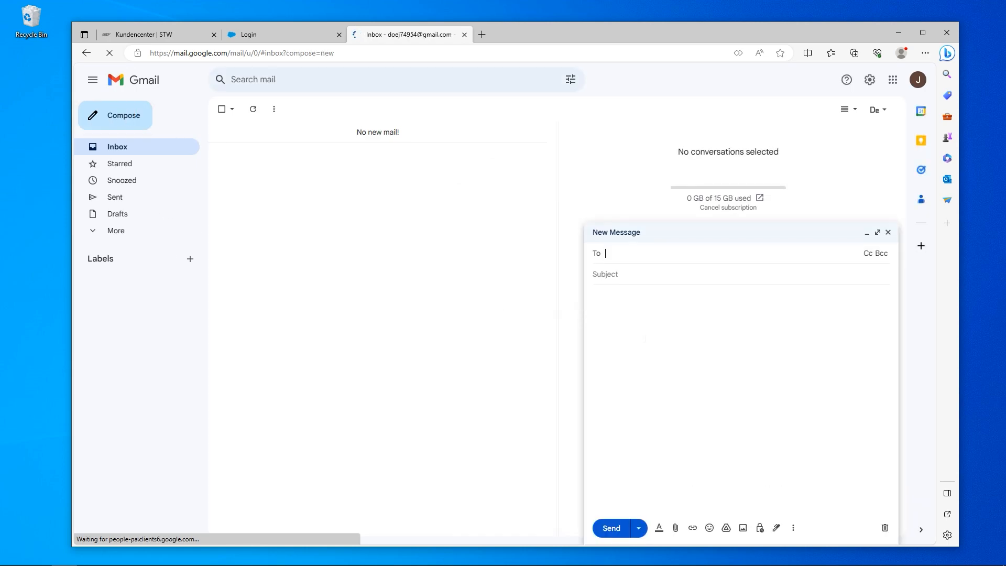
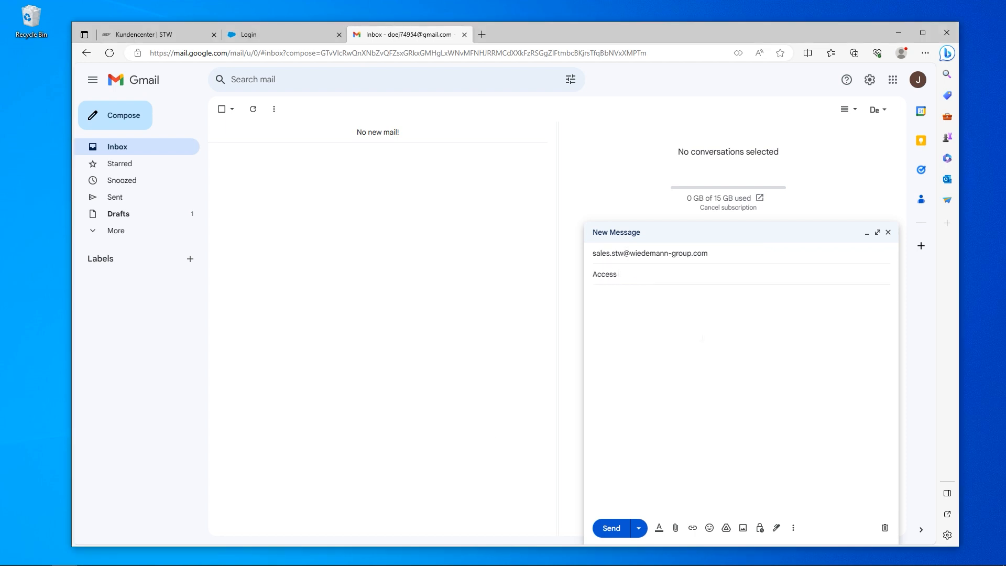
text(to Customer Portal)
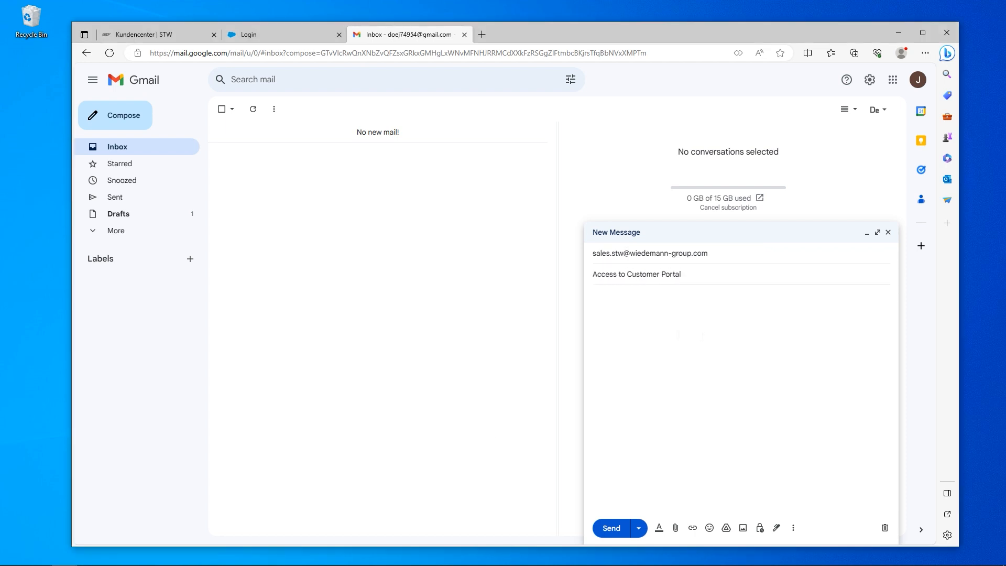
click(610, 527)
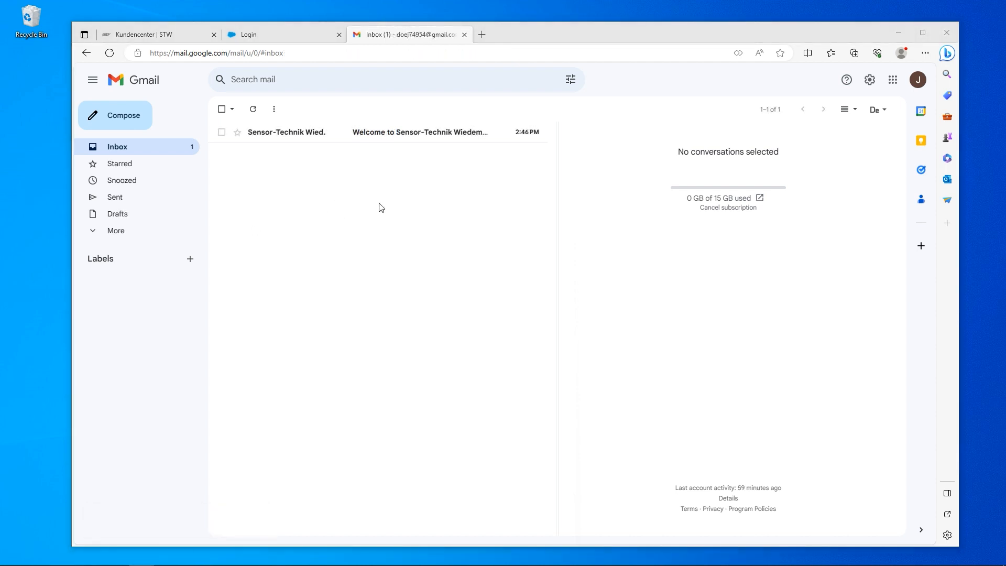
mouse_move(312, 187)
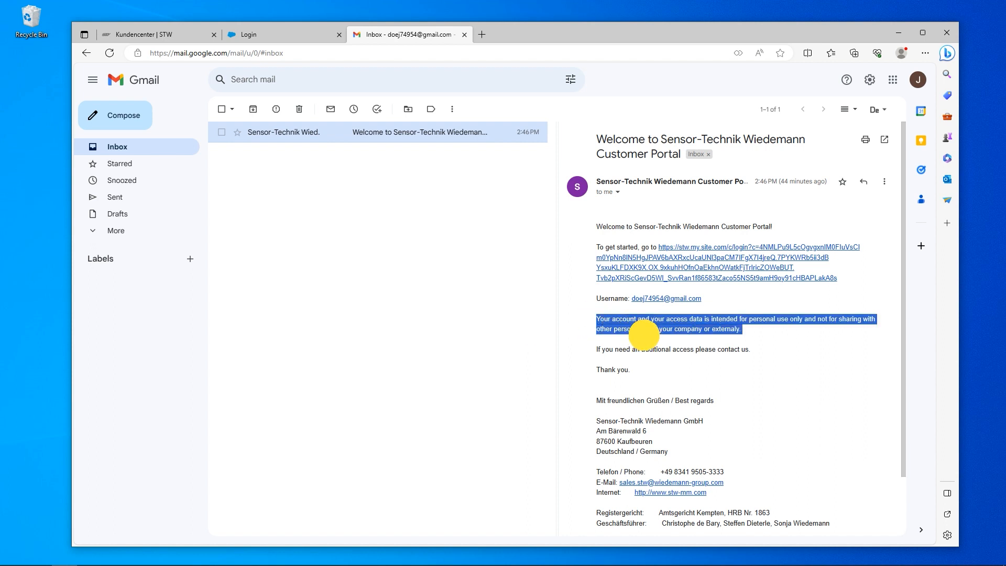
mouse_move(849, 391)
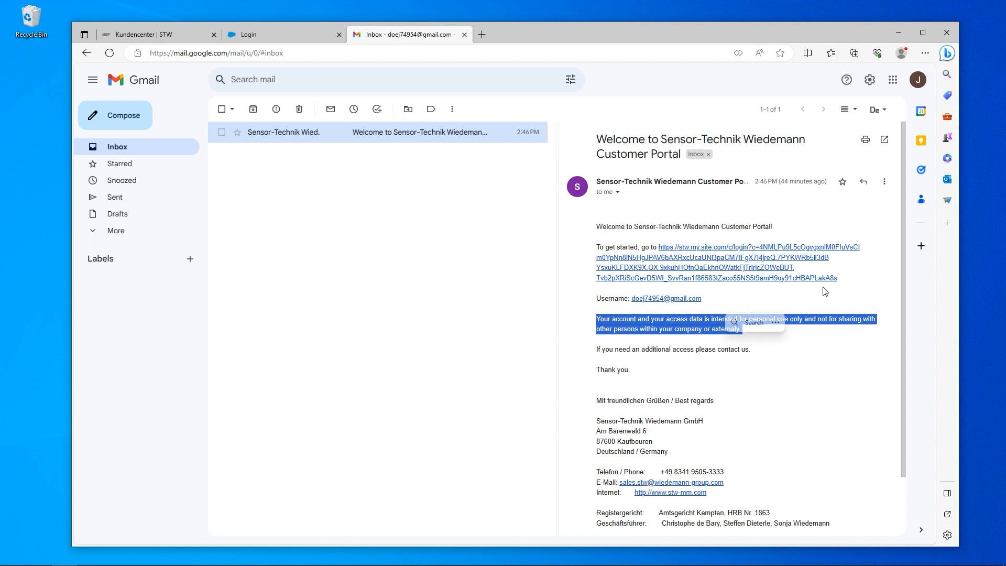
mouse_move(848, 431)
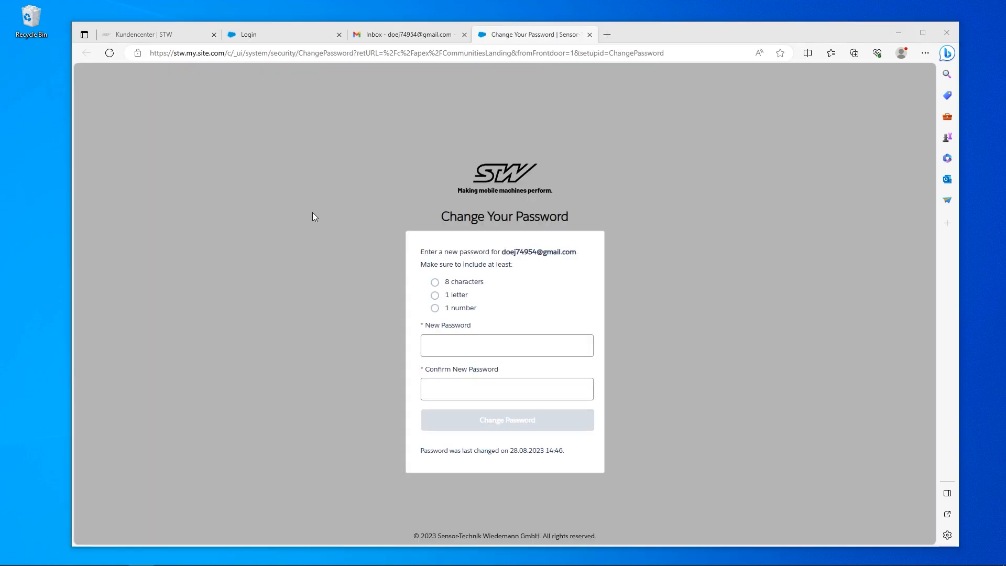
Enter and confirm the new portal password, then save it with Change Password.
click(506, 345)
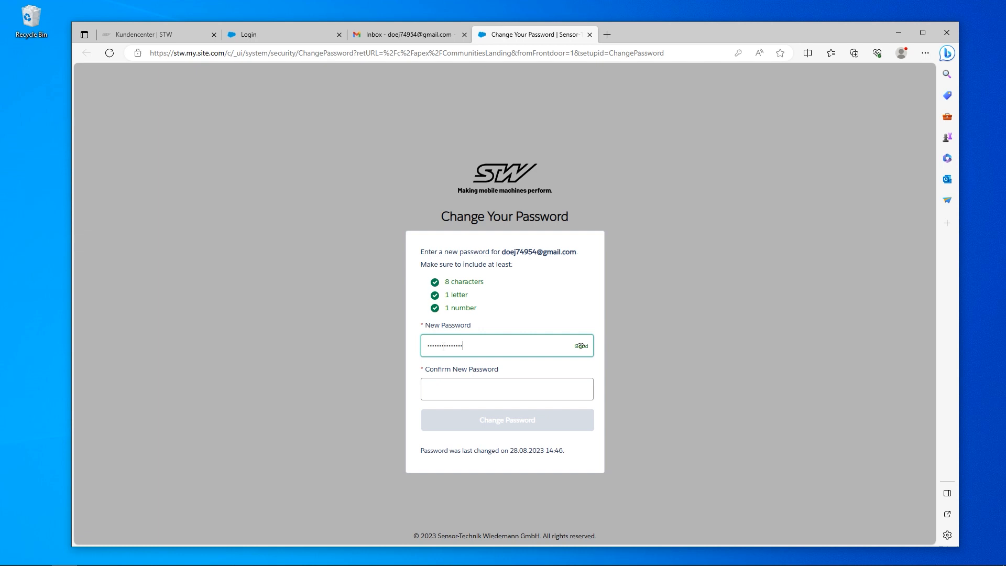
click(506, 389)
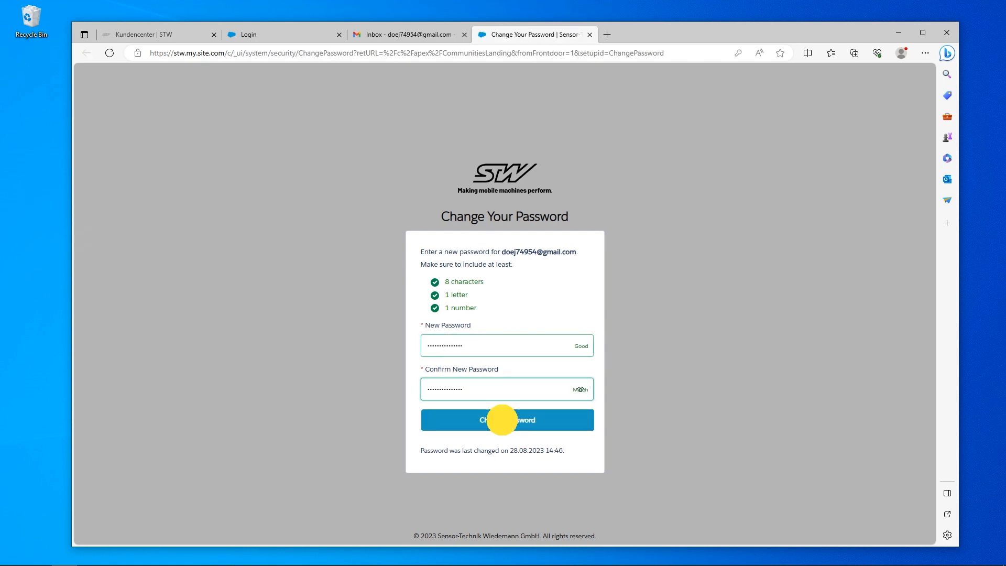
click(506, 420)
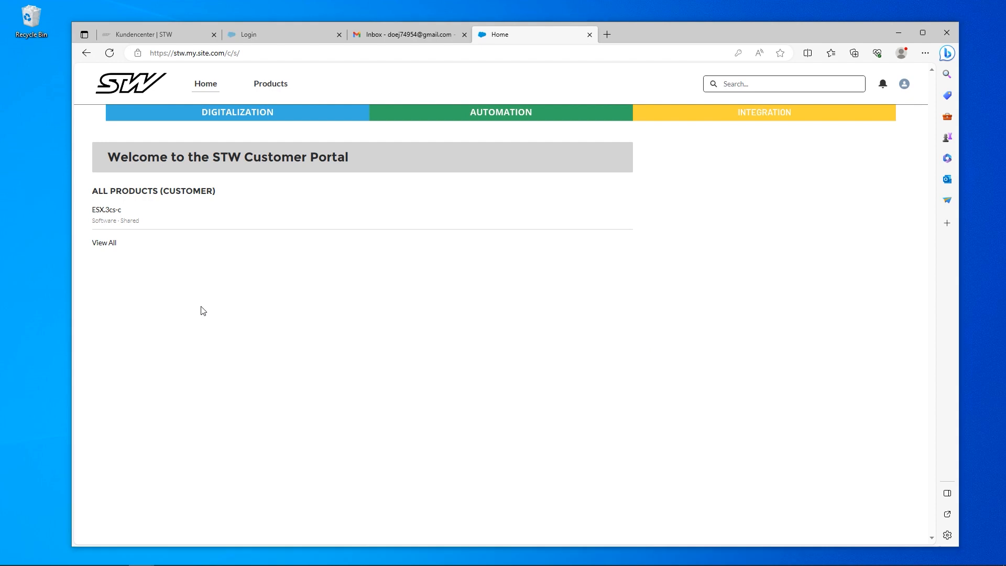
mouse_move(170, 272)
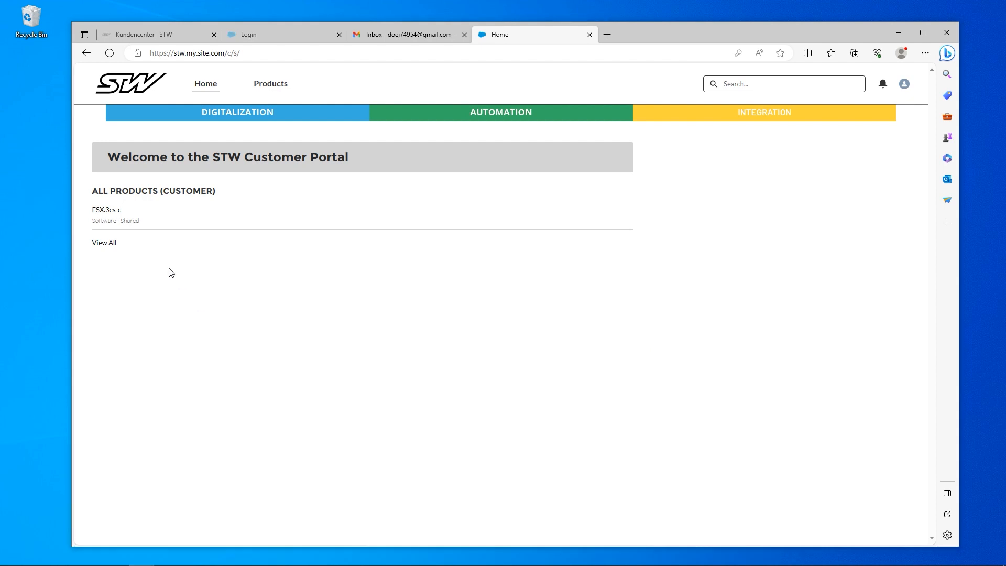
mouse_move(107, 210)
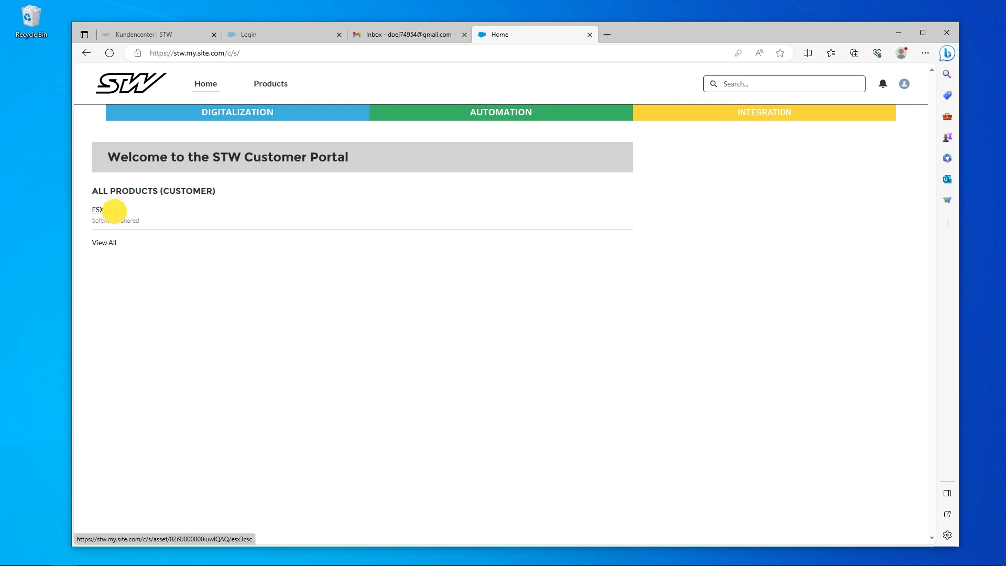
Select ESX.3cs-c under All Products to show its asset page.
click(97, 210)
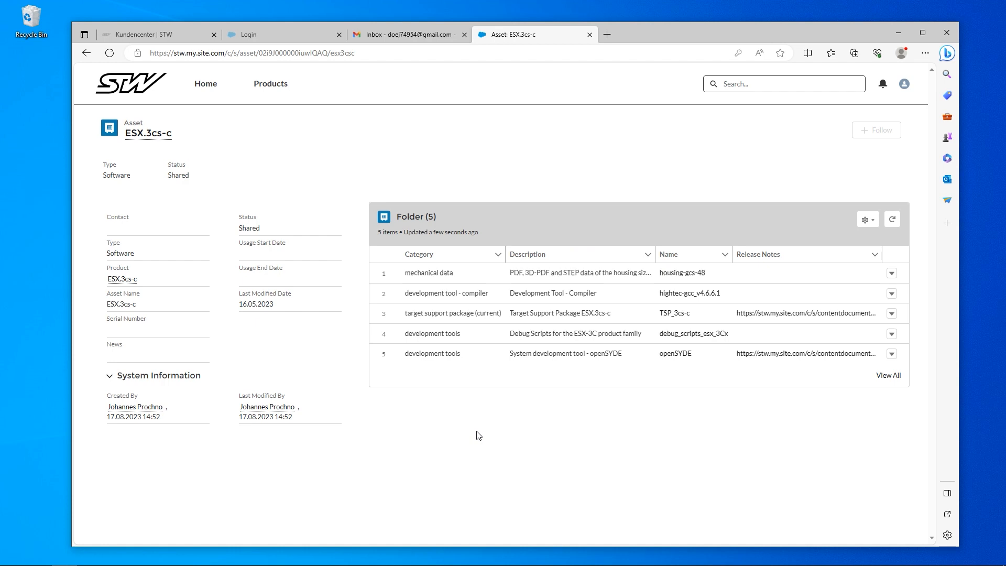
mouse_move(416, 216)
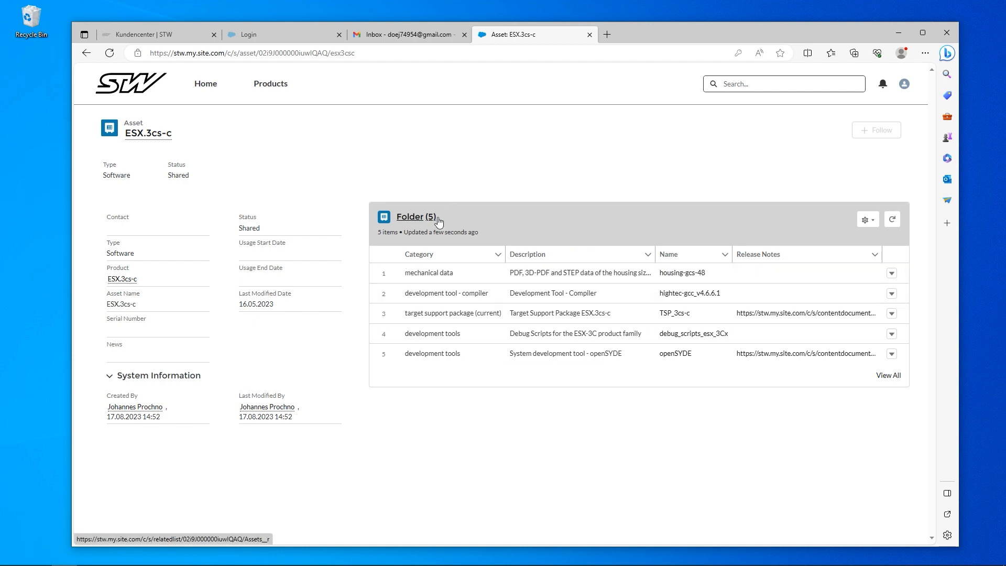
mouse_move(431, 290)
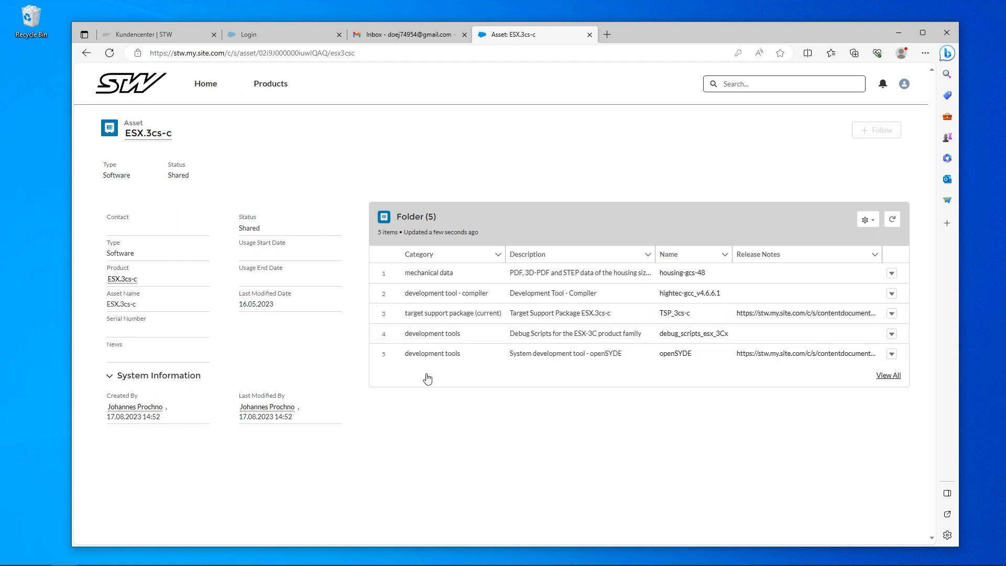
mouse_move(591, 404)
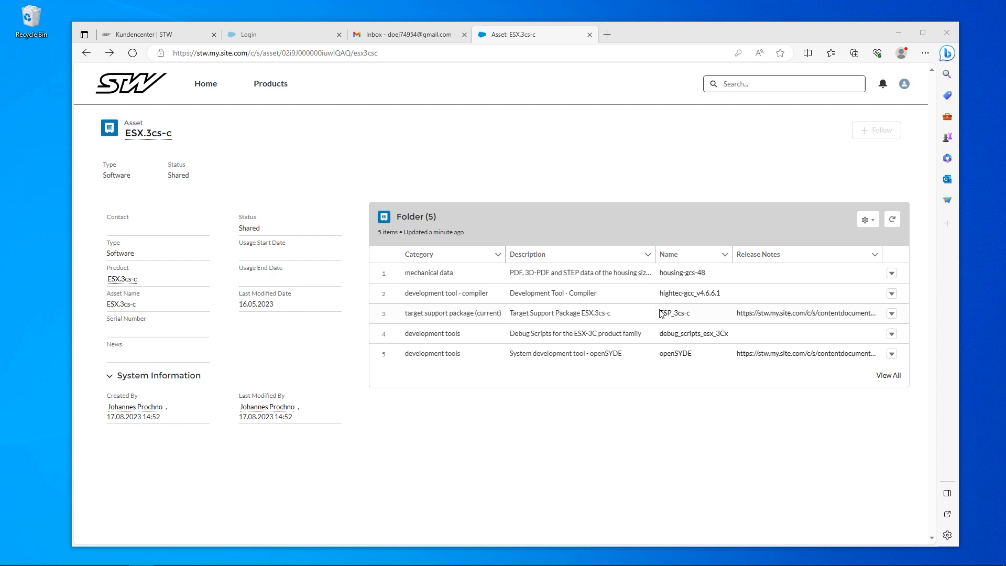
Download the ESX-3CS_User_Manual_for_C_en PDF from the TSP_3cs-c package page.
click(675, 313)
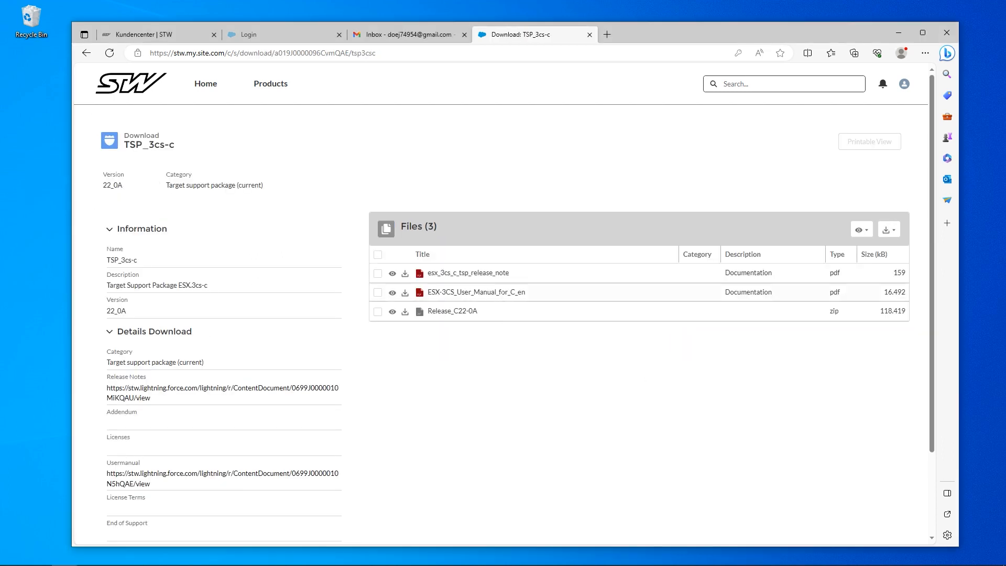
mouse_move(441, 290)
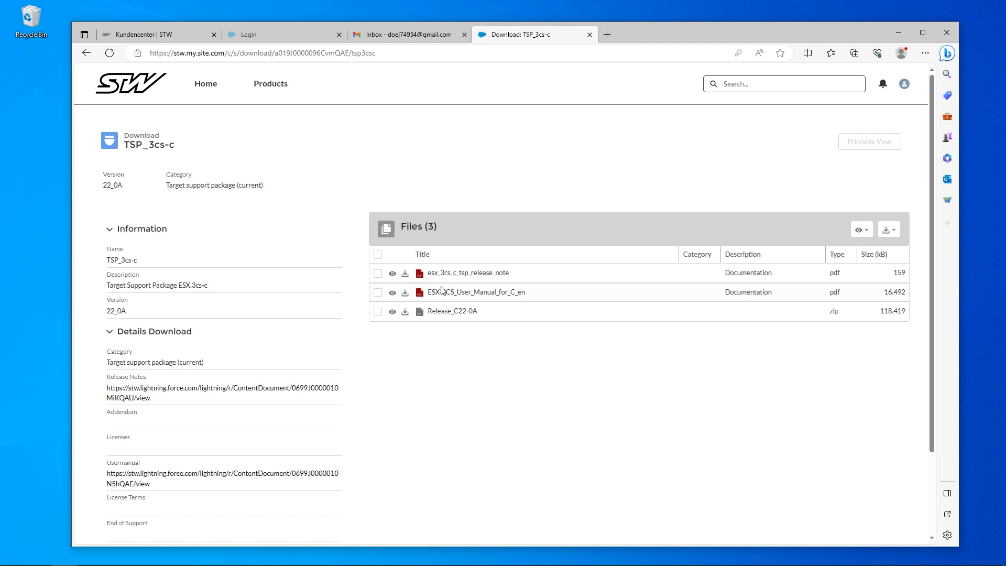
mouse_move(404, 293)
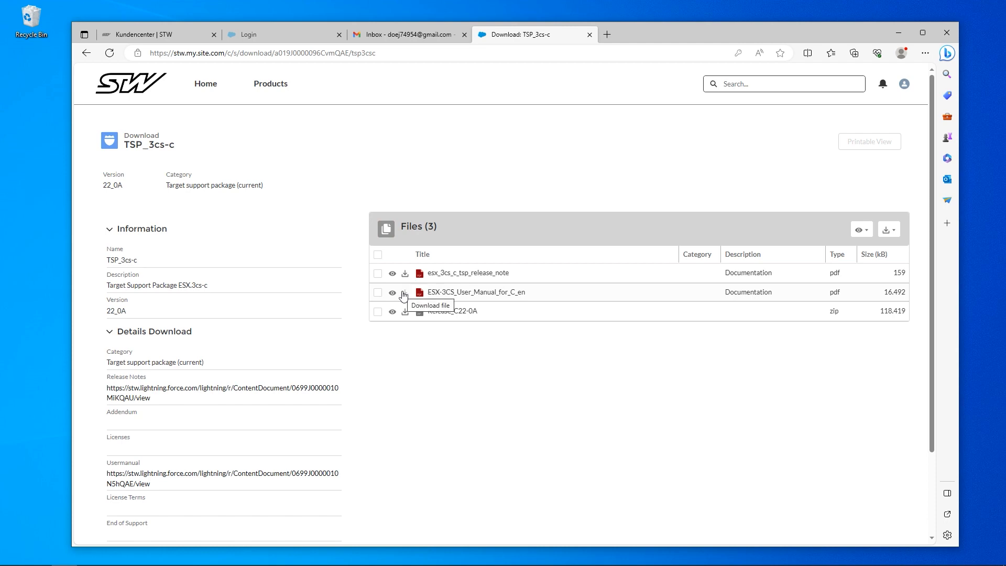
click(406, 292)
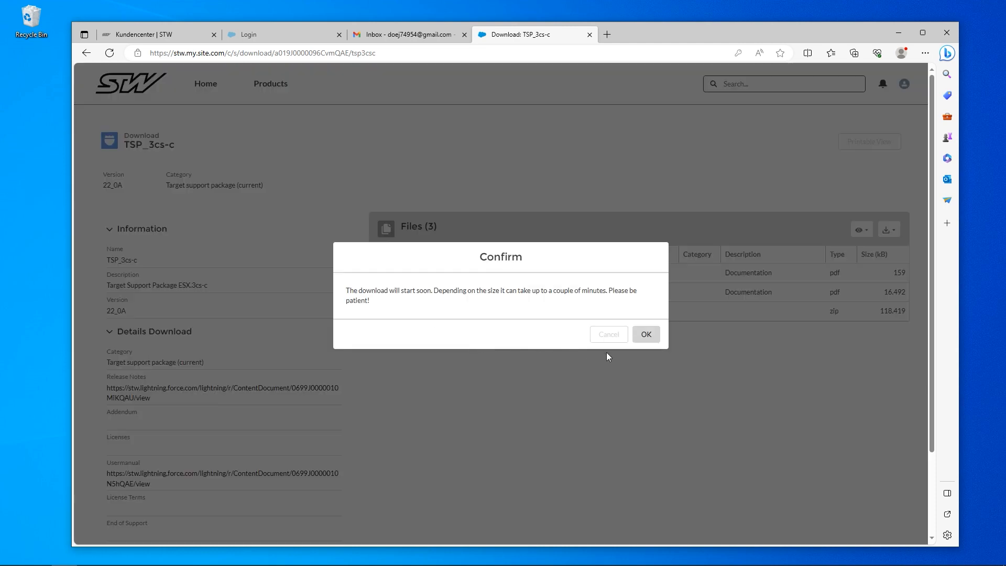
click(645, 334)
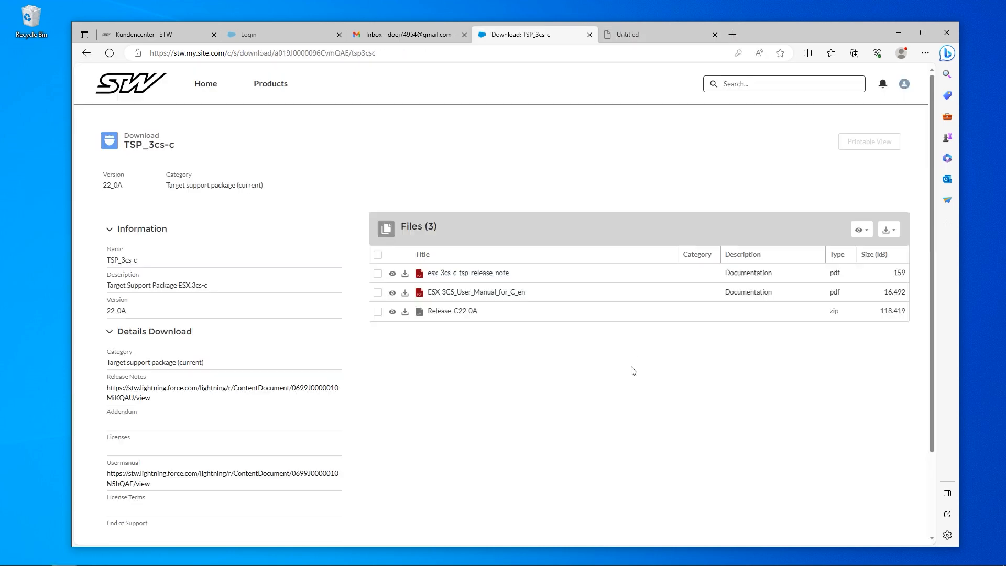
click(404, 293)
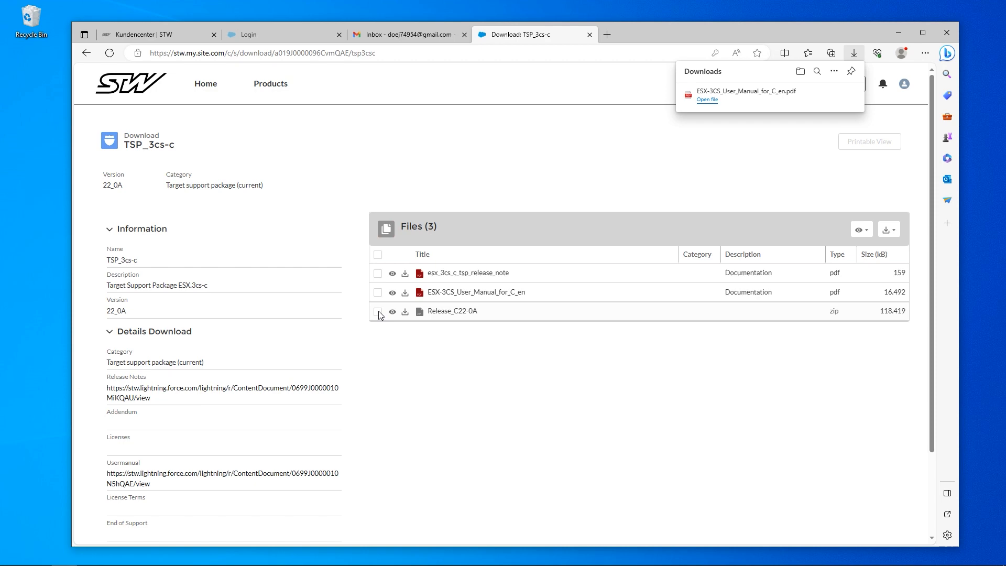
mouse_move(405, 314)
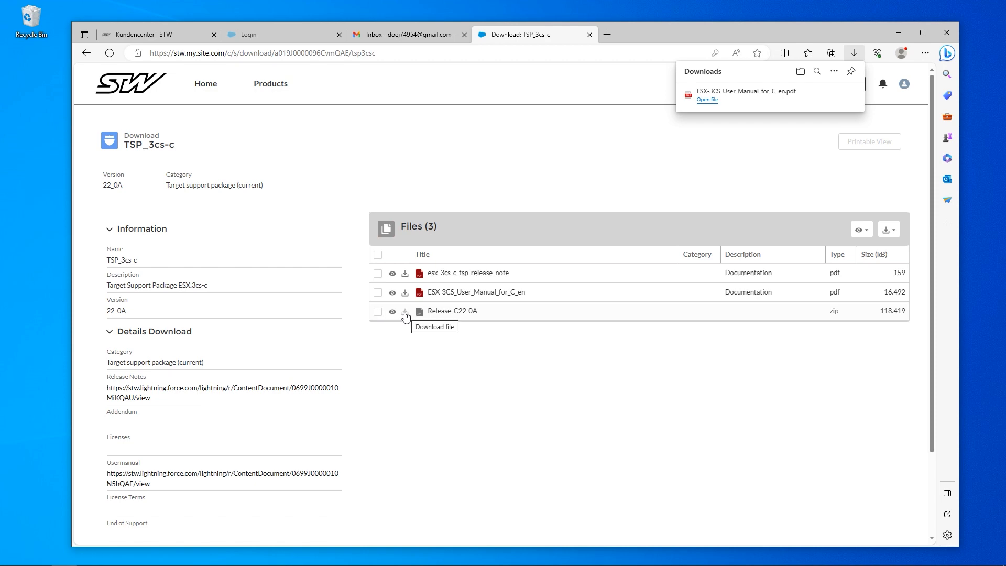
Download the Release_C22-0A target support package and confirm it.
click(404, 311)
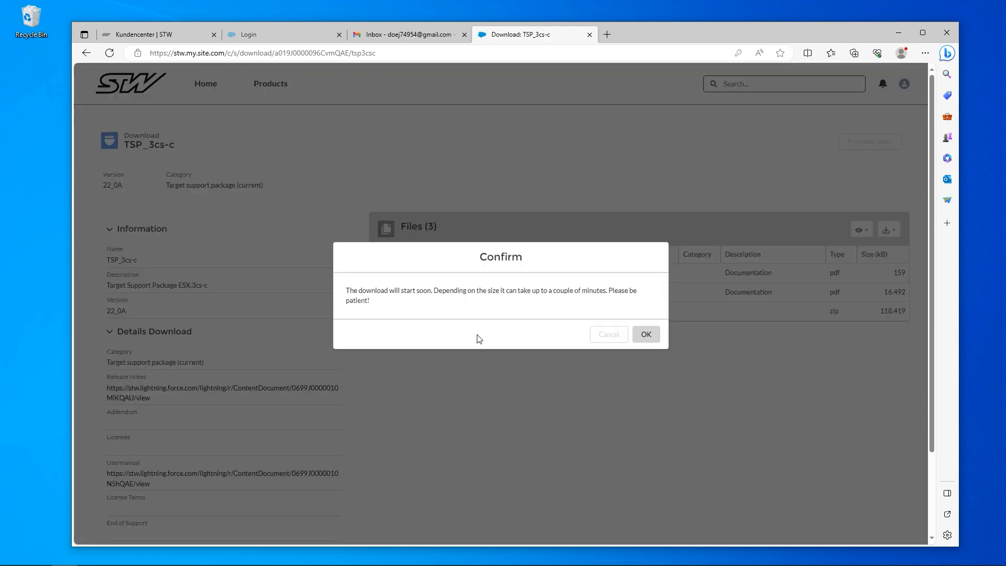
click(644, 333)
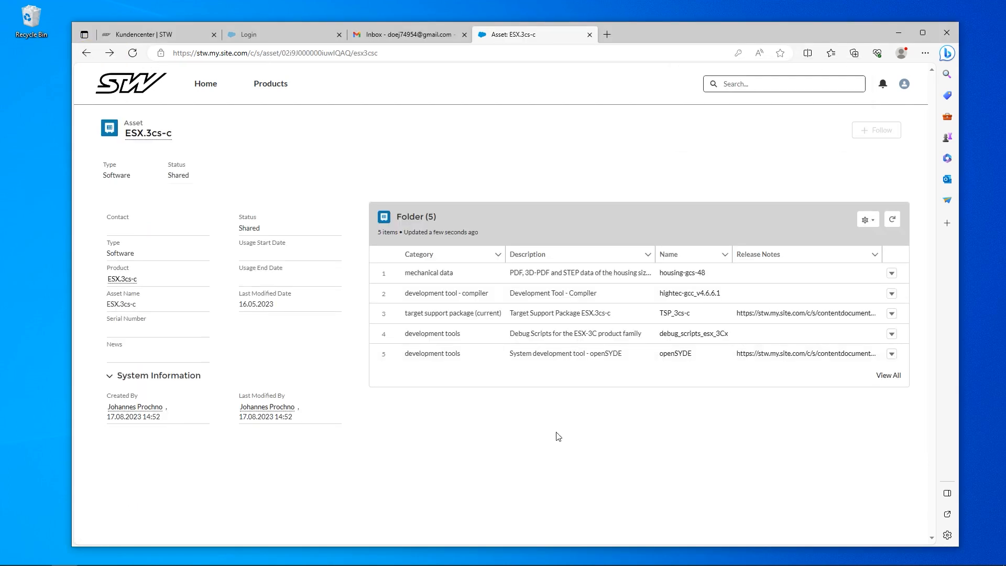
Download the hightec-gcc_v4.6.6.1 compiler zip and return to the ESX.3cs-c asset page.
click(688, 293)
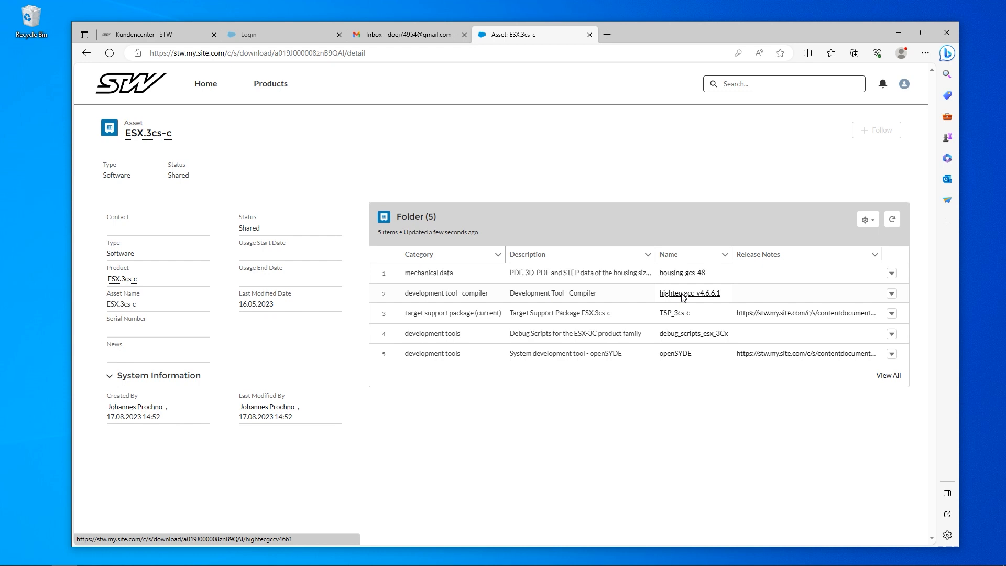
click(689, 293)
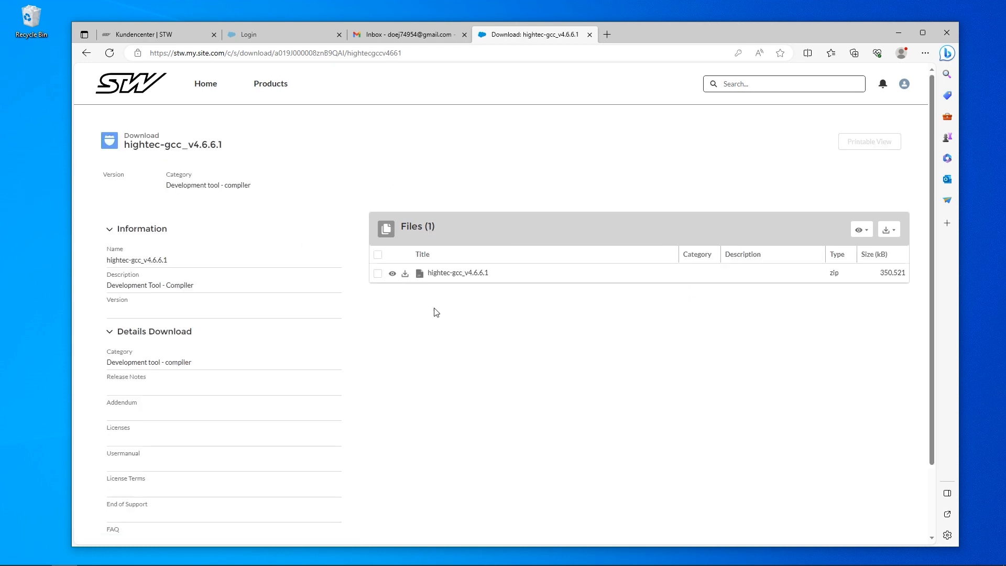
click(404, 272)
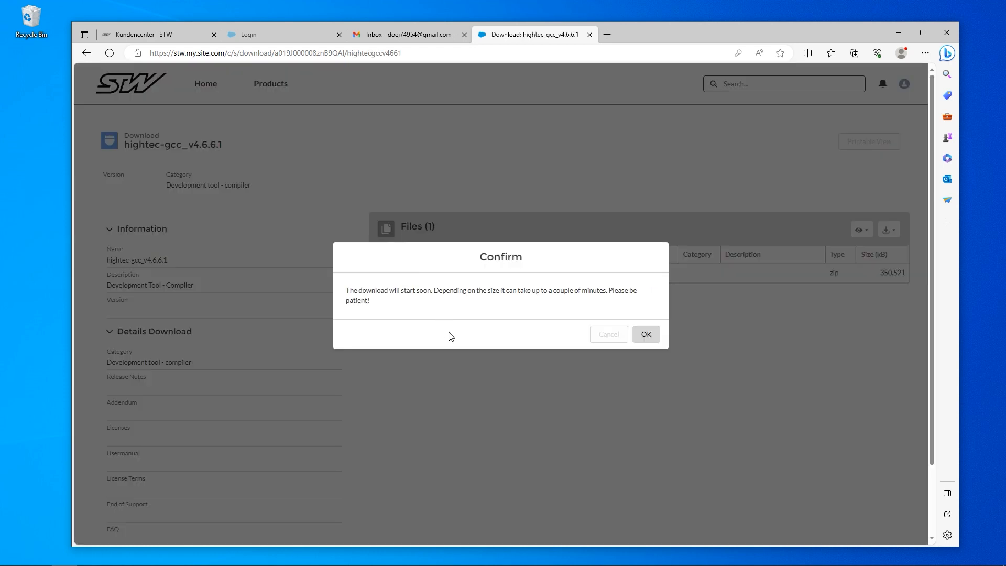
click(646, 334)
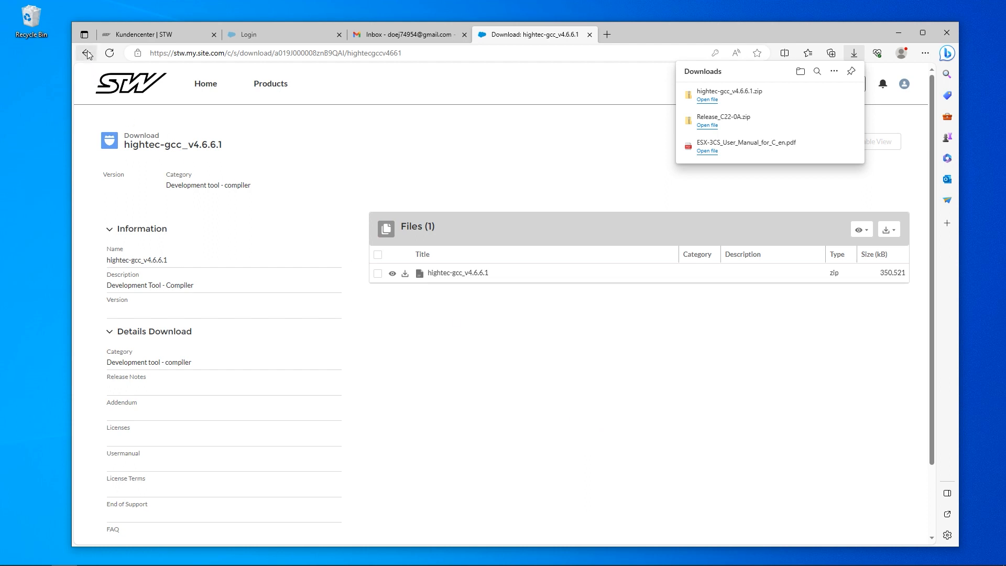
click(87, 52)
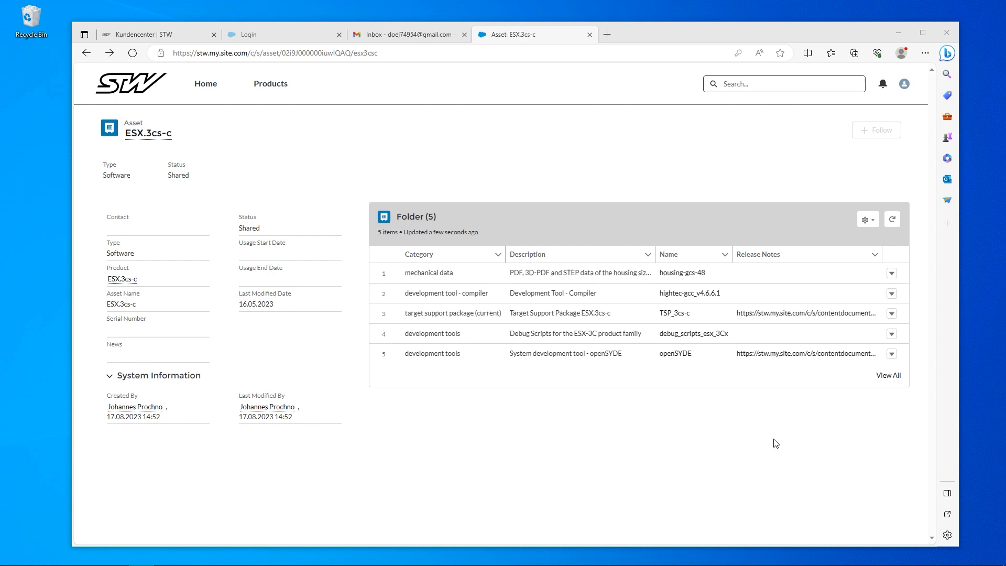
mouse_move(627, 380)
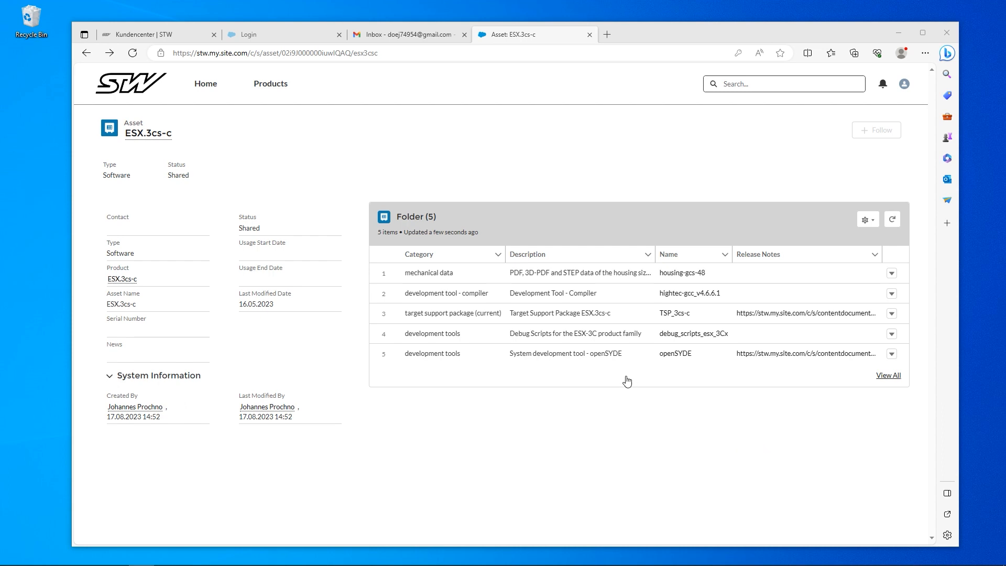
mouse_move(674, 353)
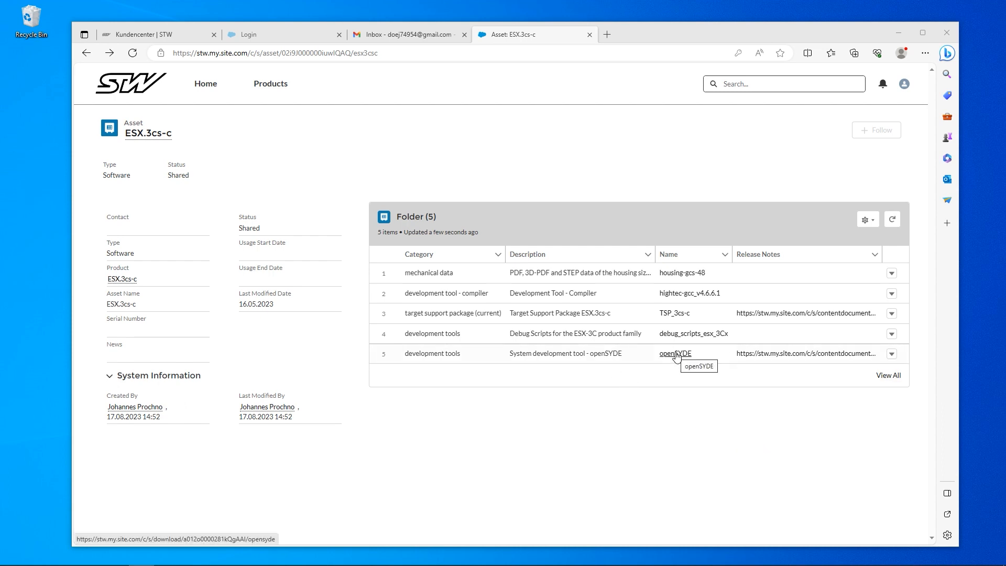
Download the openSYDE_Release 23-0A zip from the openSYDE page.
click(673, 353)
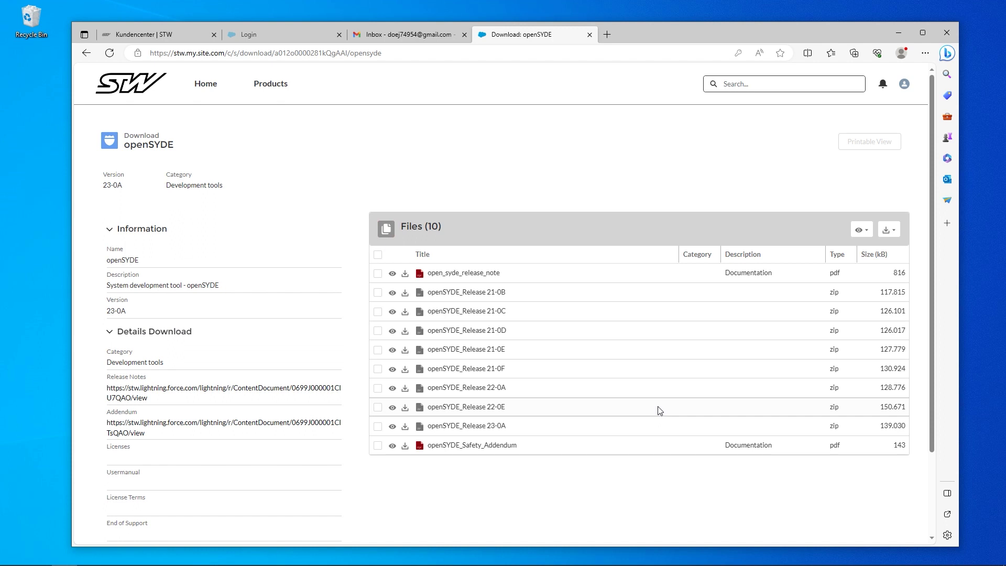
mouse_move(619, 544)
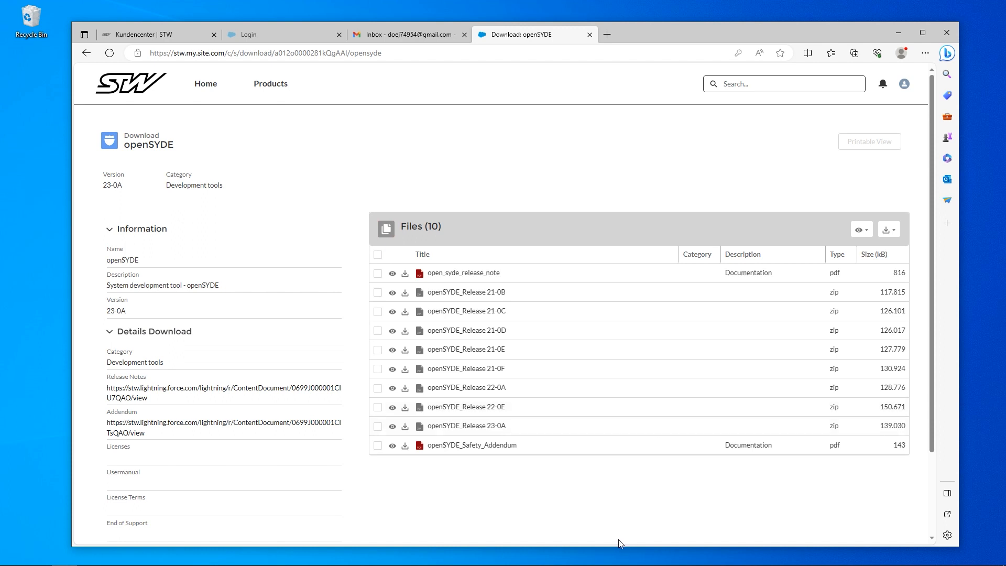
mouse_move(539, 431)
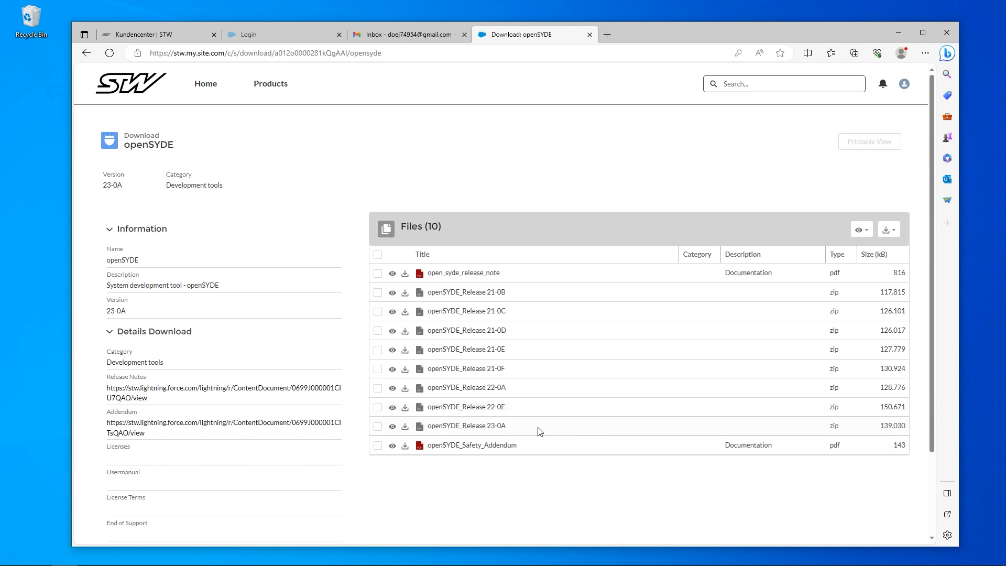
click(405, 426)
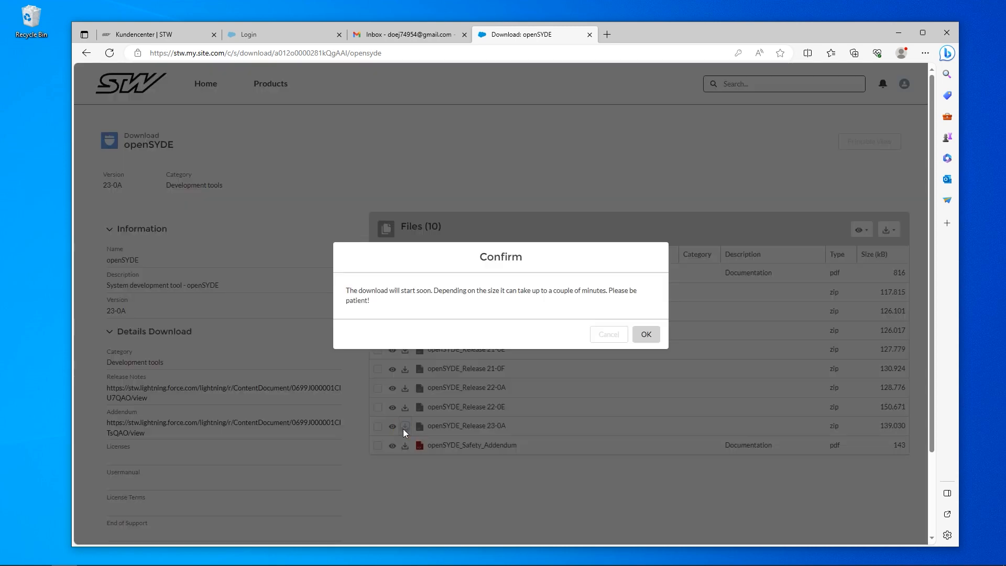
click(646, 334)
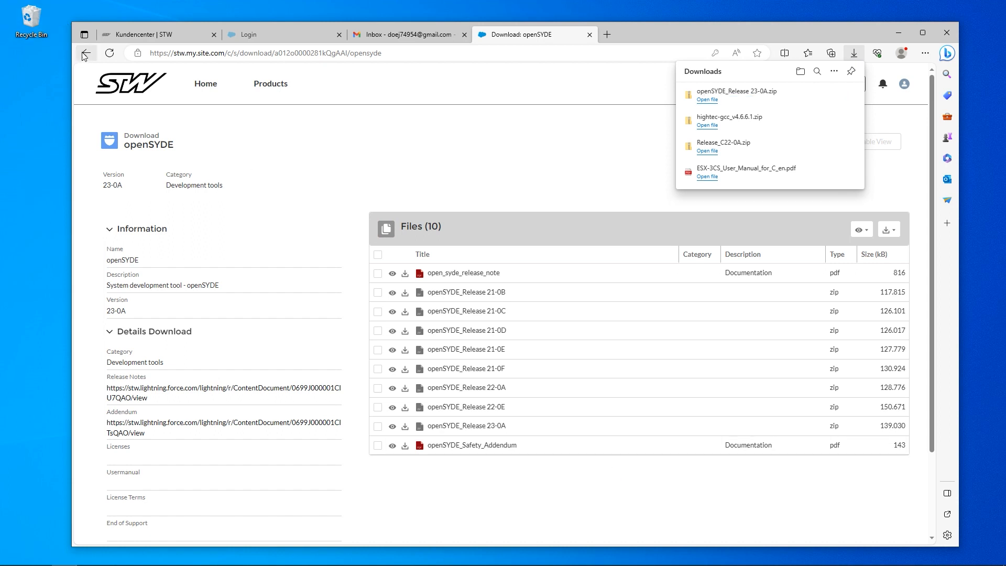
Log out of the Customer Portal via the profile avatar menu.
click(87, 52)
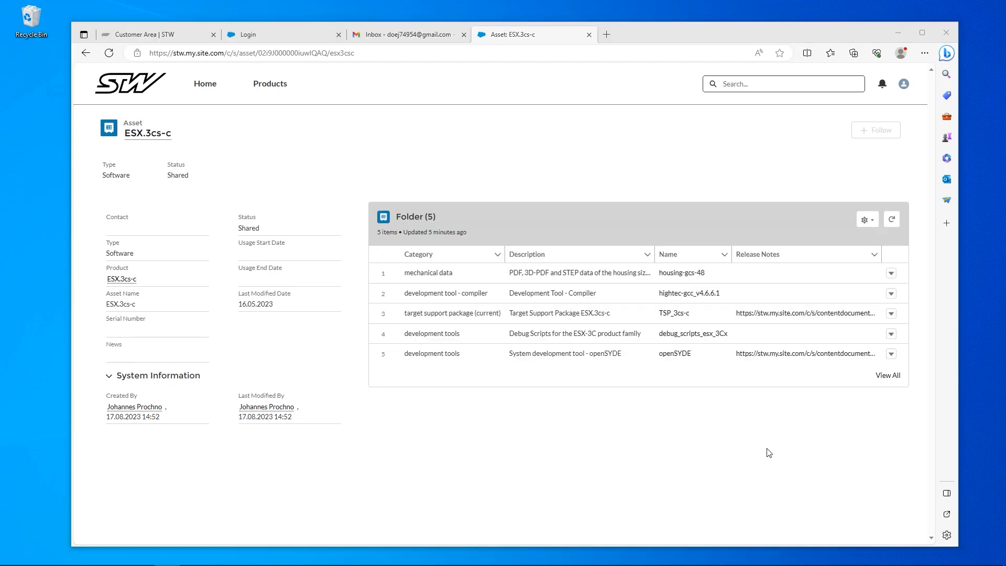
mouse_move(905, 84)
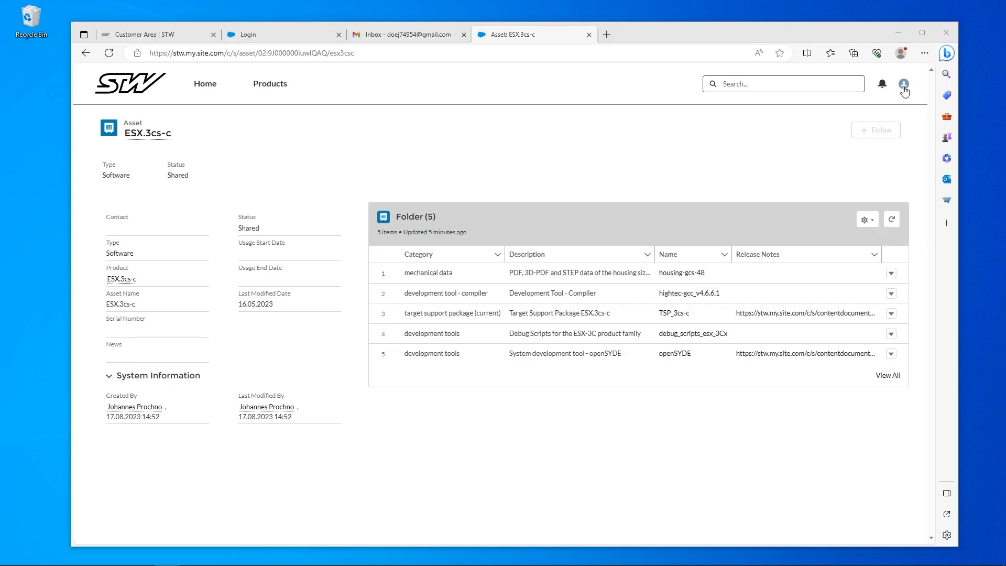
click(904, 84)
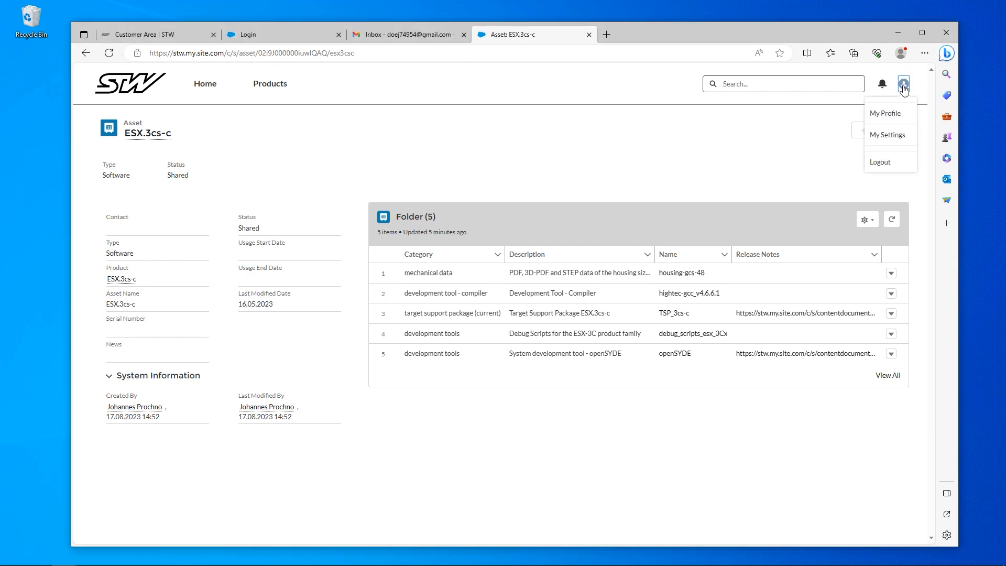
click(879, 162)
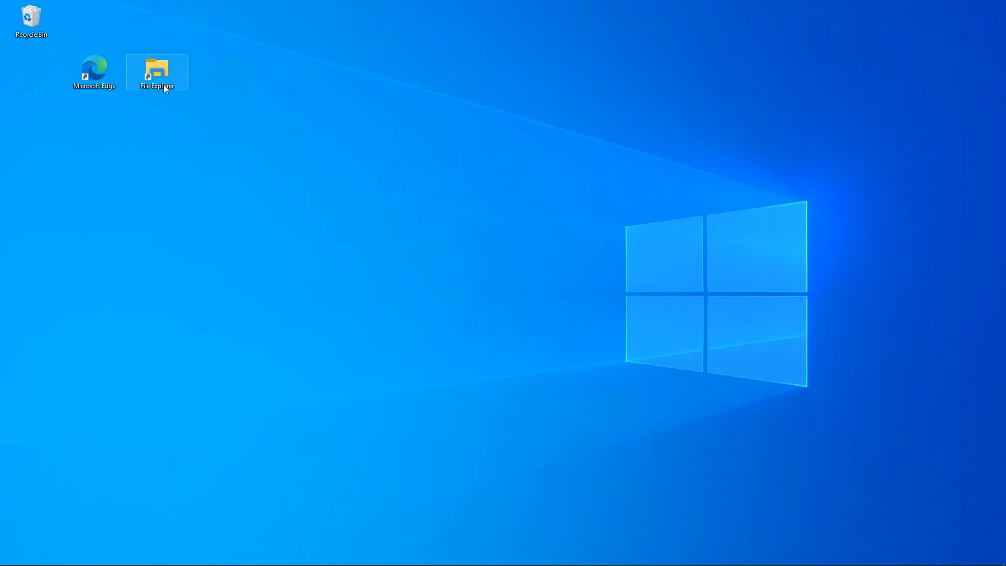
Launch File Explorer and show the Downloads folder with the four STW files.
double_click(156, 70)
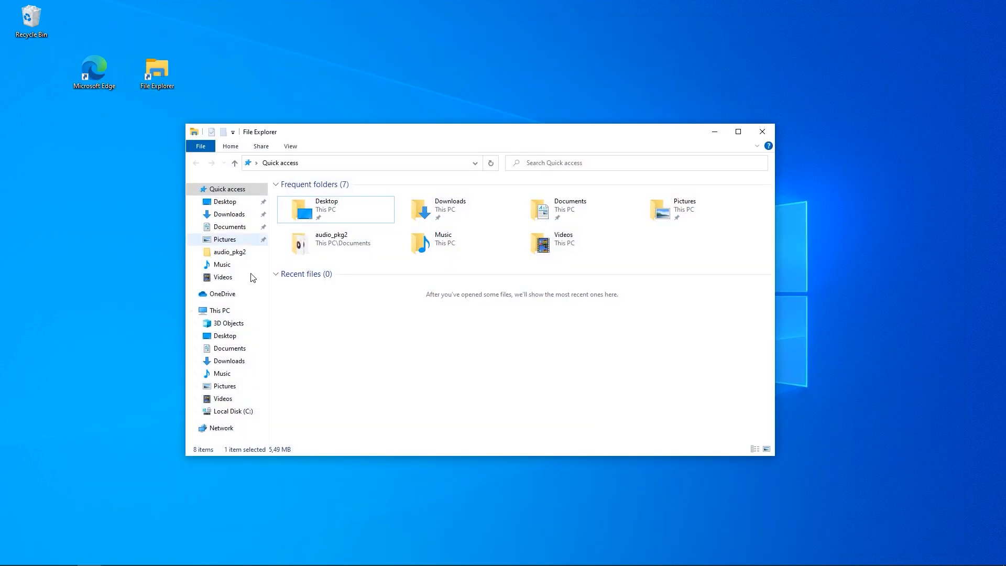
mouse_move(436, 210)
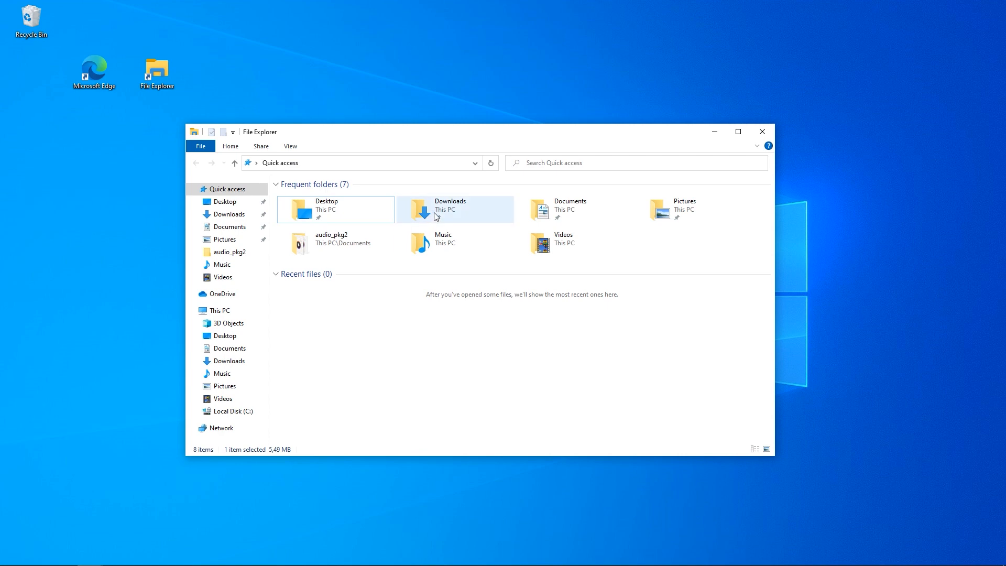
double_click(450, 209)
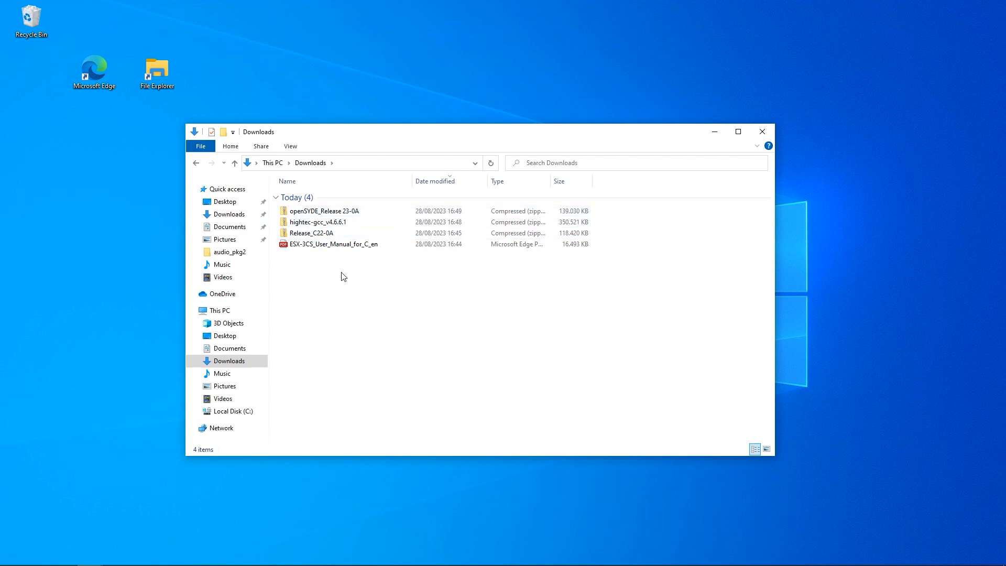
mouse_move(358, 297)
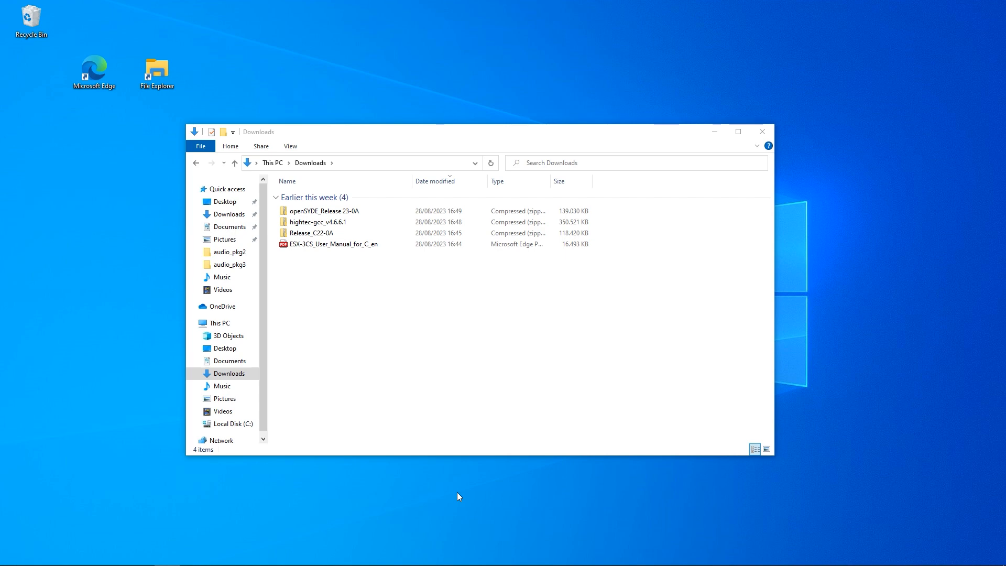
mouse_move(393, 317)
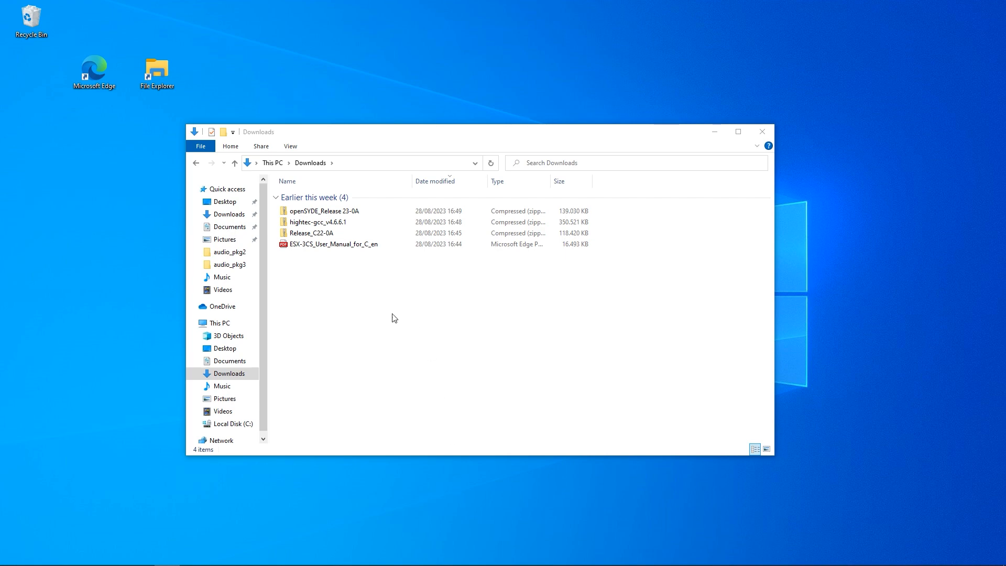
Extract the whole Release_C22-0A archive into its default folder in Downloads.
click(312, 233)
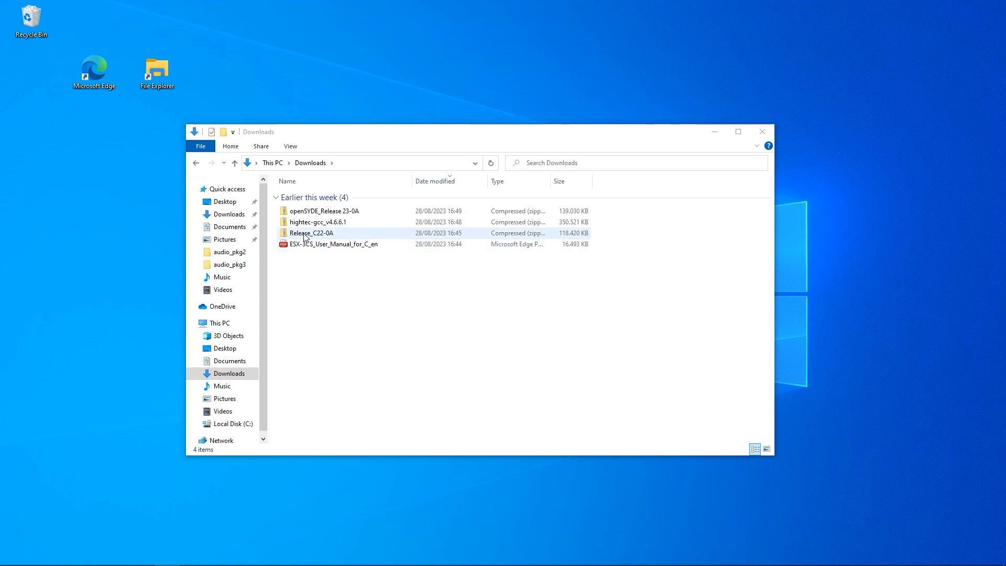
click(310, 232)
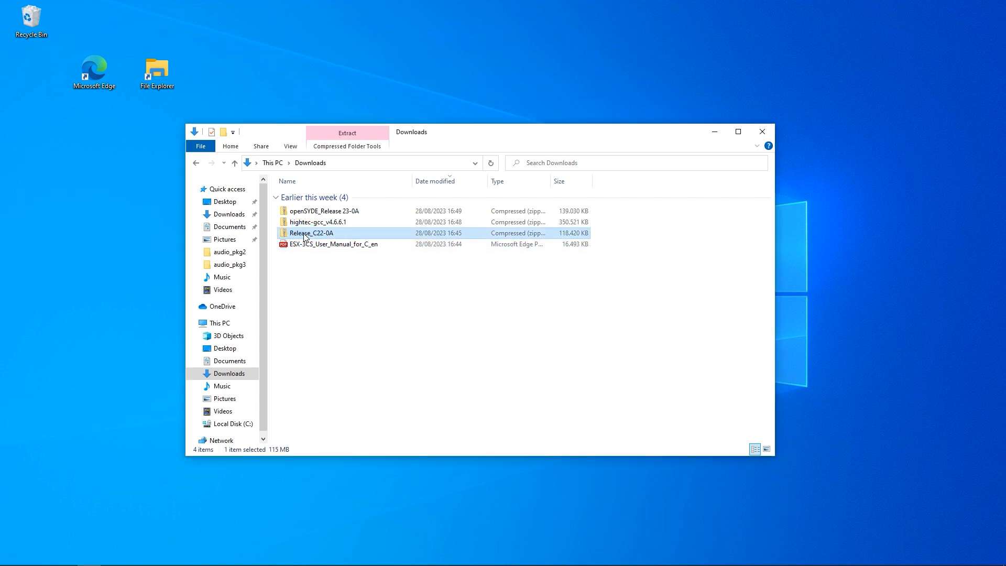
right_click(310, 233)
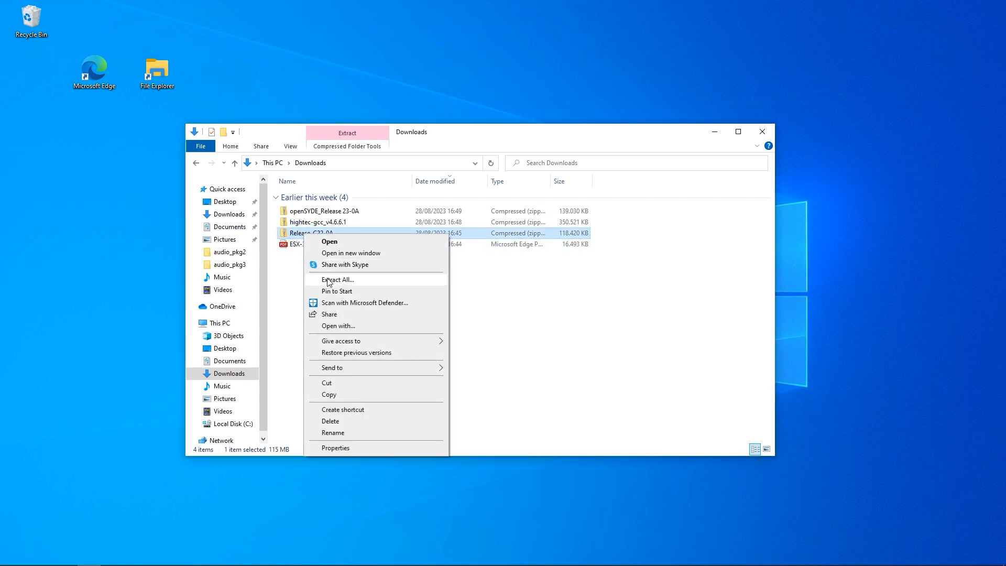
click(336, 279)
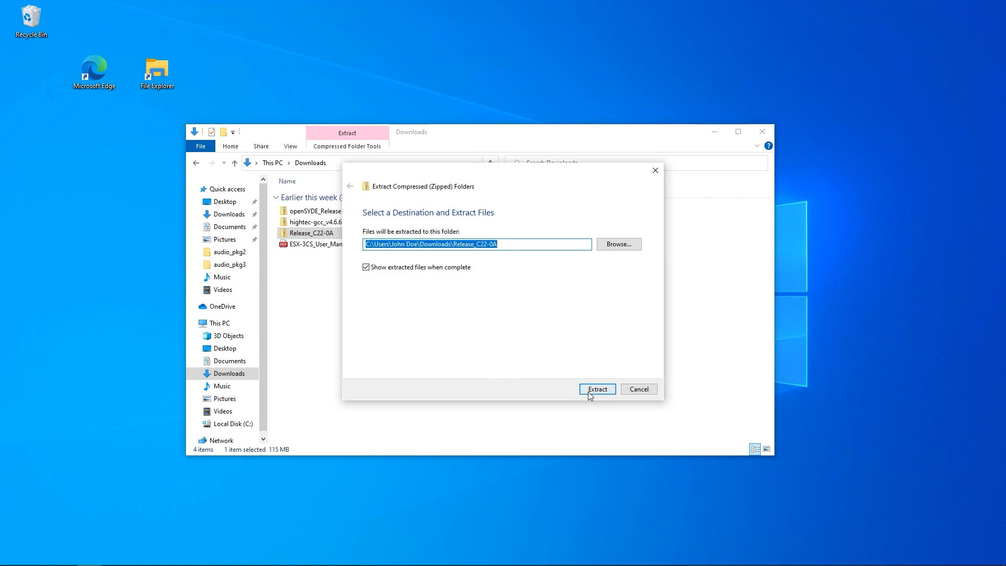
click(596, 389)
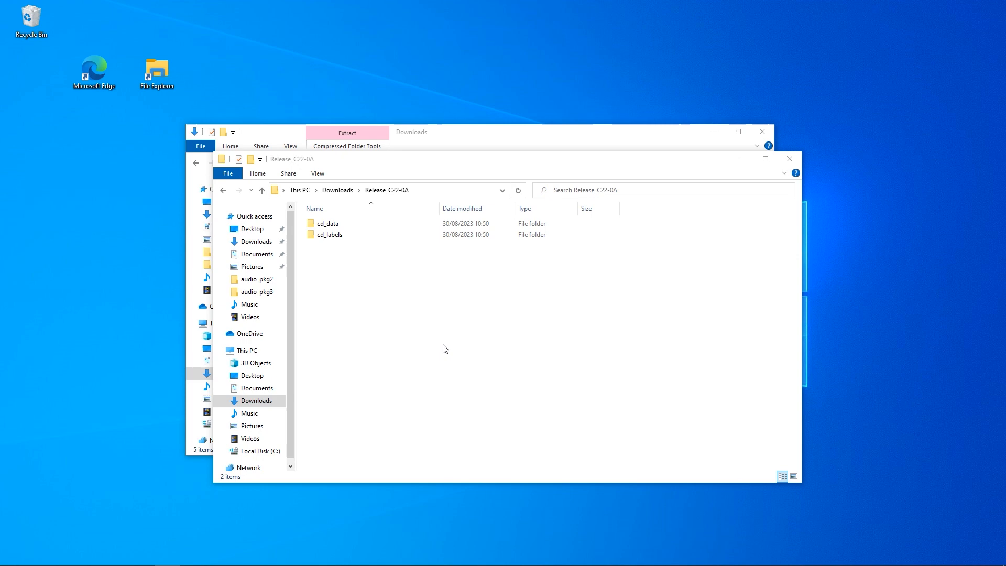
mouse_move(377, 317)
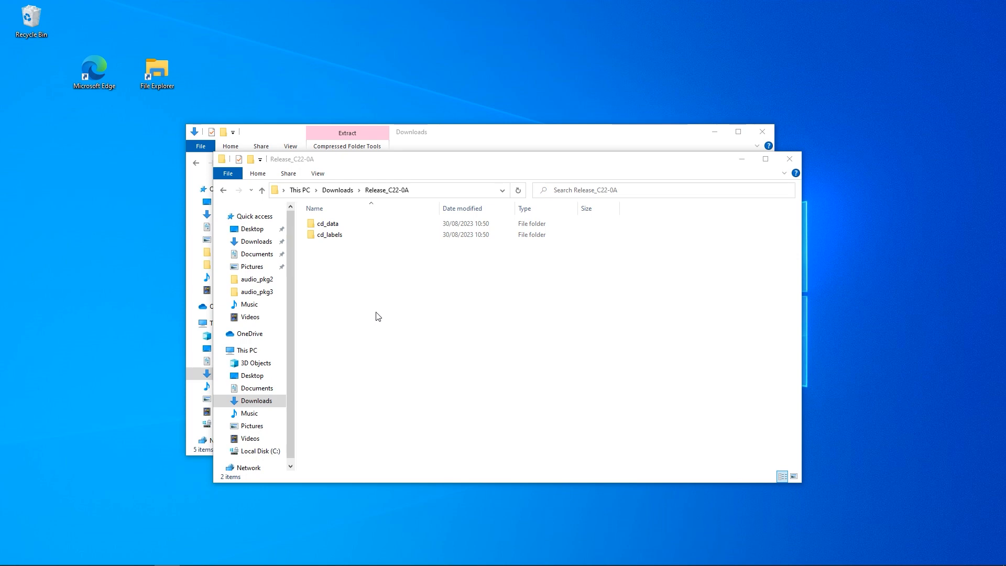
Open the cd_data folder of the extracted Release_C22-0A package.
click(327, 223)
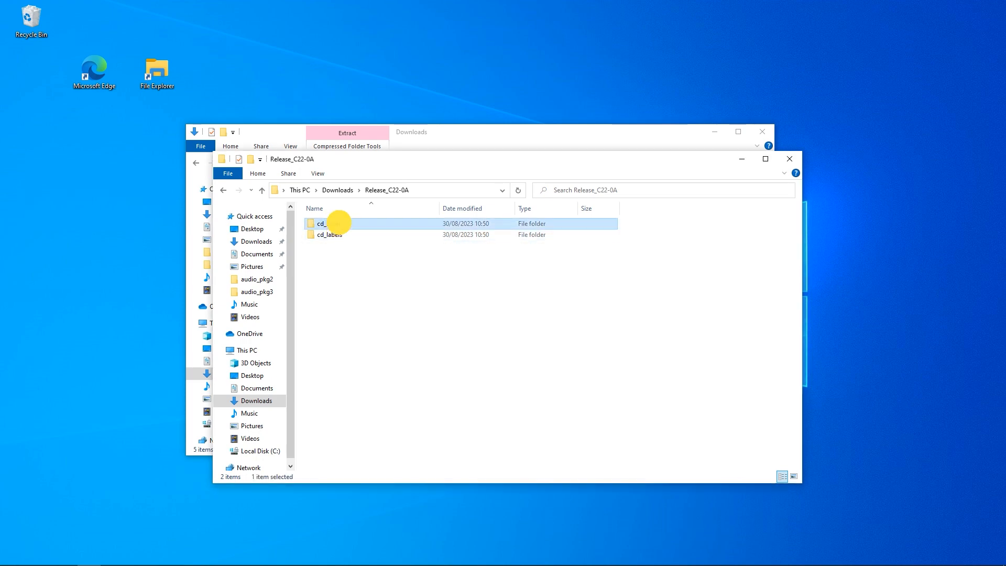
double_click(322, 223)
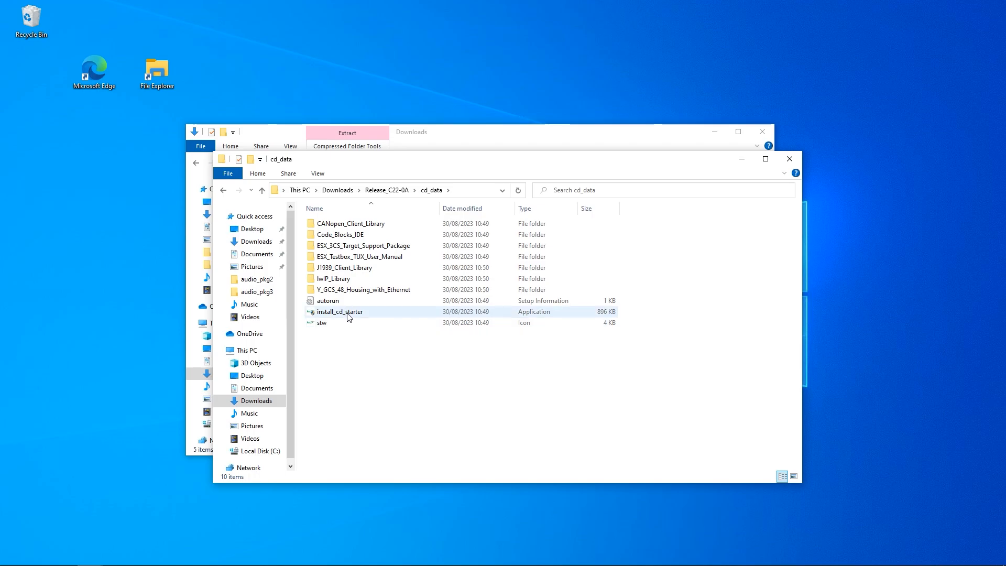
Launch install_cd_starter with administrator permission to bring up the STW Software Installer.
double_click(340, 312)
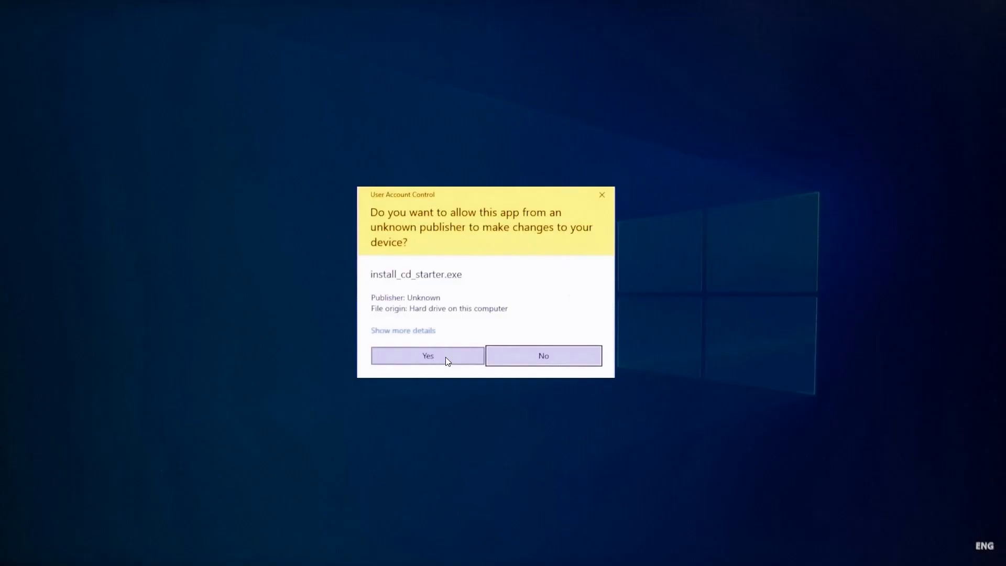
click(428, 355)
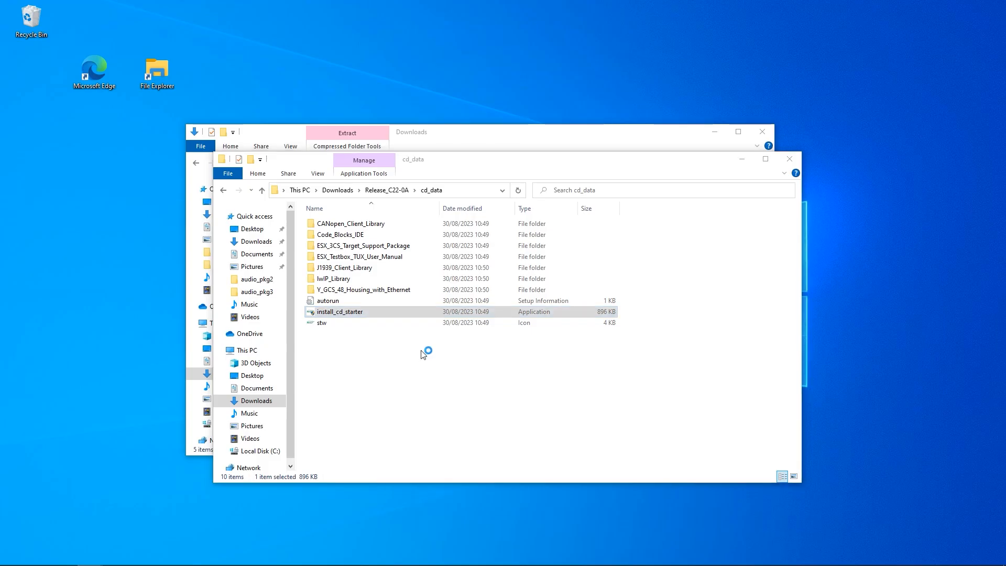
double_click(340, 311)
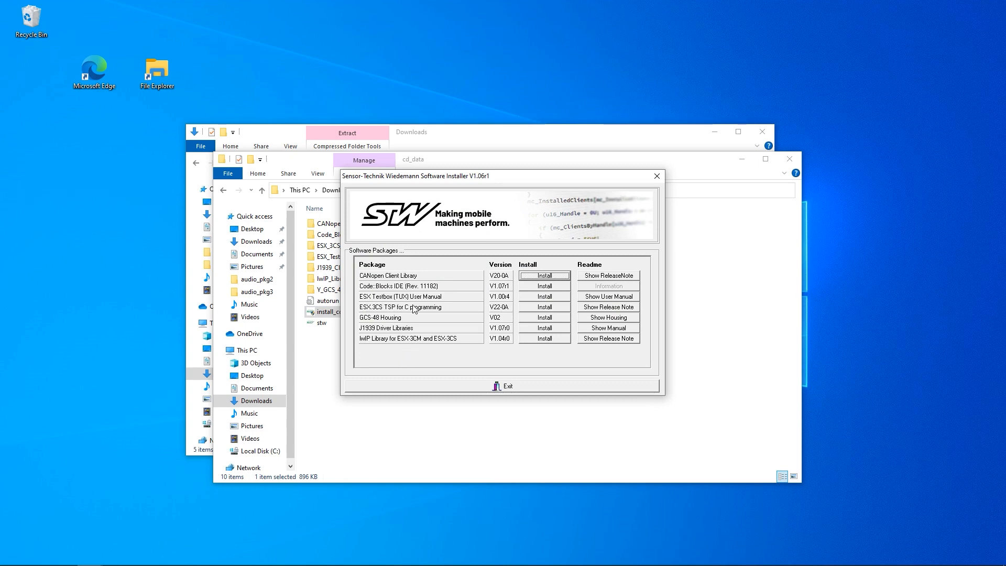
mouse_move(560, 429)
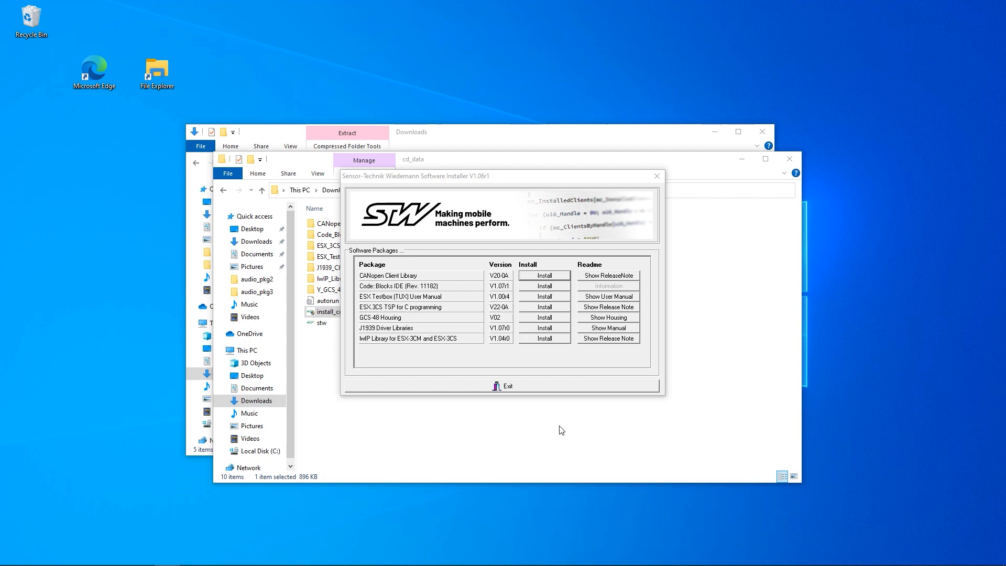
mouse_move(448, 309)
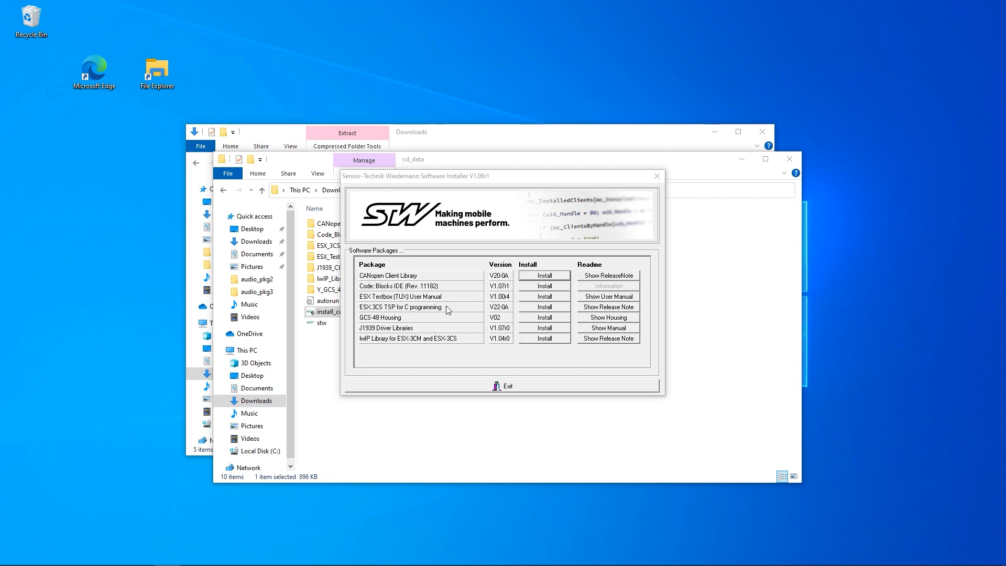
mouse_move(506, 320)
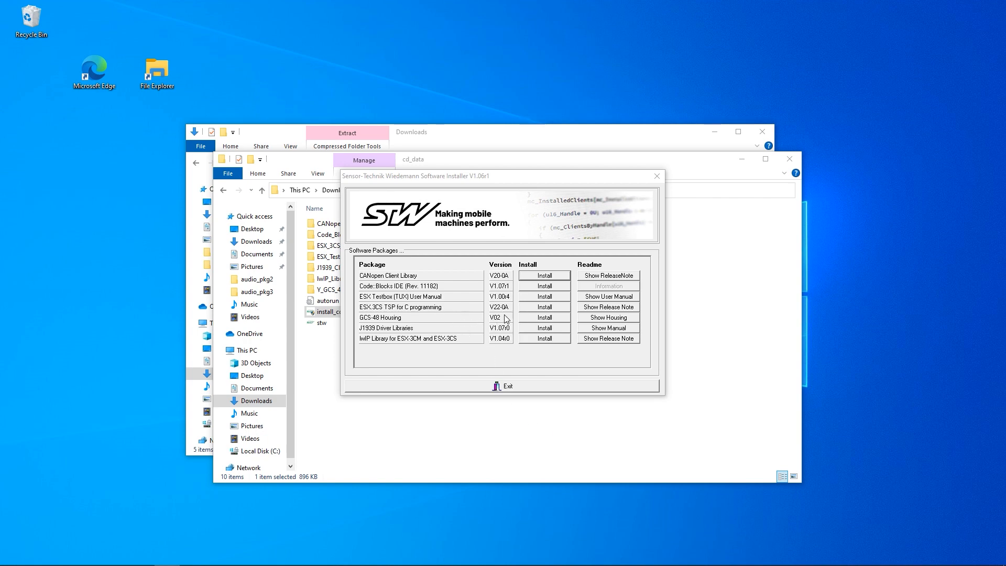
Install the ESX-3CS TSP for C programming package and acknowledge the finished message.
click(544, 307)
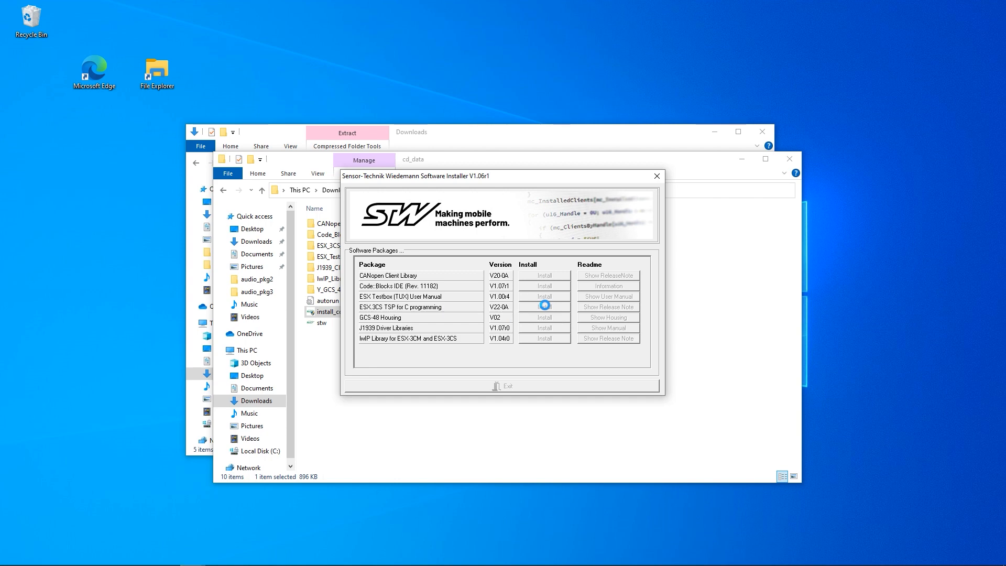
click(544, 306)
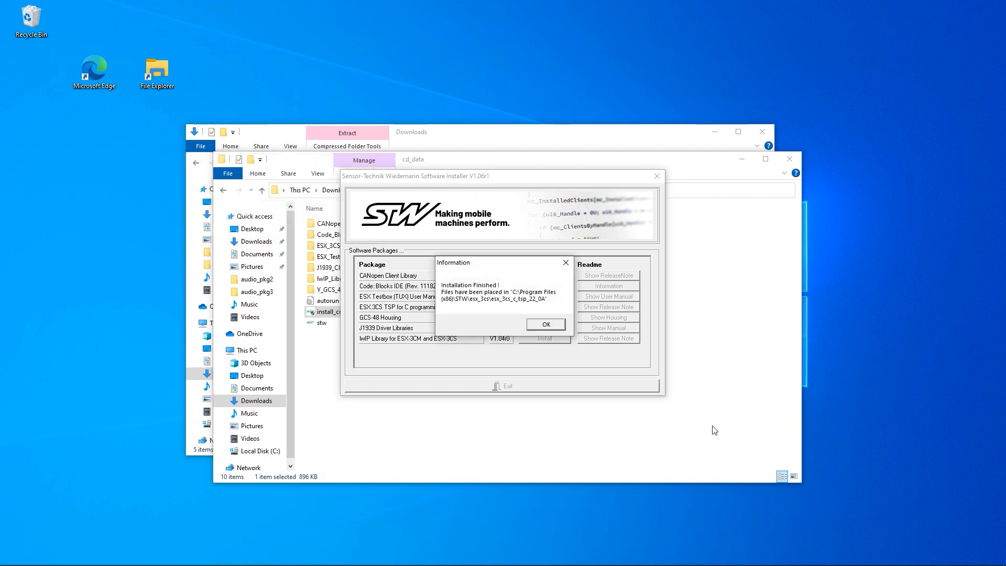
click(545, 324)
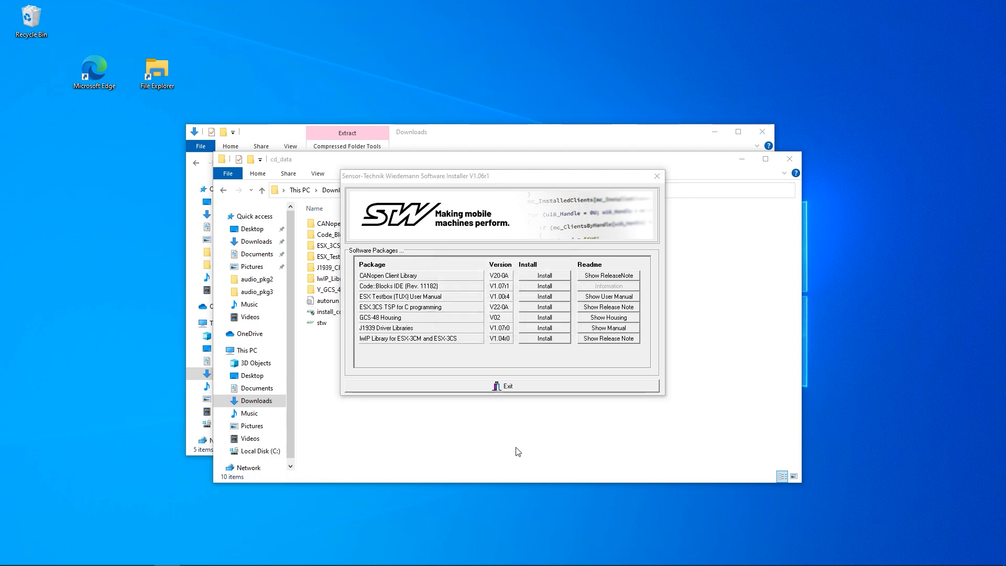
Move the STW folder from Program Files (x86) to the root of Local Disk (C:) with admin permission.
click(507, 385)
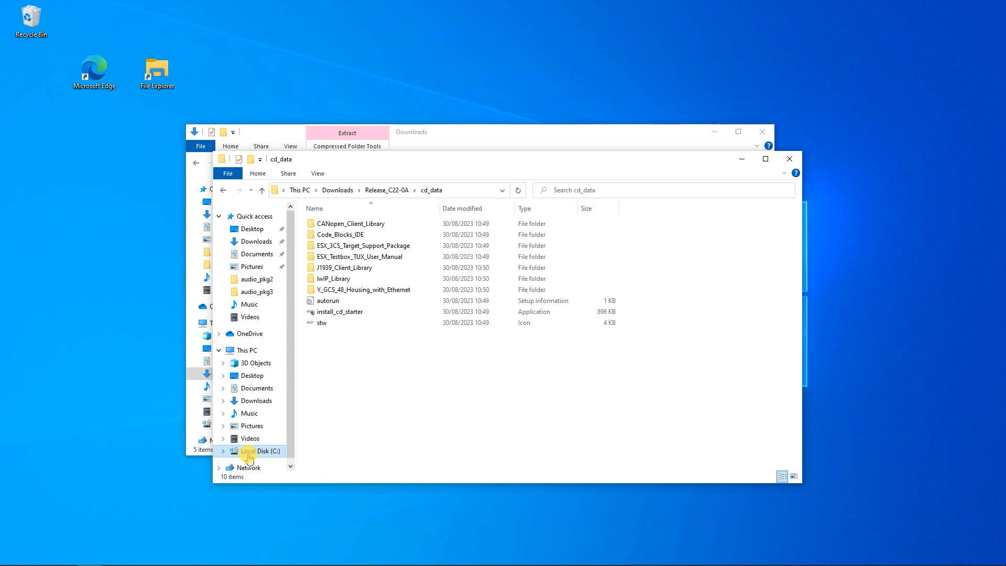
click(260, 451)
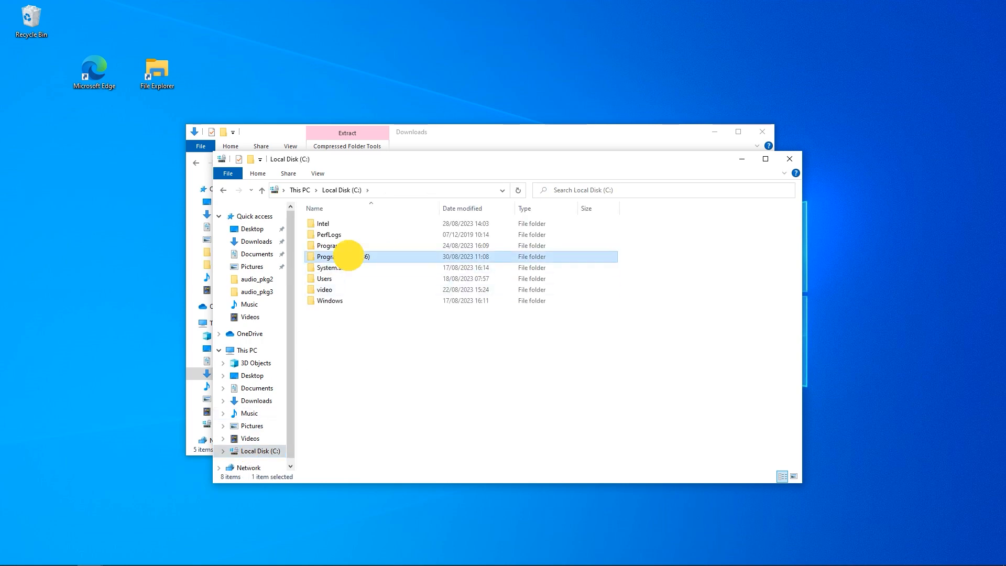
double_click(329, 256)
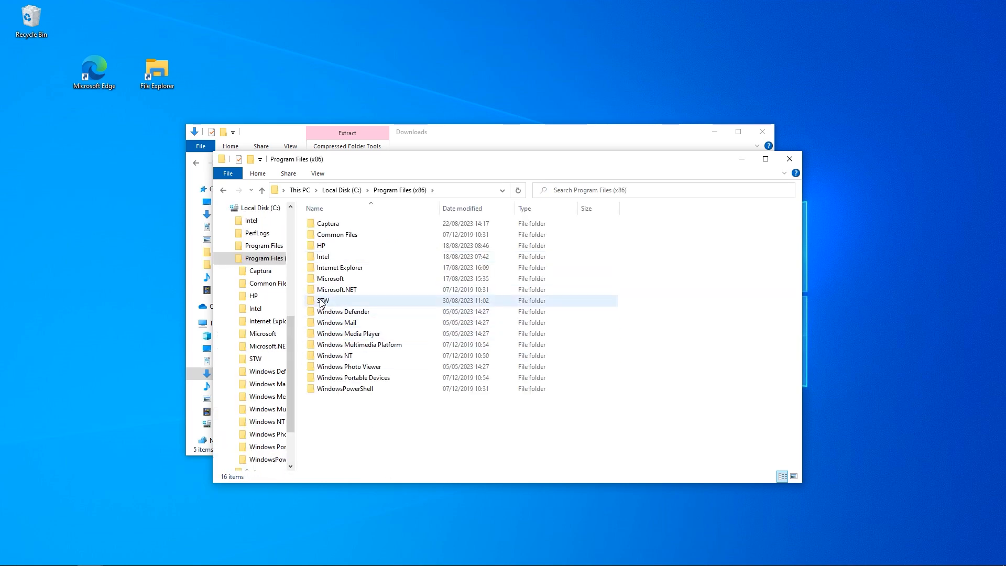
mouse_move(322, 301)
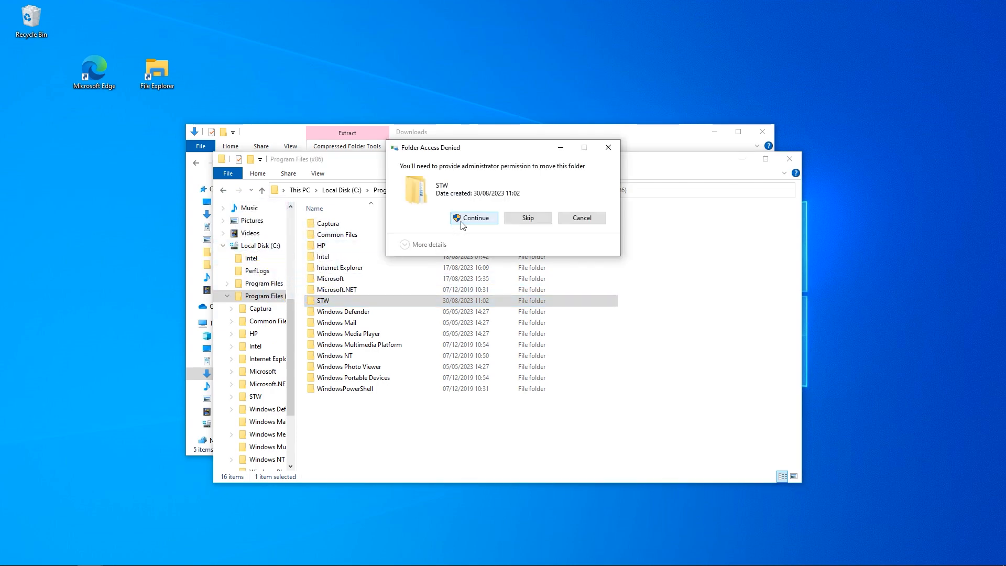
click(474, 218)
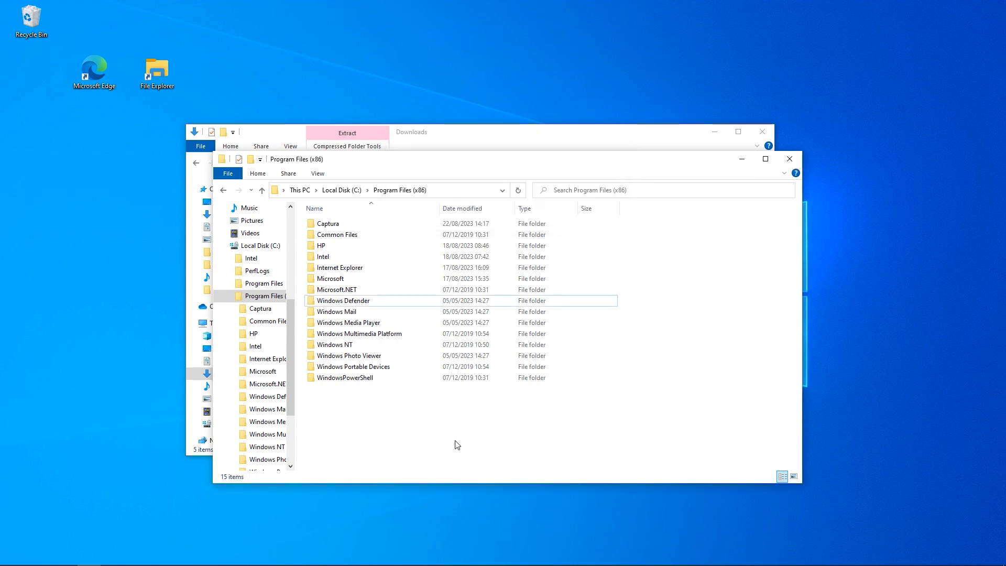
click(262, 245)
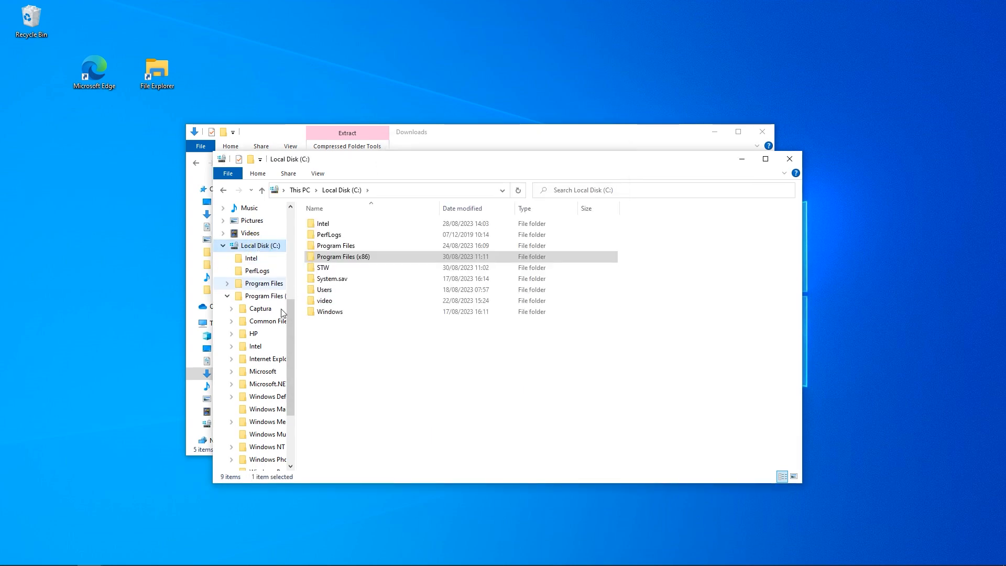
Open ESX-3CS_User_Manual_for_C_en.pdf from the STW folder and scroll to its install instructions.
double_click(321, 267)
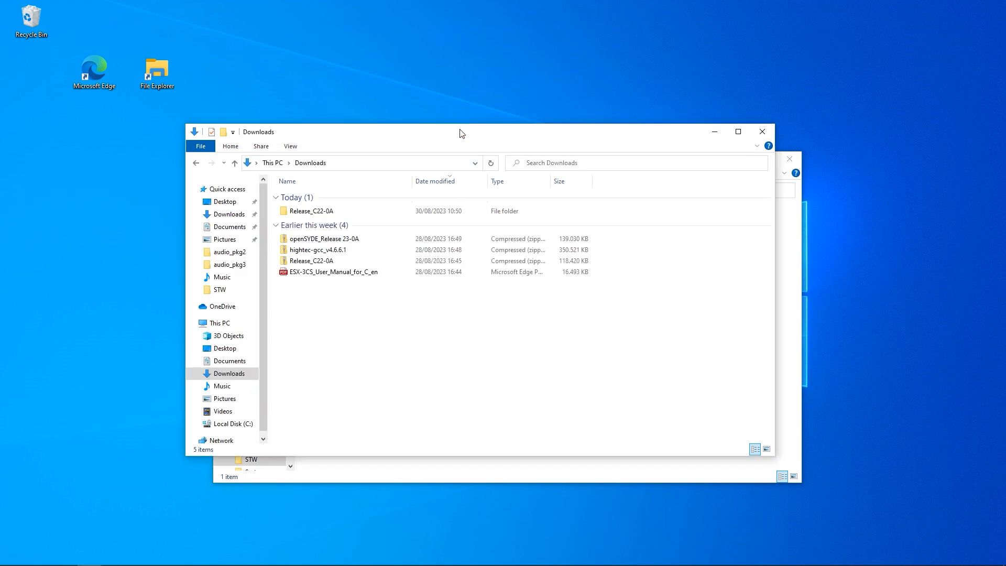
click(328, 272)
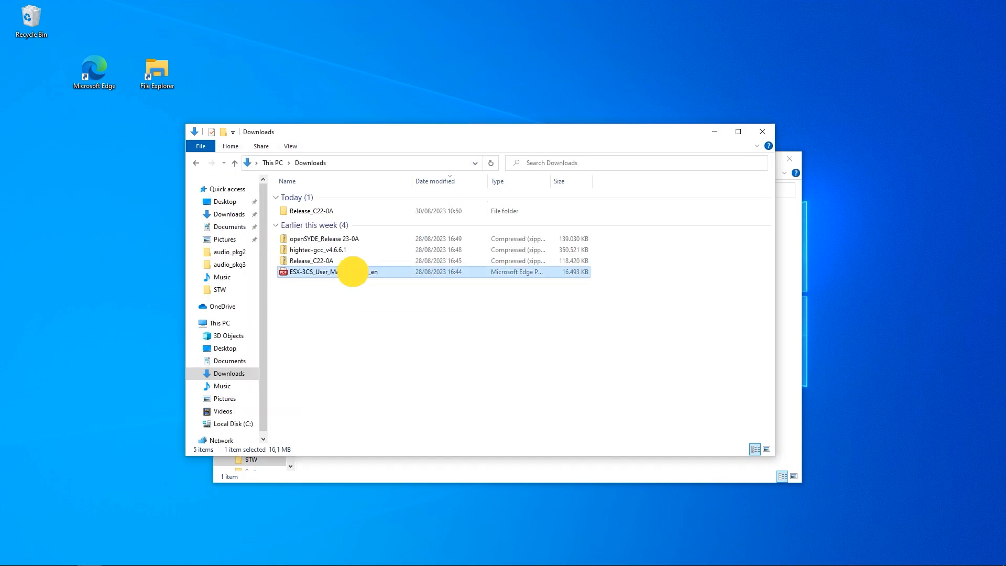
double_click(333, 271)
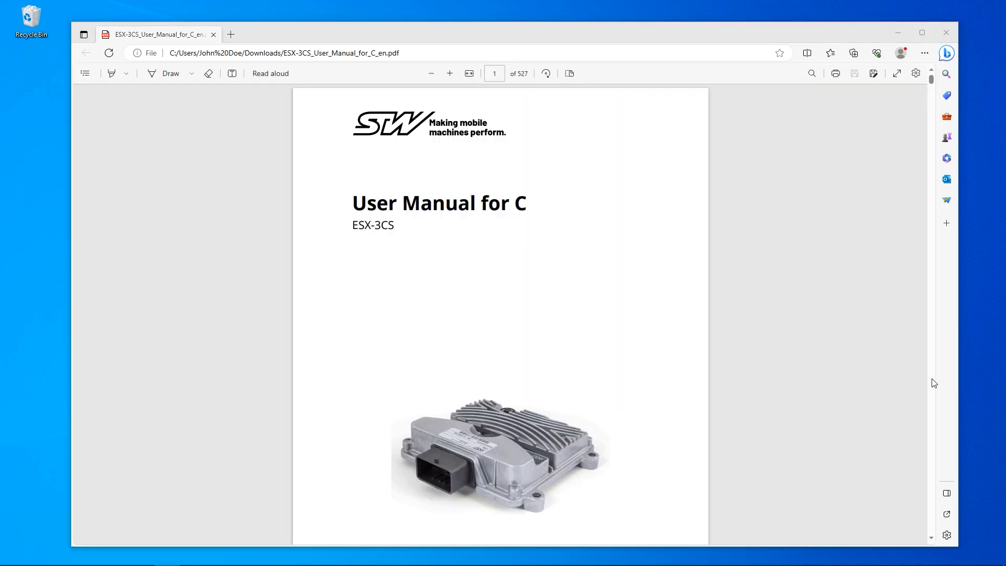
scroll(down, 3)
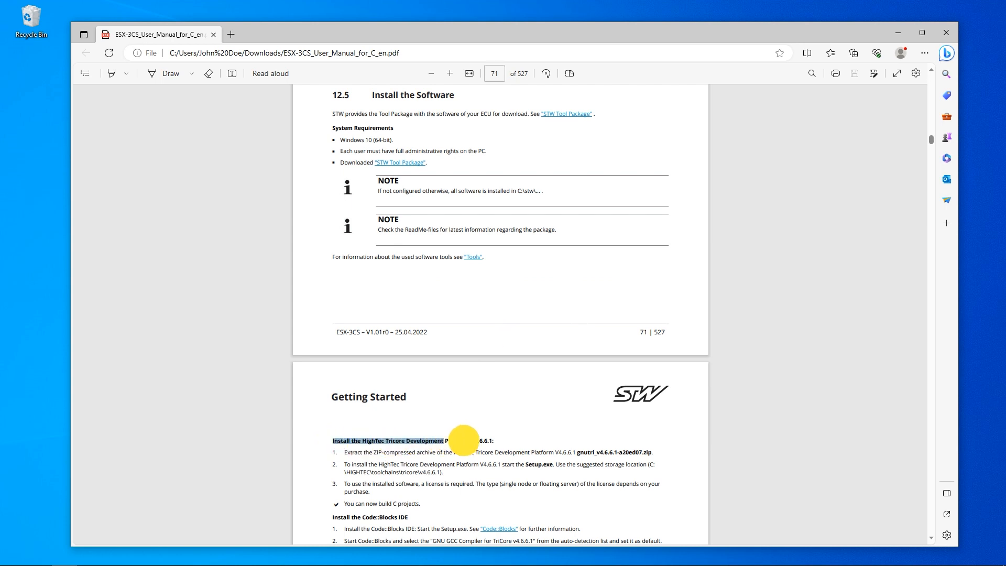
mouse_move(823, 417)
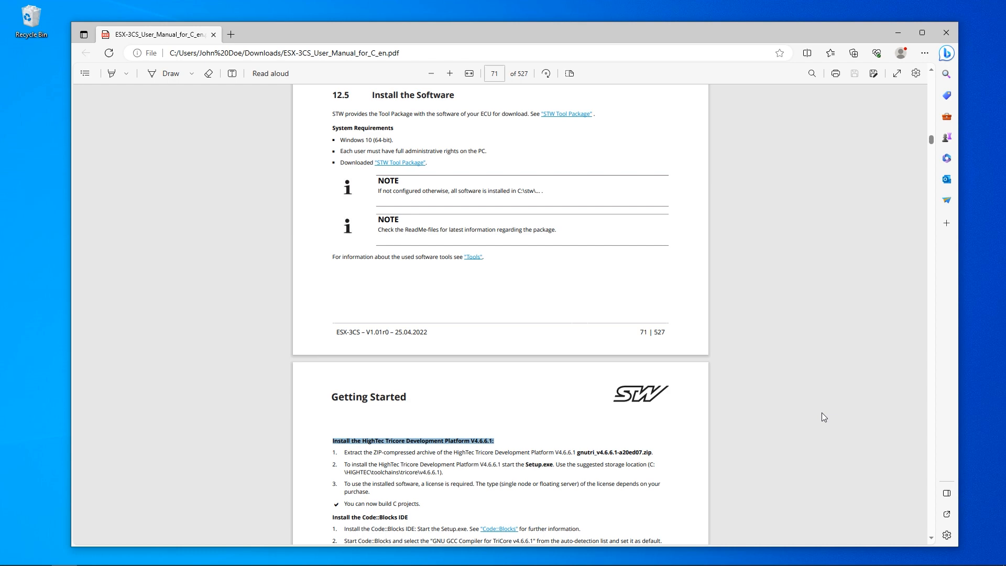
mouse_move(758, 224)
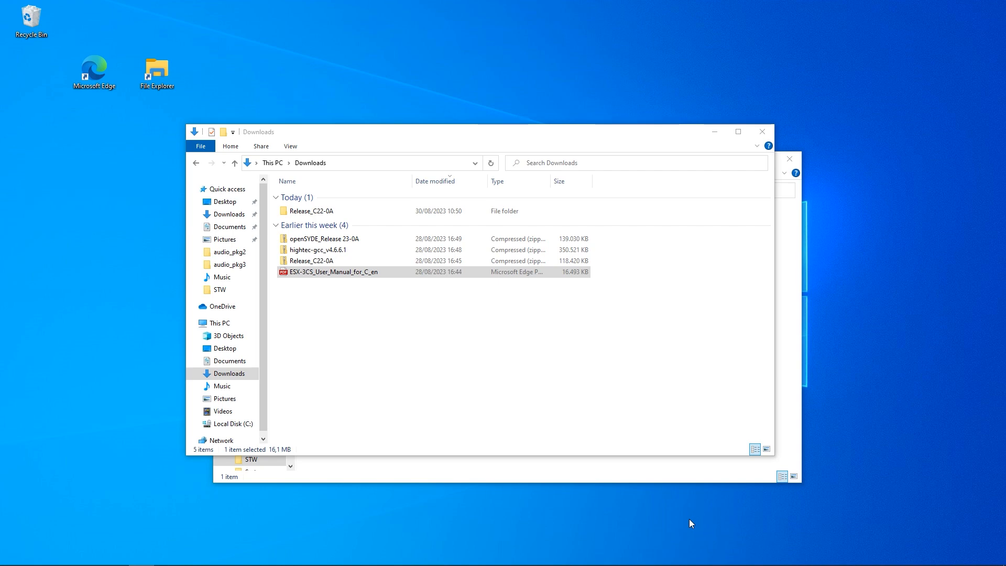
Extract the hightec-gcc_v4.6.6.1 archive into the Downloads folder.
click(318, 249)
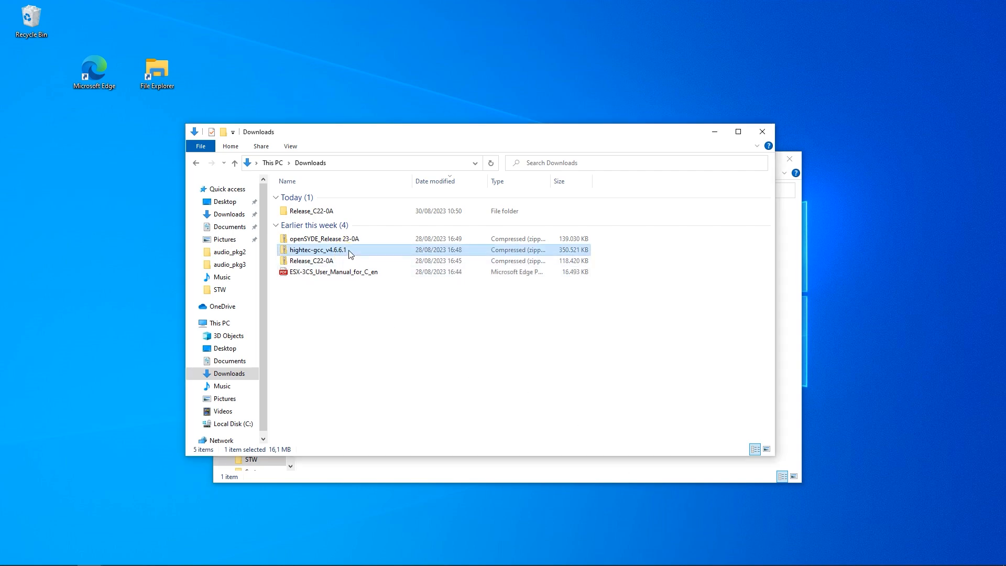
right_click(317, 249)
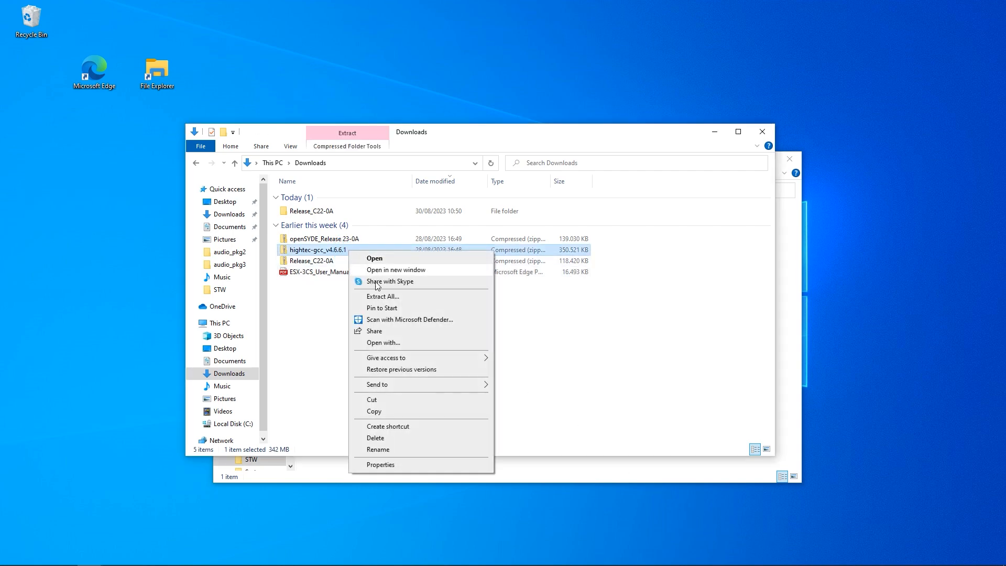
click(381, 297)
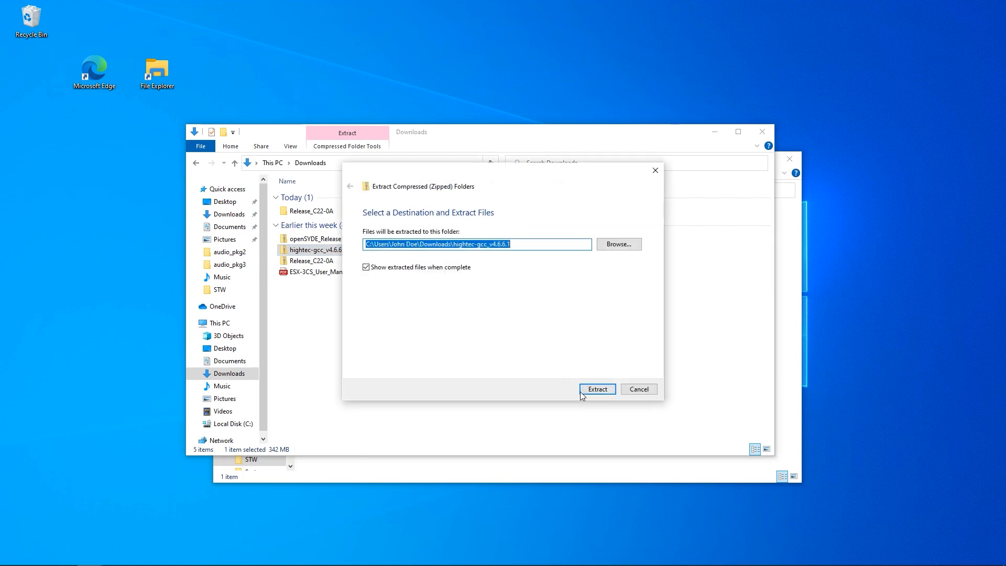
click(596, 389)
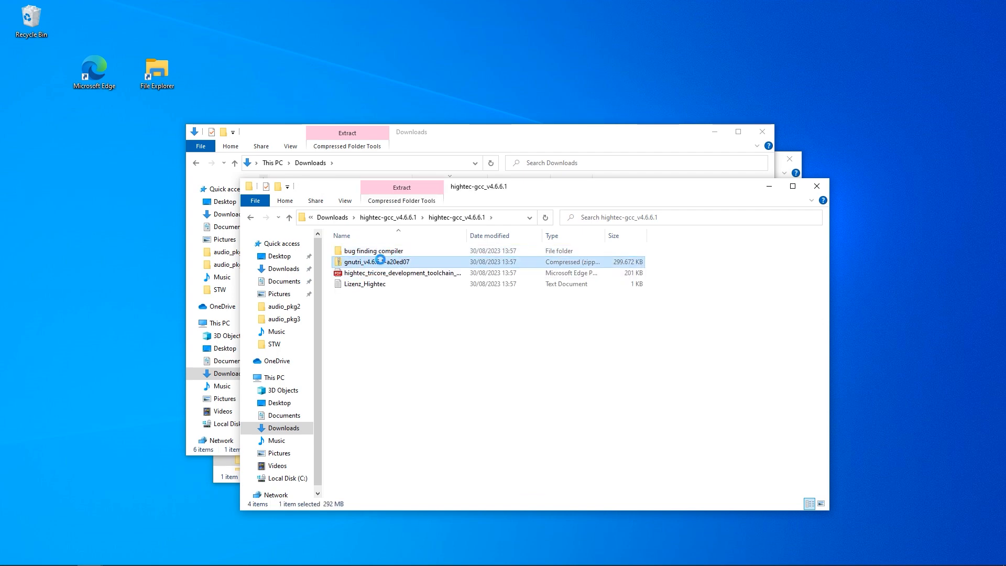
Extract the nested gnutri_v4.6.6.1-a20ed07 archive and select Setup.exe in its toolchain folder.
right_click(377, 261)
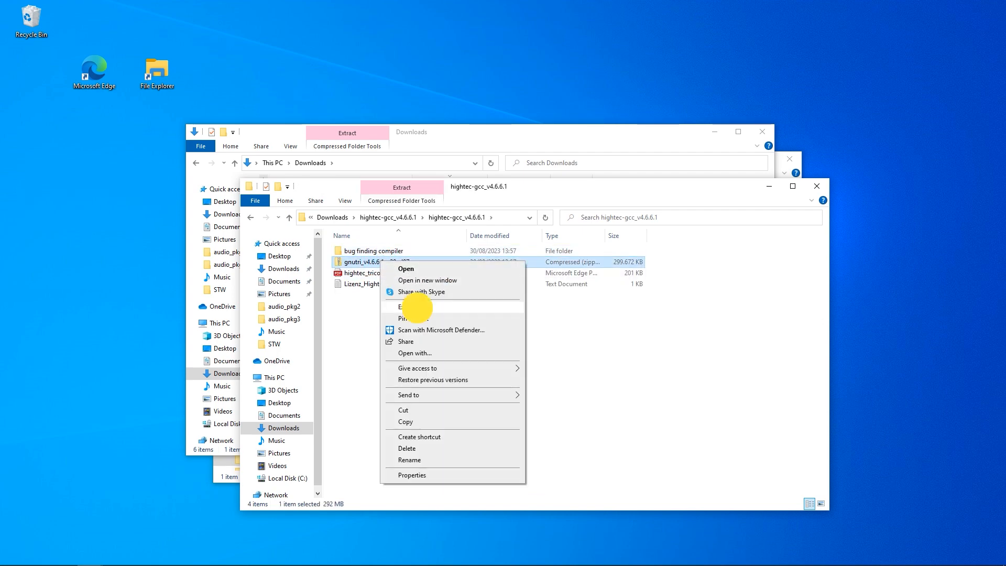
click(410, 306)
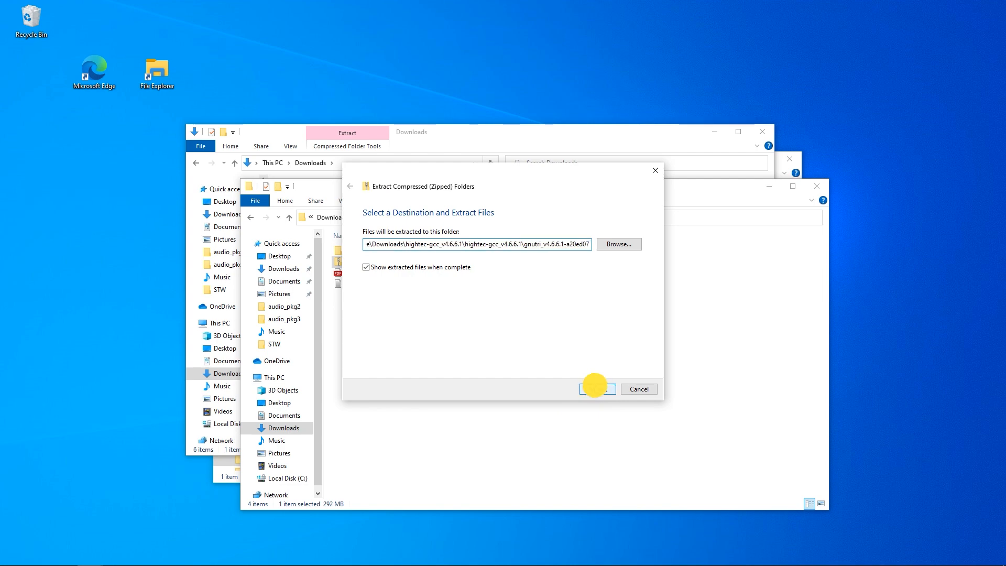
click(595, 388)
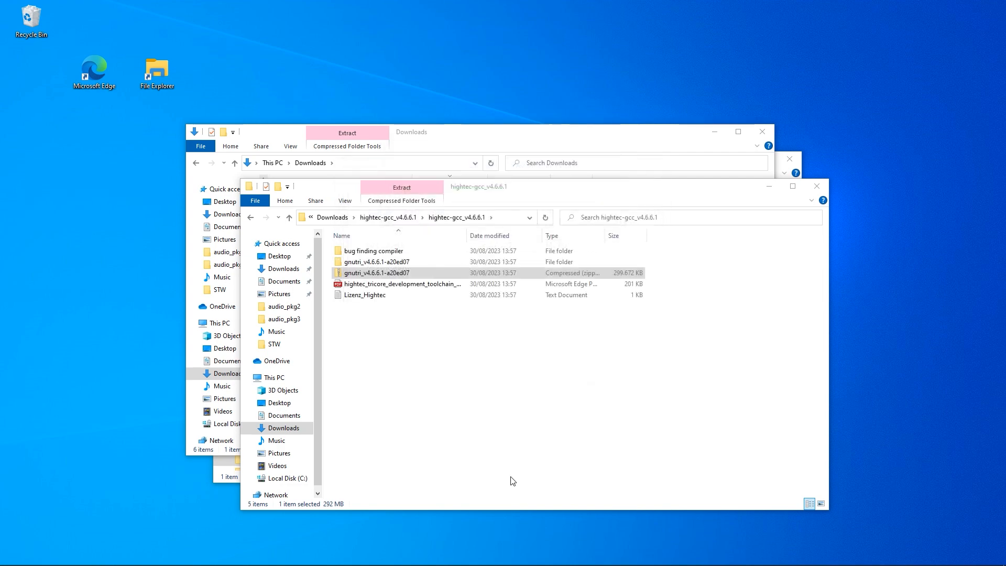
double_click(377, 272)
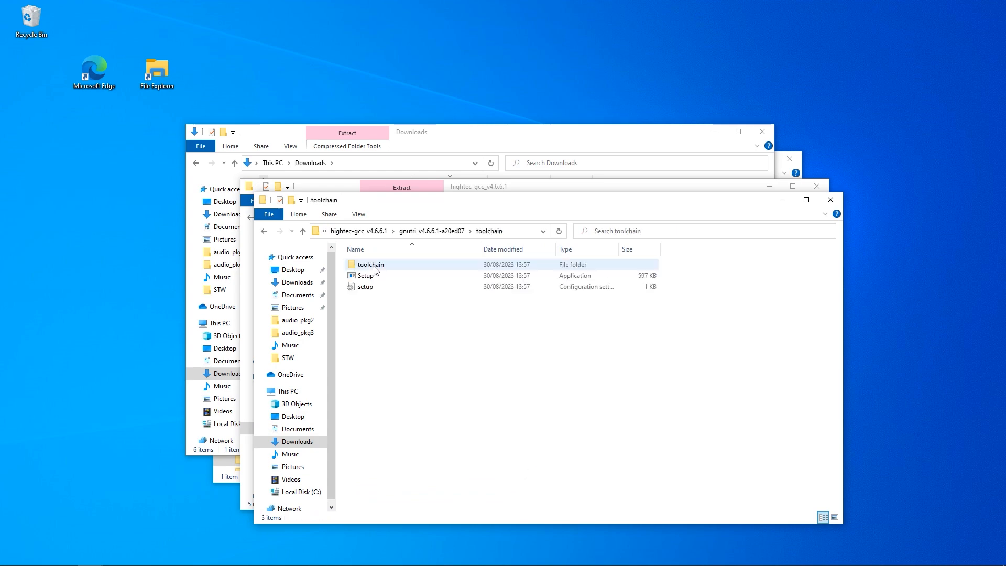
click(365, 274)
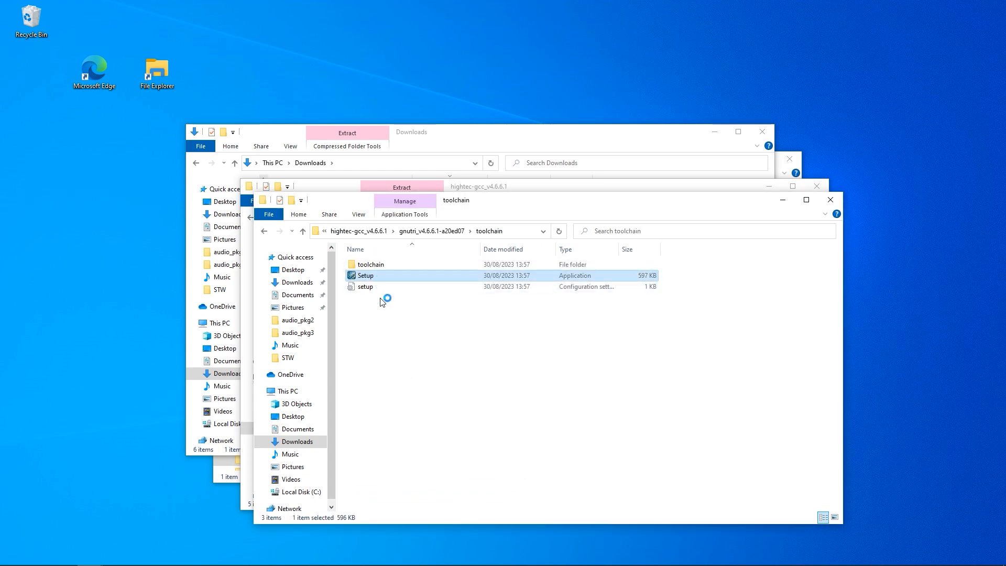
Run the toolchain Setup for the Current User and accept the product selection key.
double_click(365, 275)
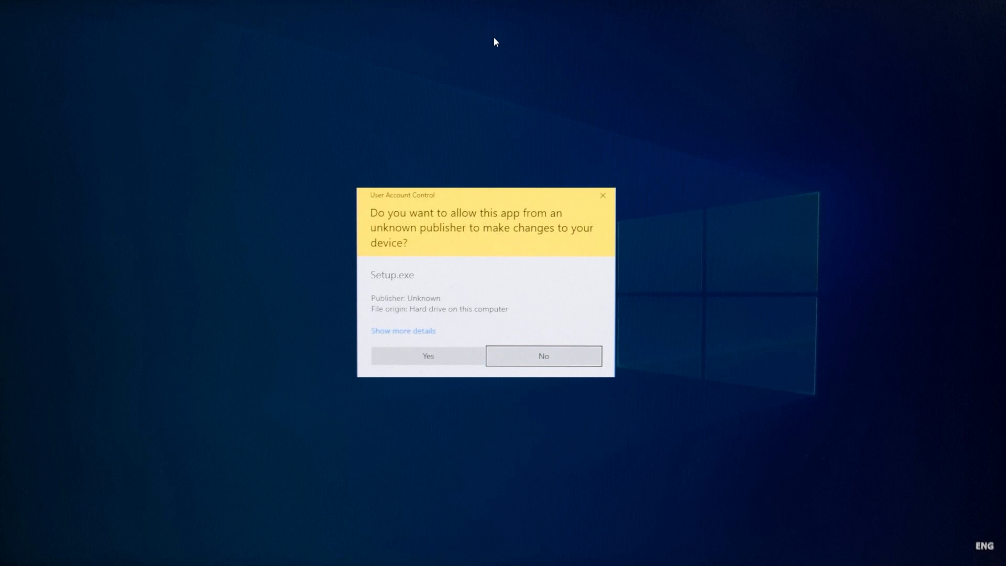
mouse_move(421, 356)
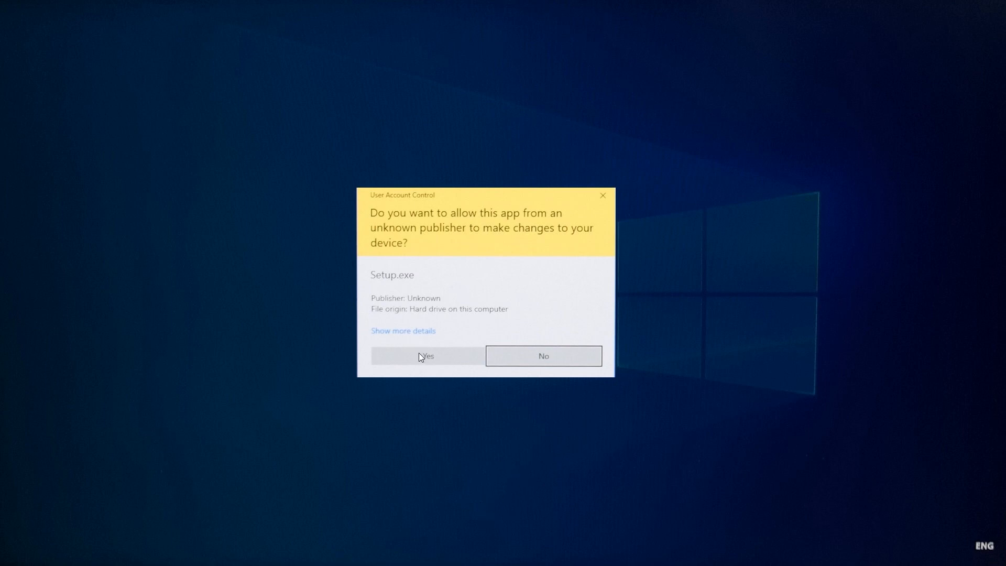
click(427, 356)
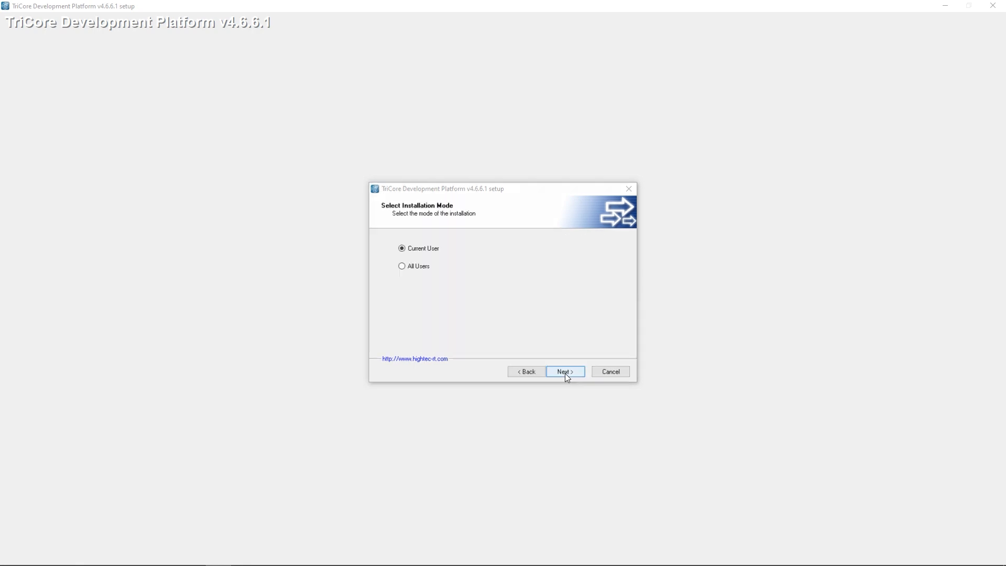
click(564, 371)
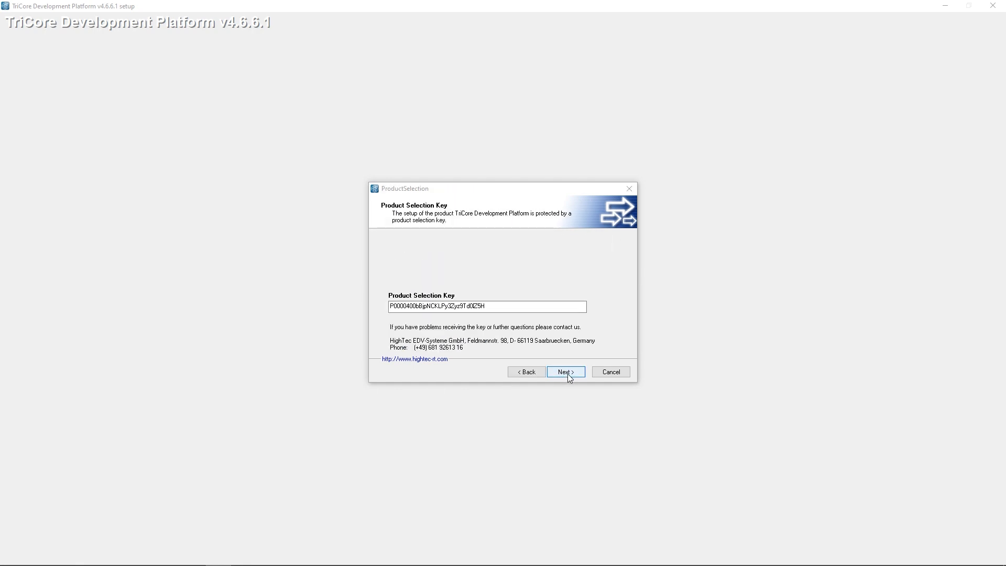
click(565, 371)
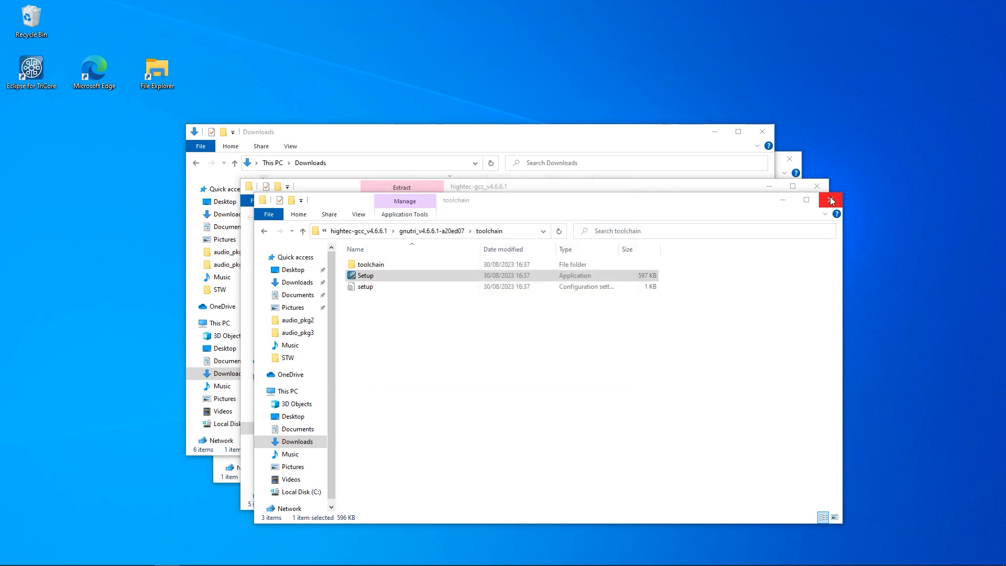
Close the leftover extraction windows and show Local Disk (C:) with its HIGHTEC folder.
click(830, 200)
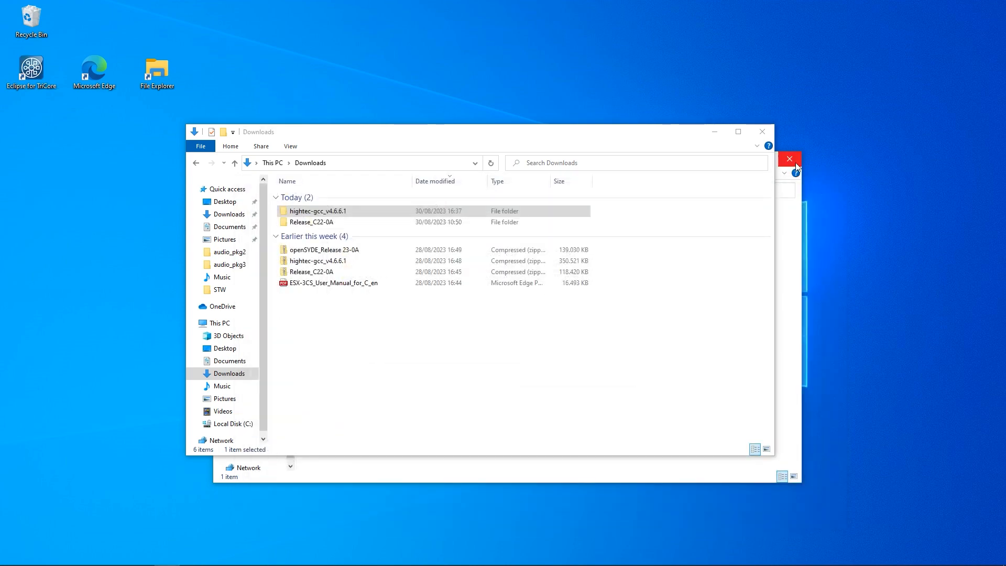
click(788, 158)
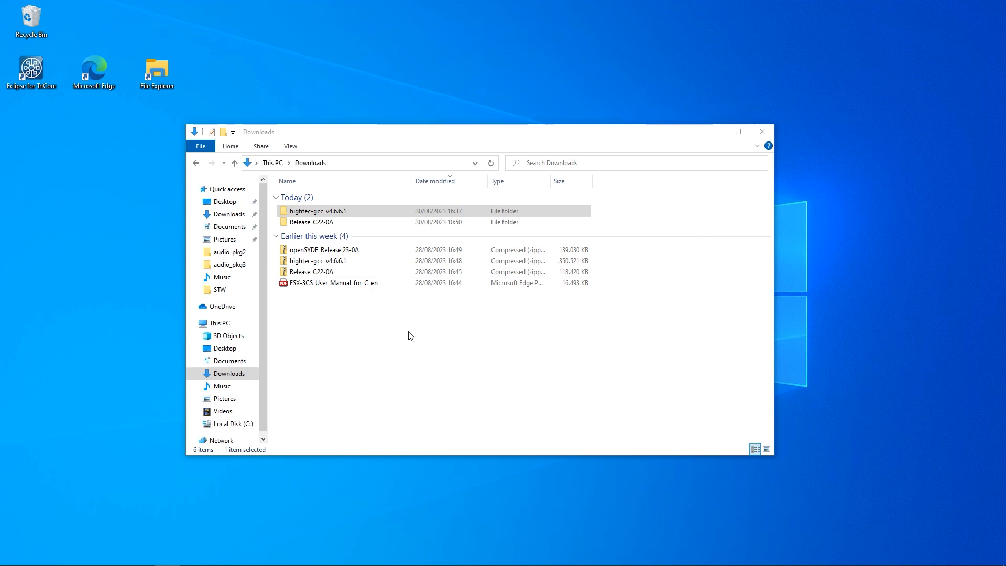
click(233, 423)
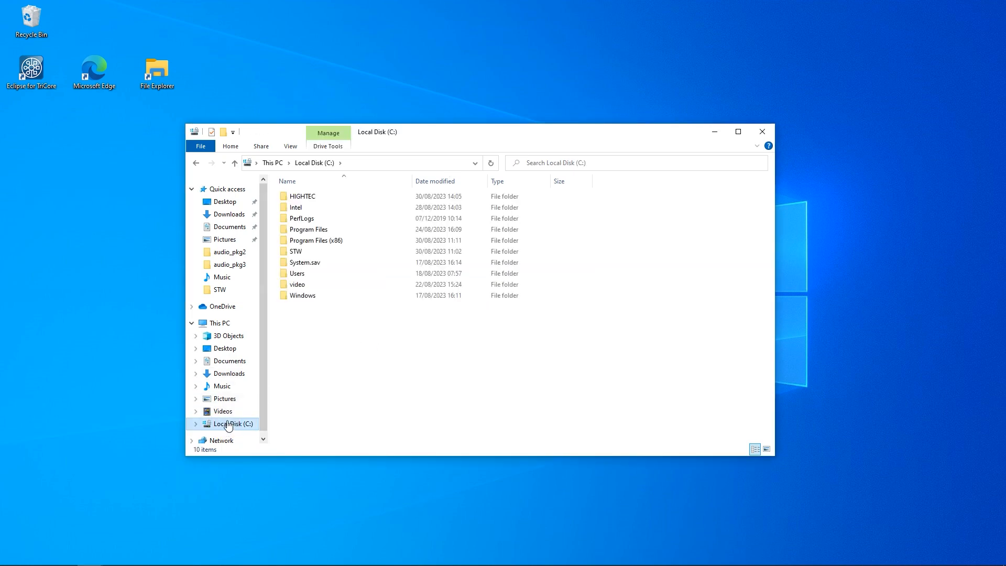
mouse_move(347, 376)
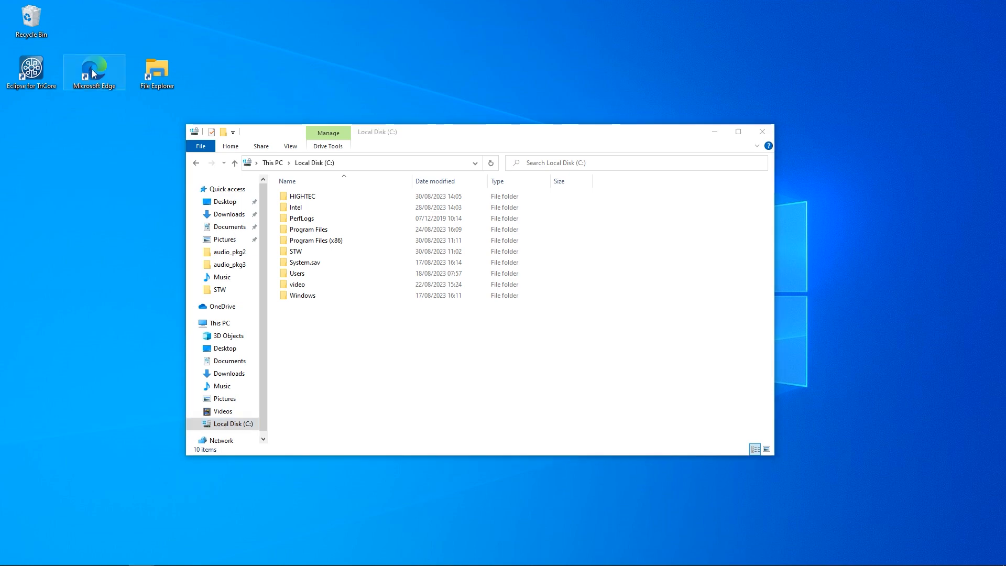
double_click(93, 72)
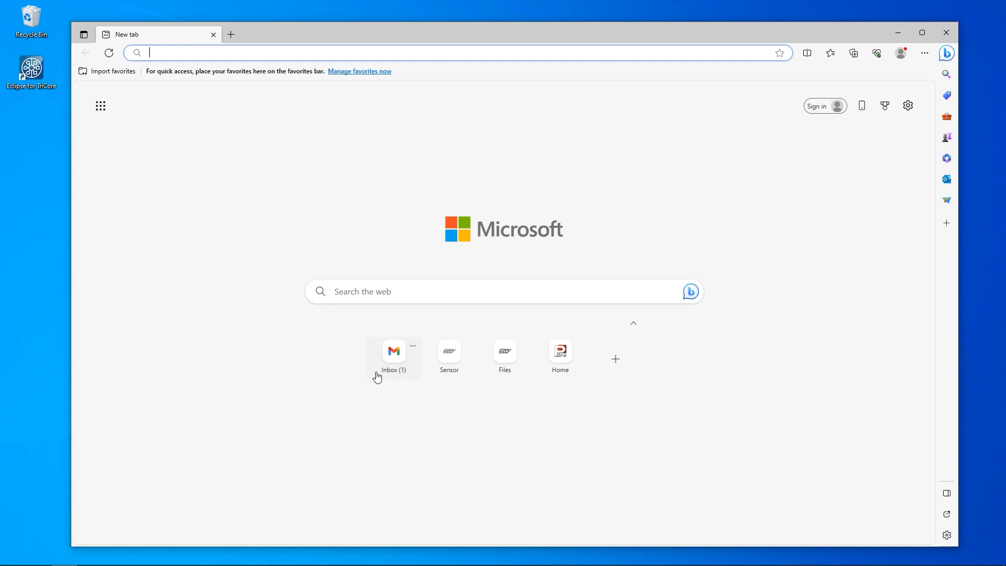
click(393, 357)
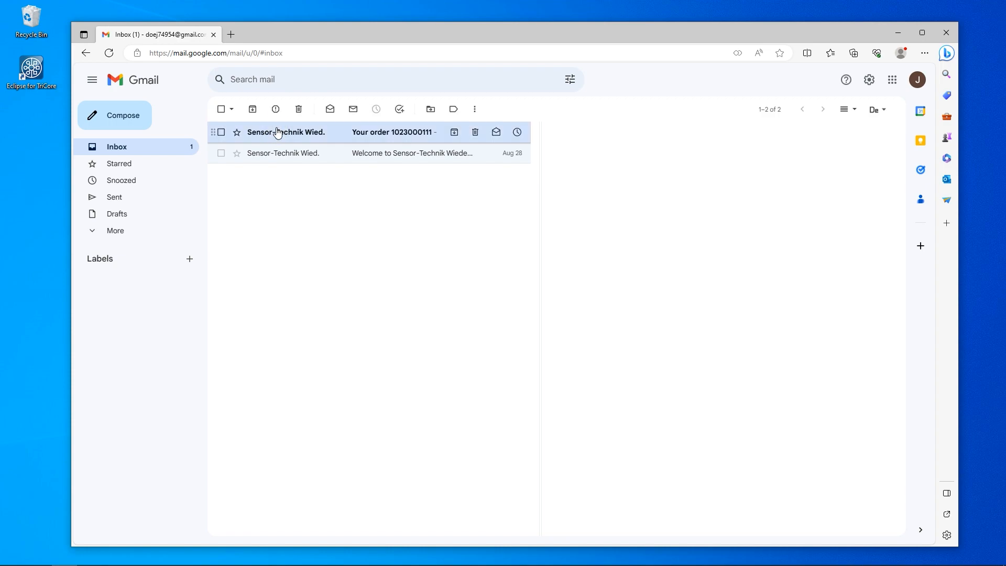
click(391, 132)
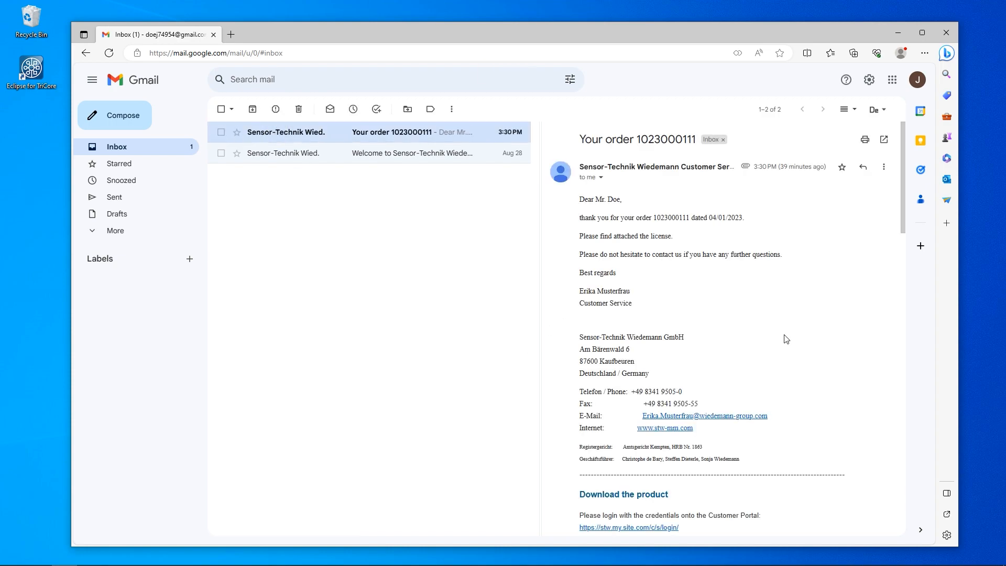
scroll(down, 3)
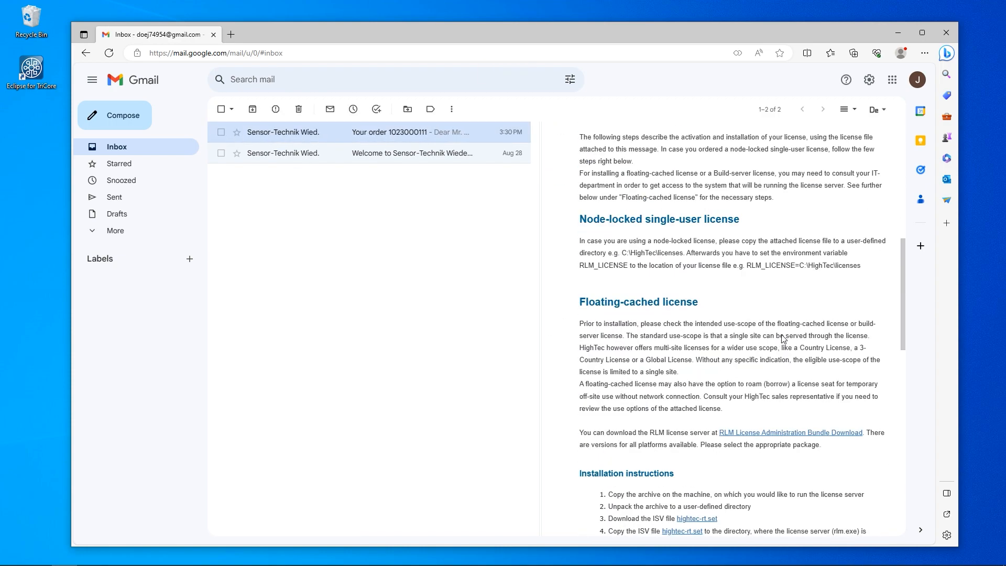
scroll(down, 3)
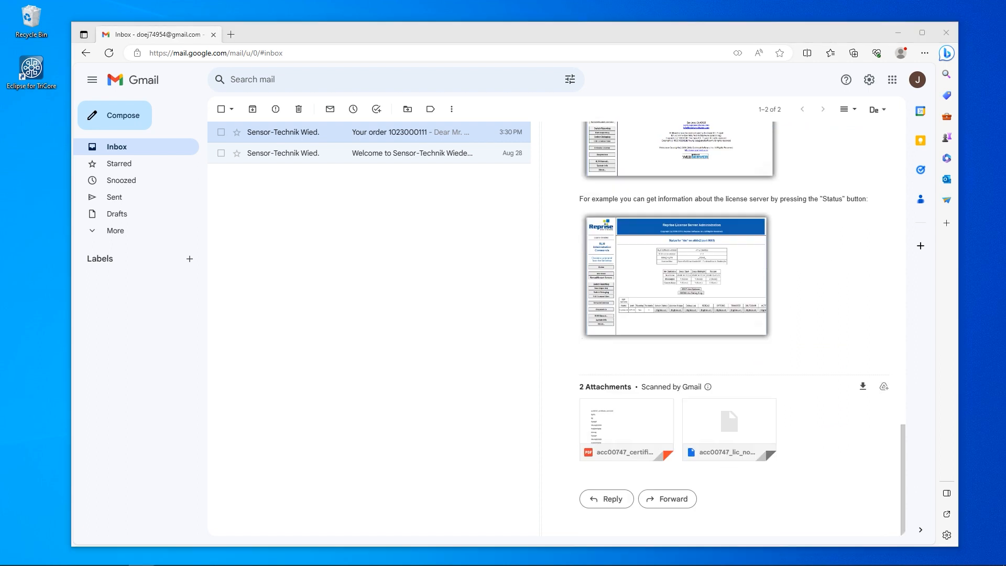
mouse_move(863, 386)
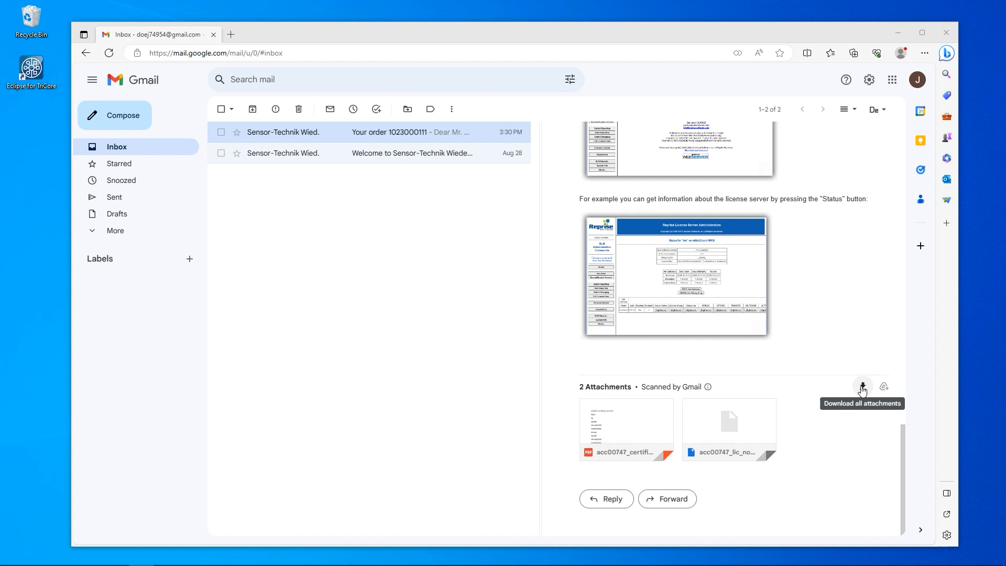
click(862, 387)
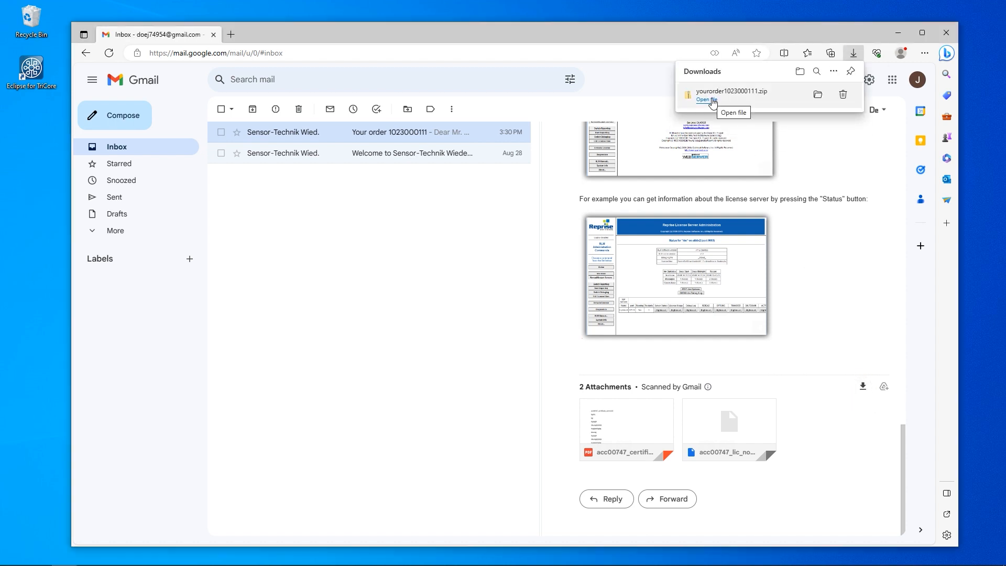
Copy the node-locked .lic file from the order zip into C:\HIGHTEC\licenses.
click(706, 99)
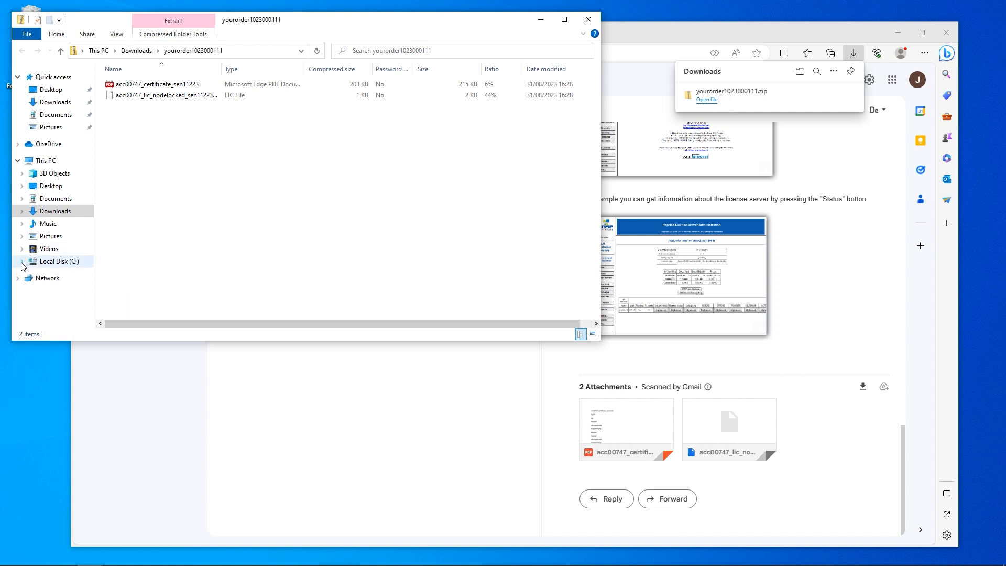
click(22, 261)
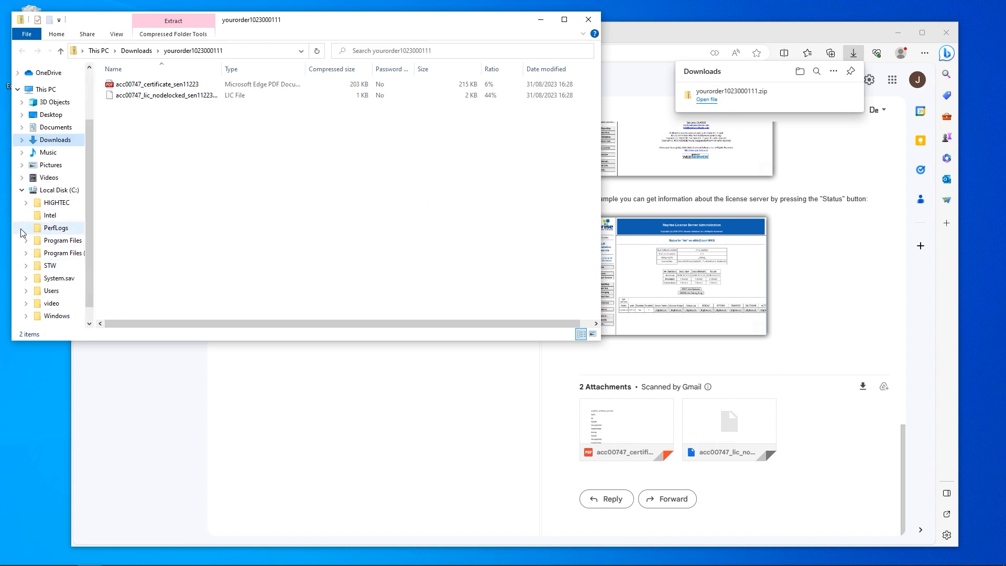
click(25, 202)
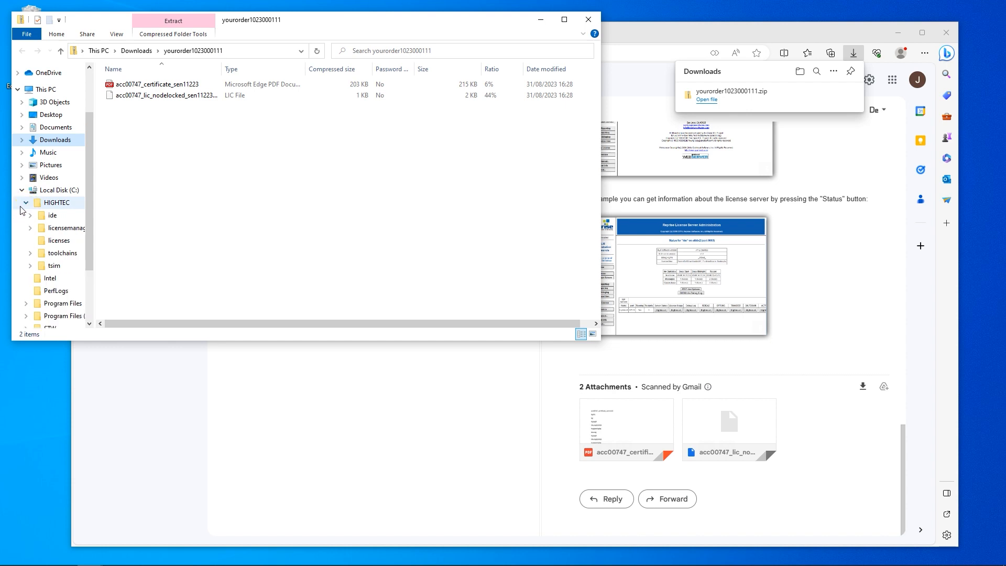
click(163, 96)
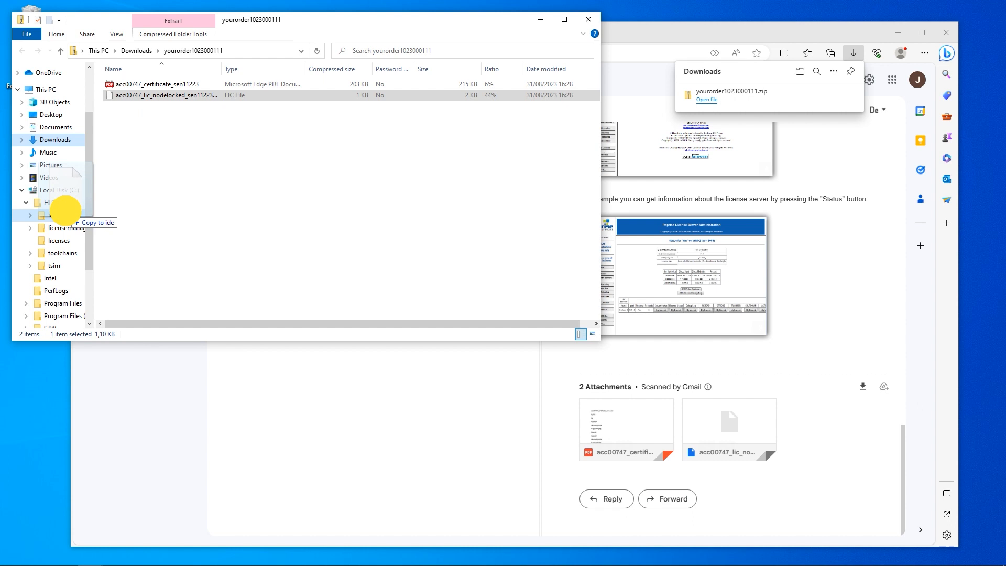
mouse_move(62, 240)
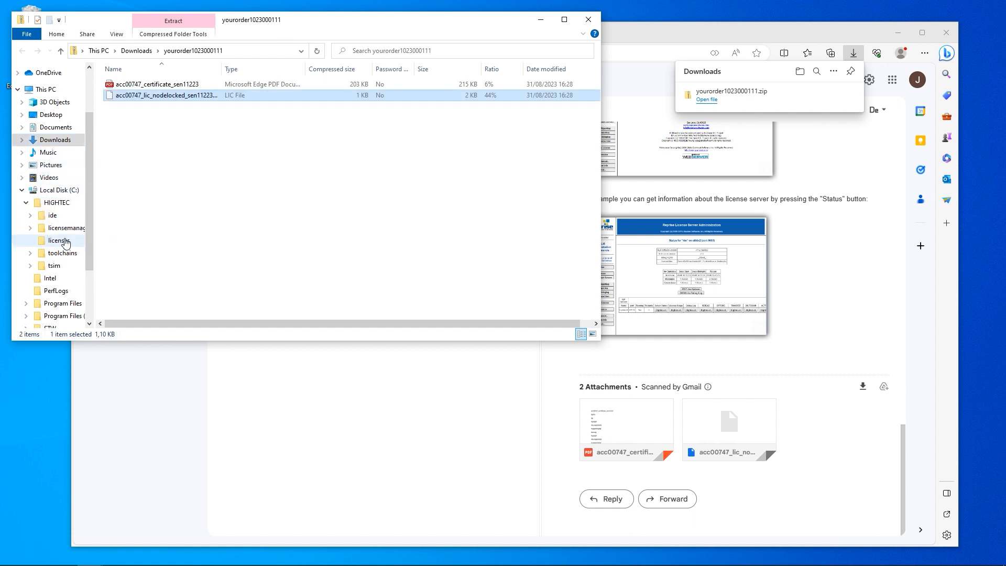
mouse_move(220, 225)
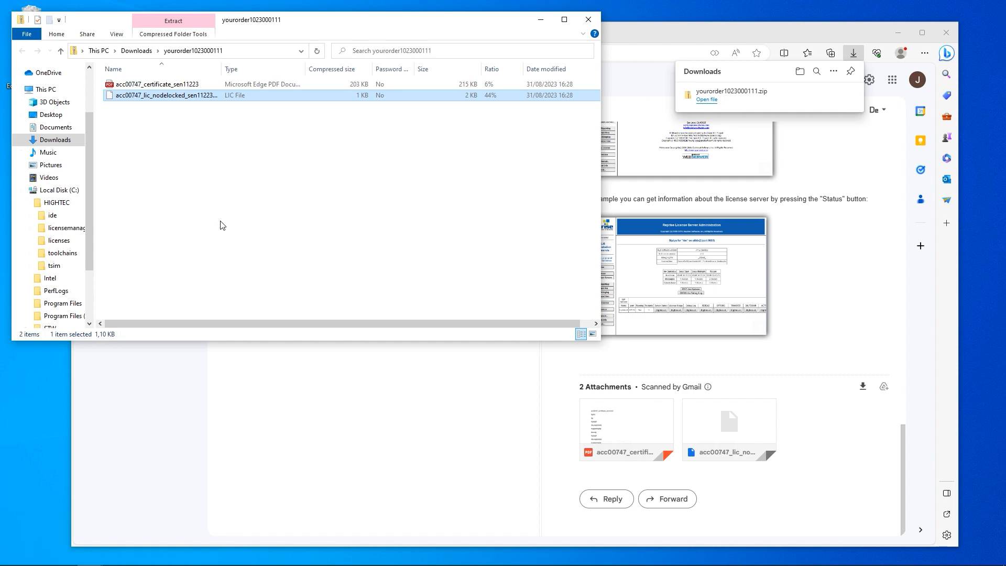
click(587, 19)
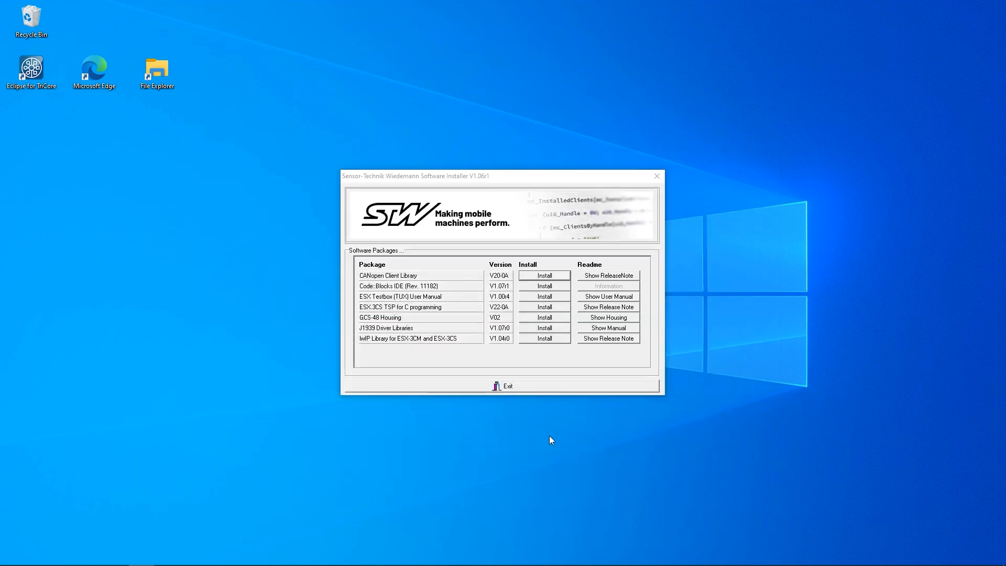
mouse_move(398, 289)
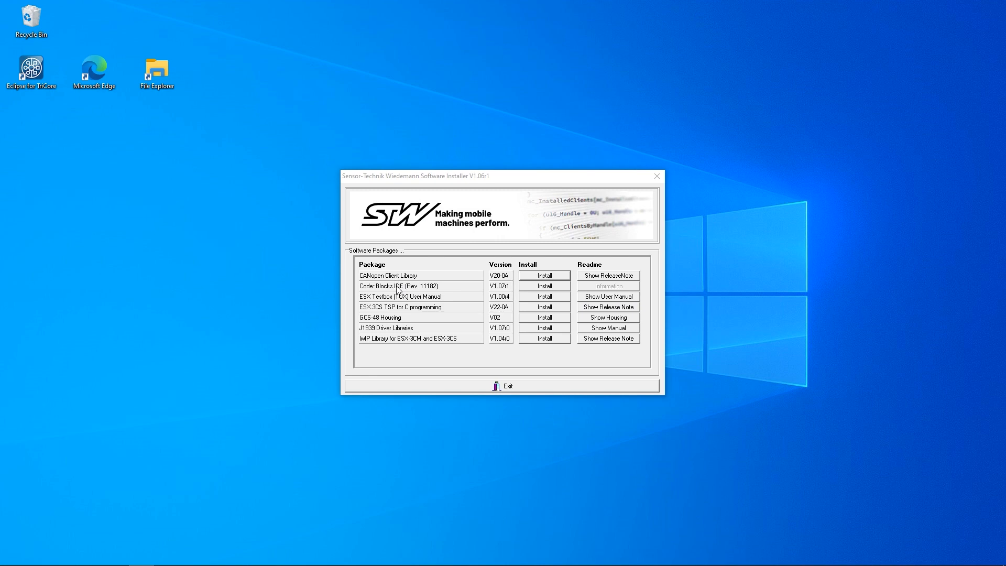
mouse_move(409, 291)
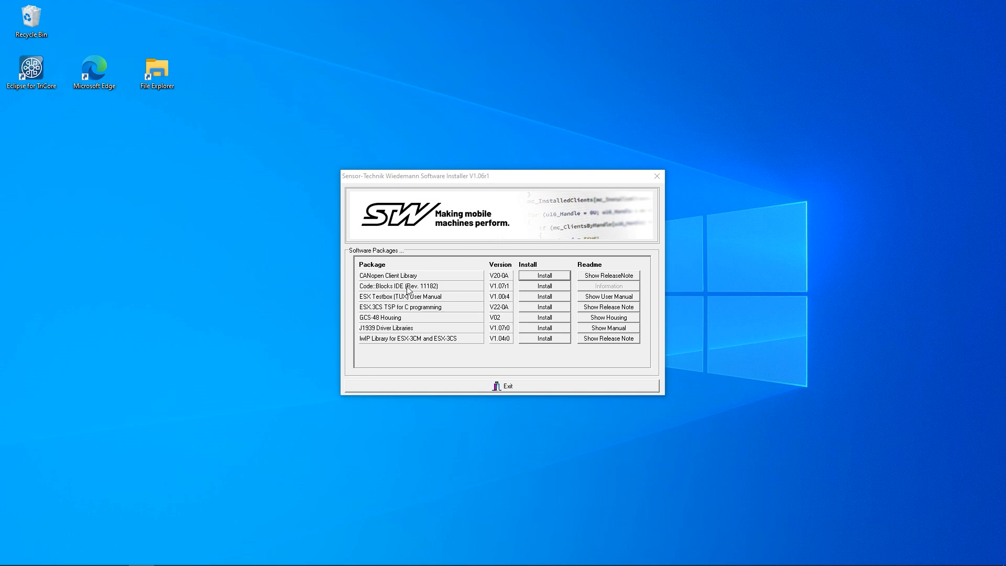
Install the Code::Blocks IDE package with default components and launch it on Finish.
click(544, 286)
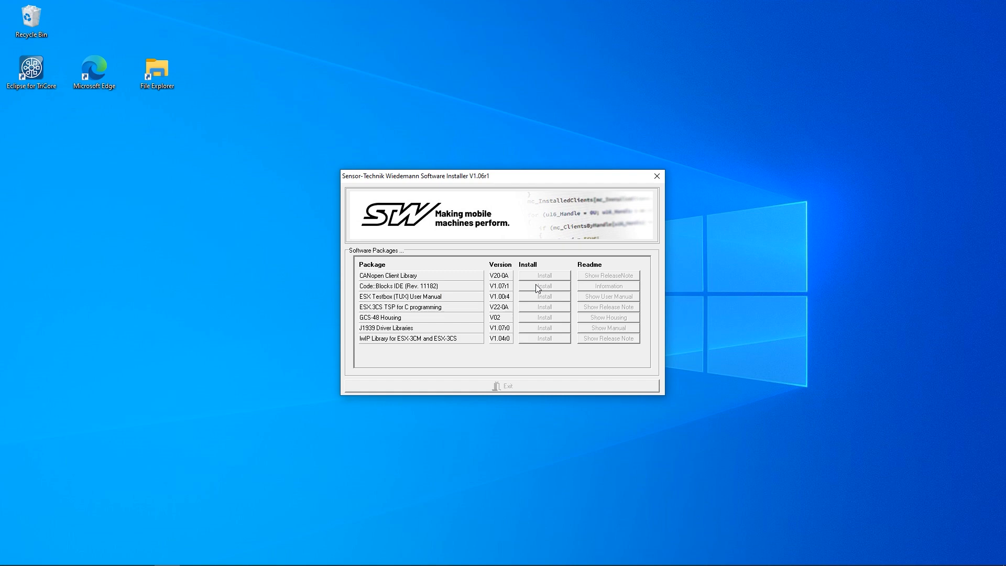
click(543, 285)
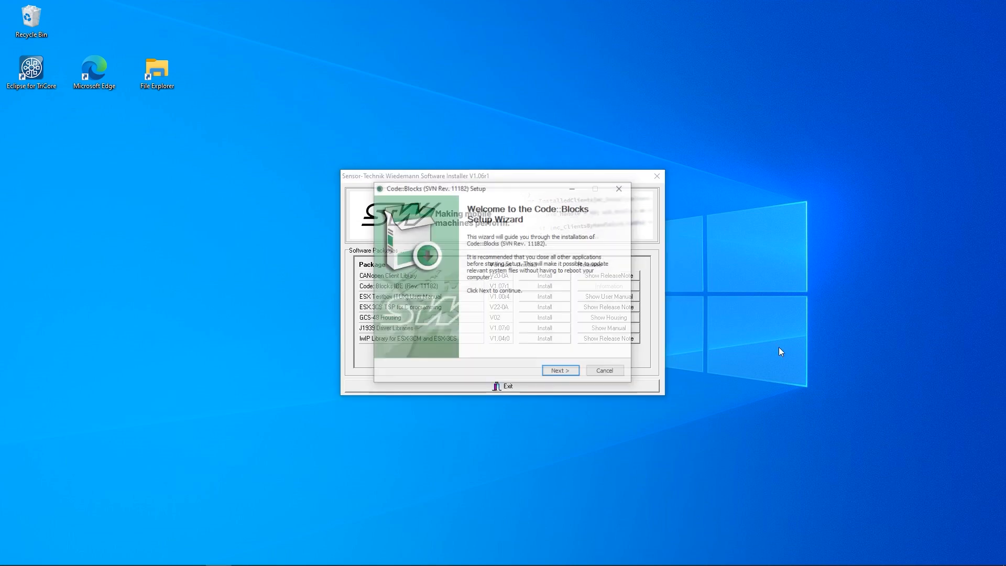
click(559, 370)
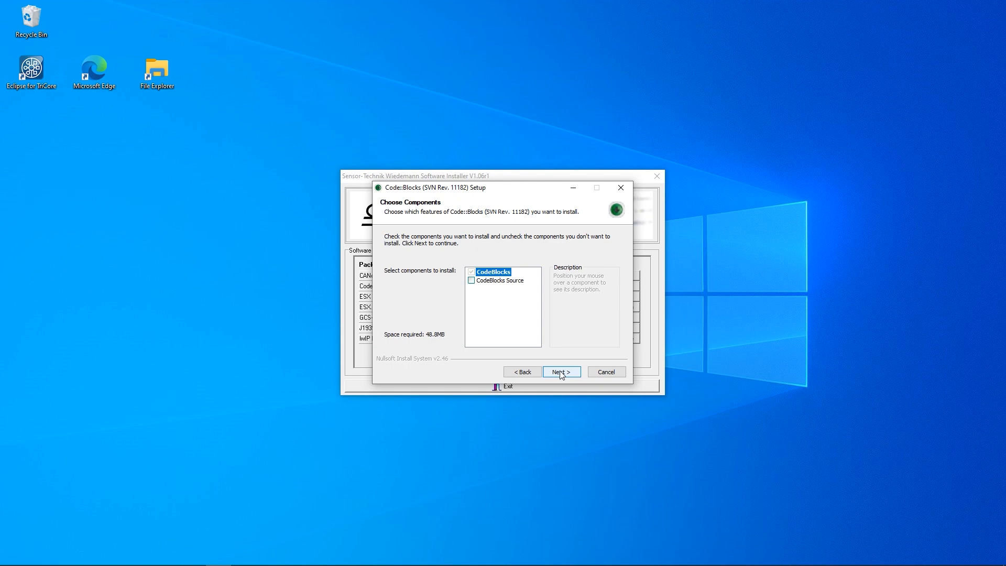
click(560, 371)
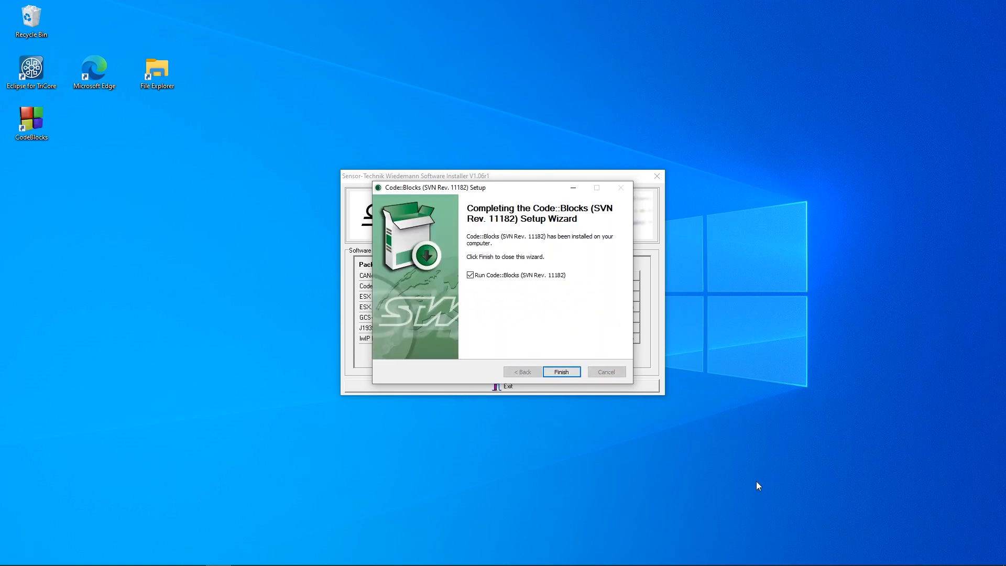
click(559, 371)
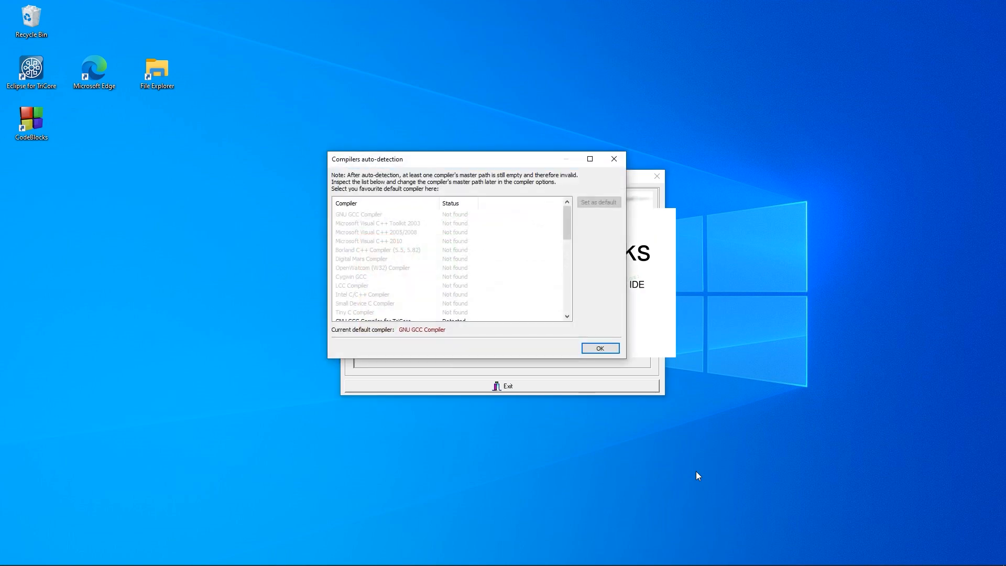
Select GNU GCC Compiler for TriCore in the auto-detection list and accept it.
scroll(down, 3)
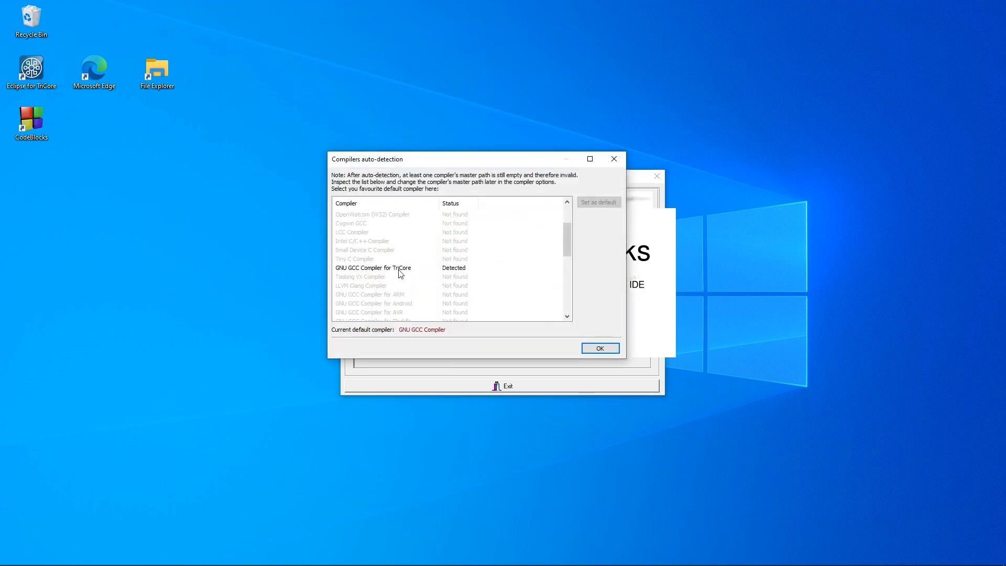
click(372, 268)
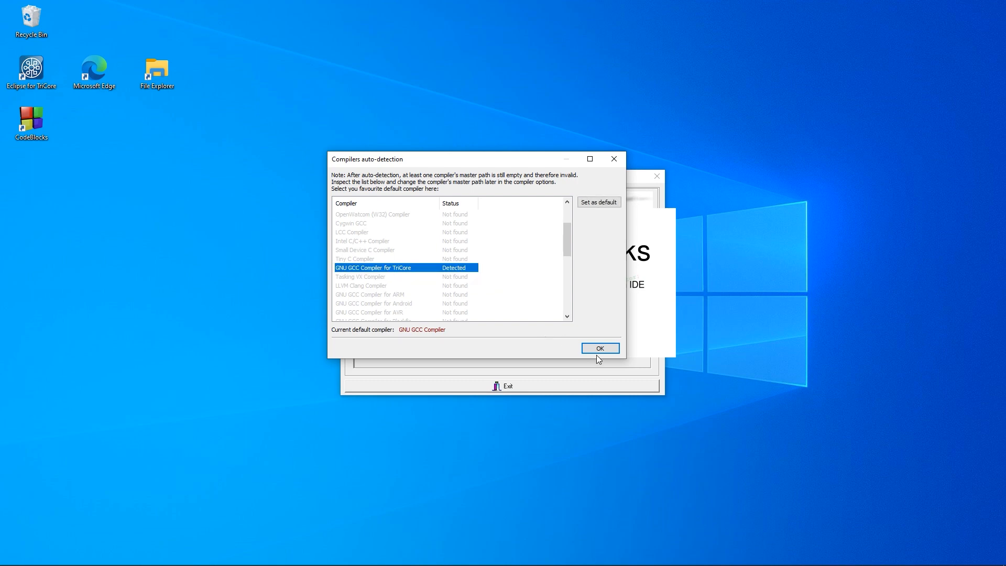
click(598, 348)
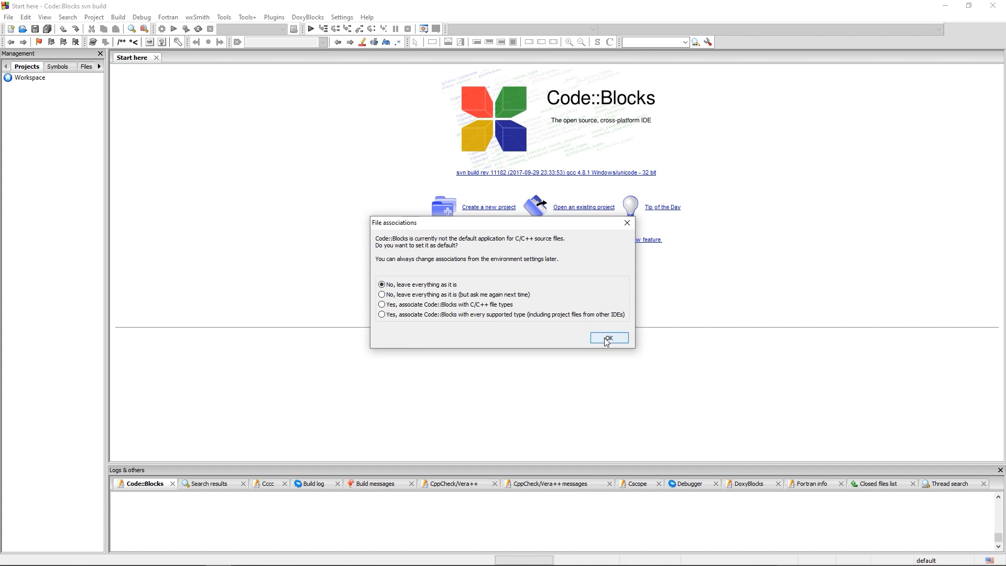
Keep 'No, leave everything as it is' for file associations and continue to the start page.
click(607, 338)
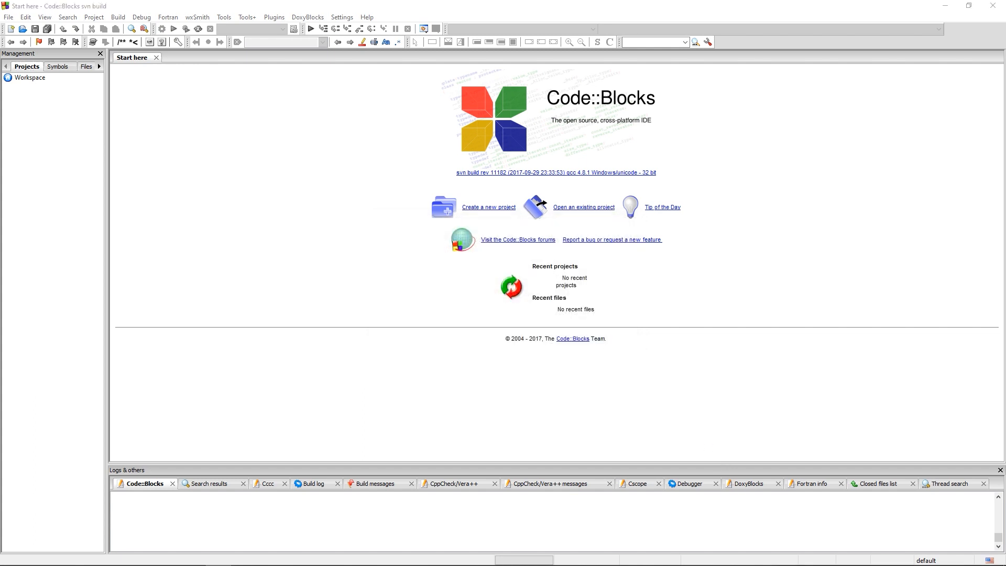
mouse_move(526, 374)
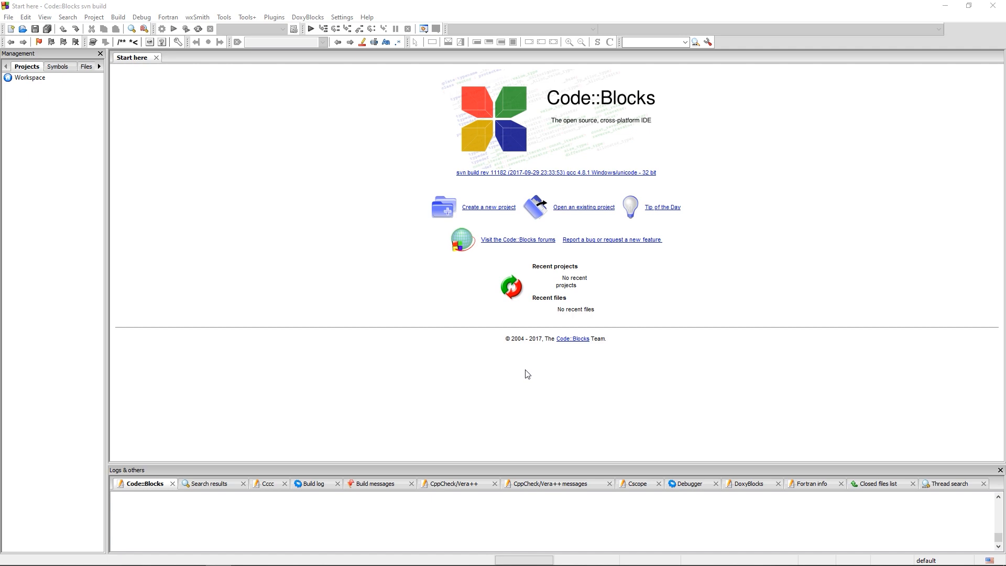
click(342, 17)
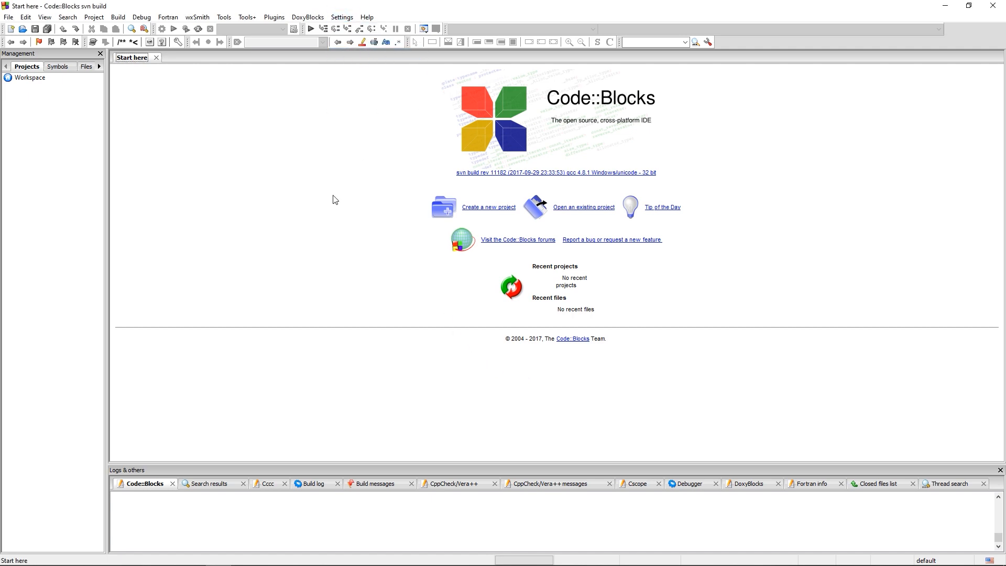
Auto-detect the TriCore compiler path as C:\HighTec\toolchains\tricore\v4.6.6.1 in Toolchain executables and confirm.
click(341, 16)
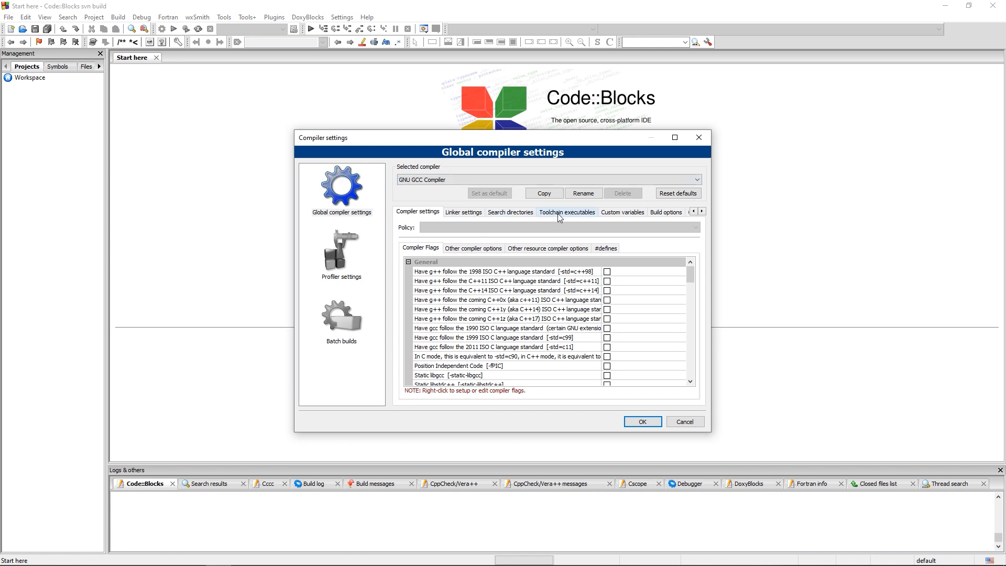
click(567, 212)
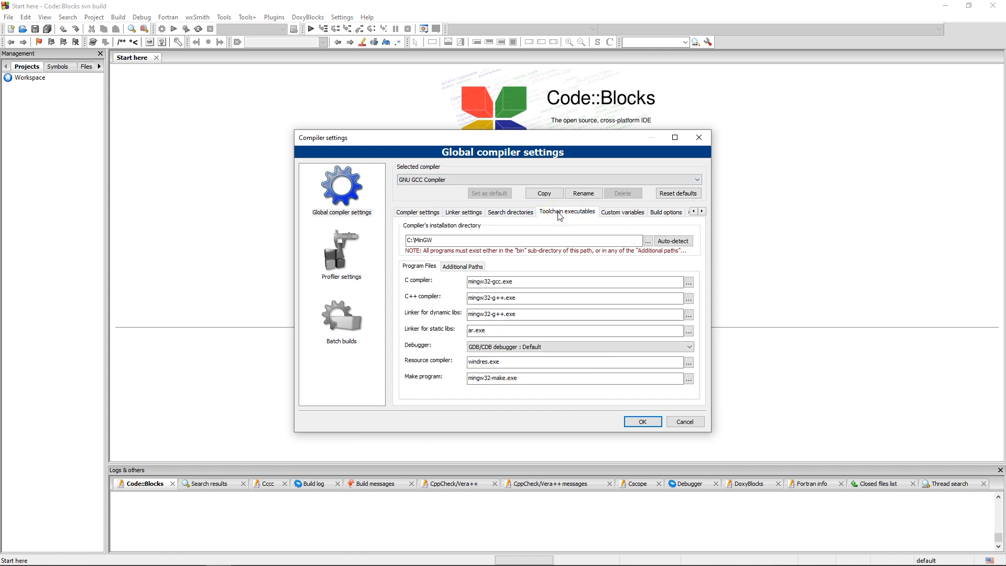
click(695, 179)
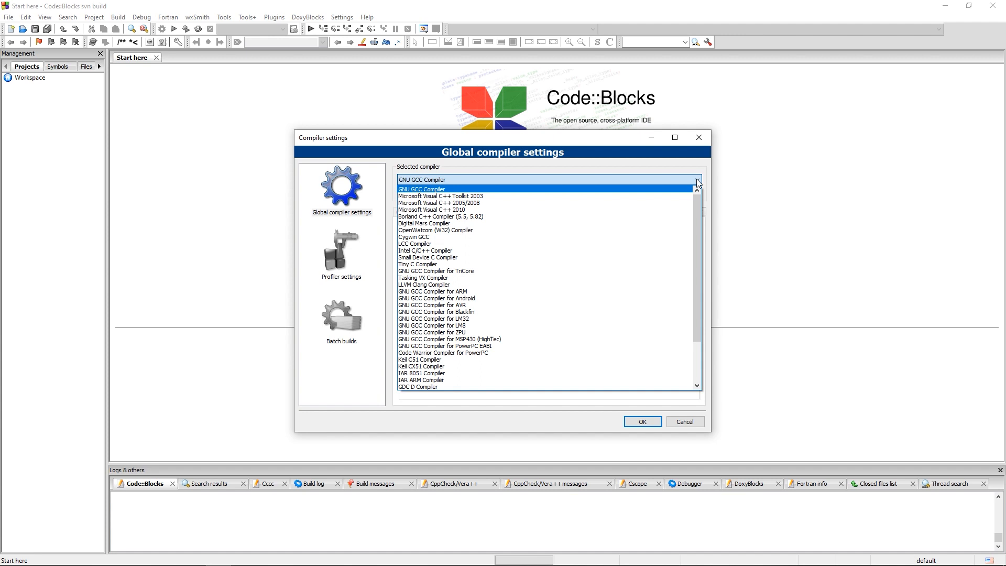
scroll(down, 3)
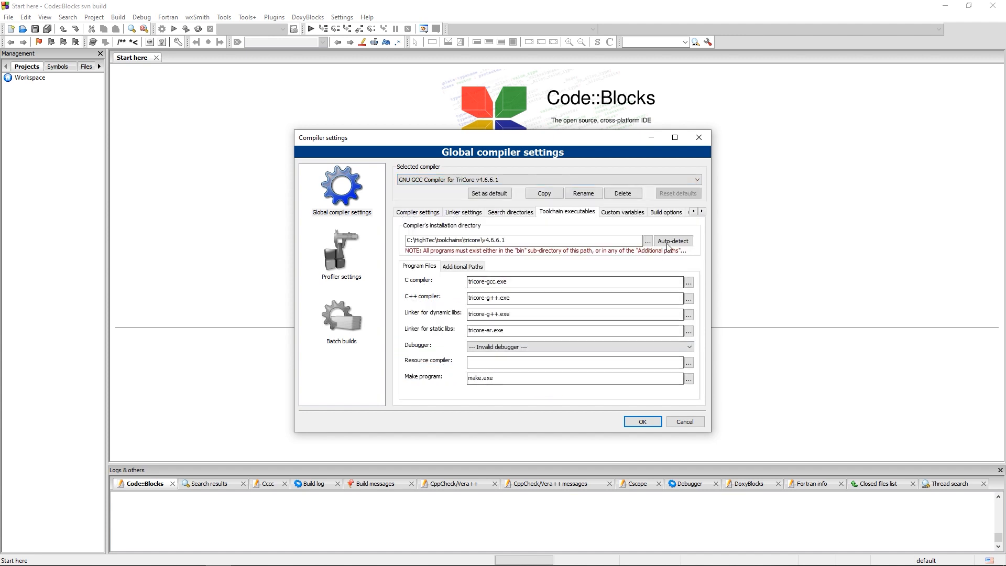
click(673, 241)
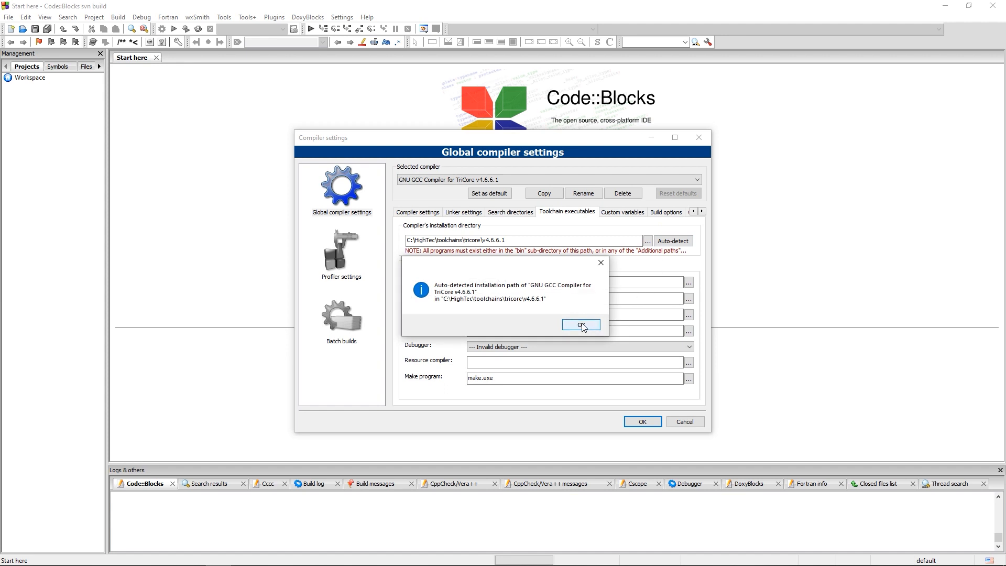
click(580, 325)
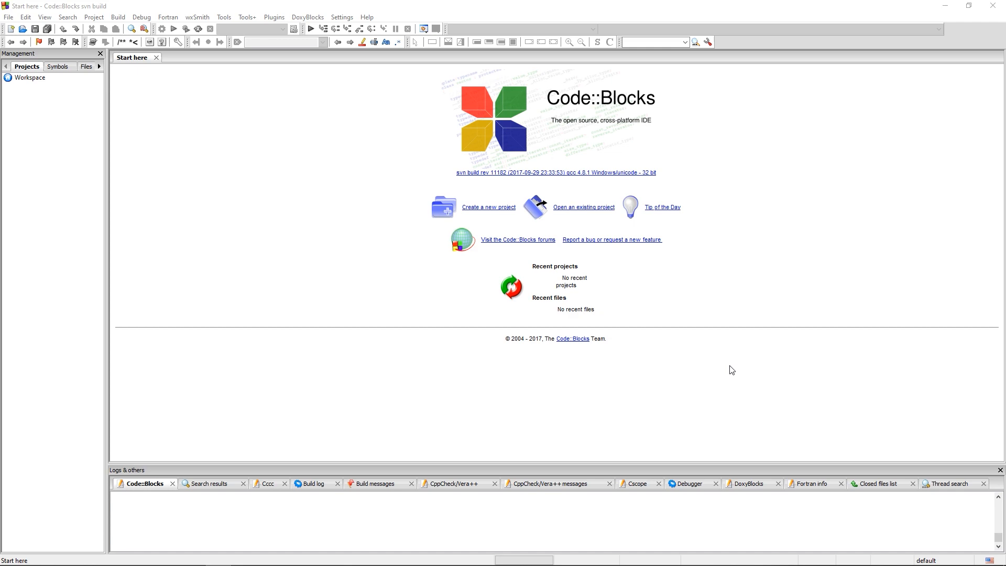
mouse_move(839, 285)
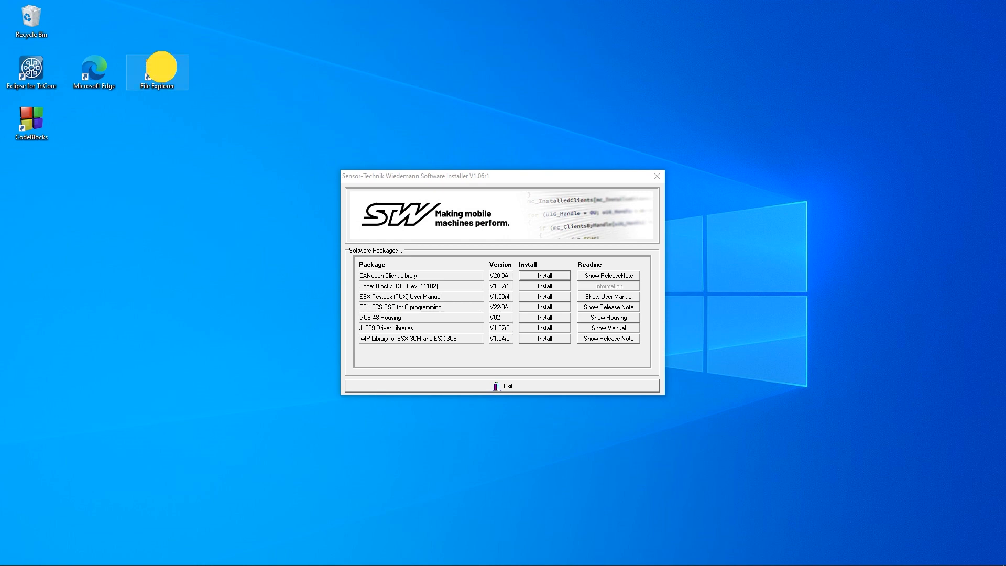
Extract the openSYDE_Release 23-0A zip from Downloads via Extract All.
double_click(156, 67)
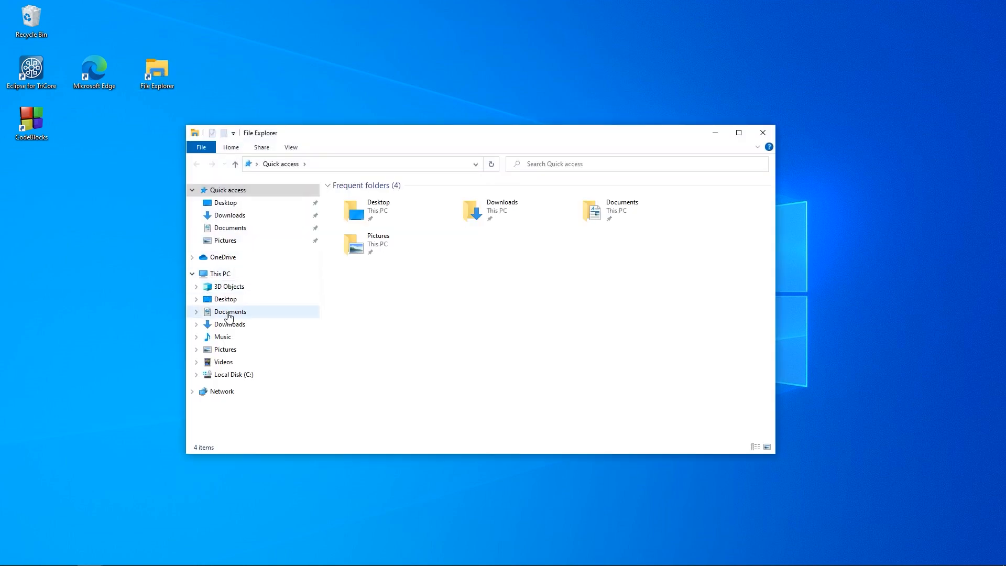
click(229, 323)
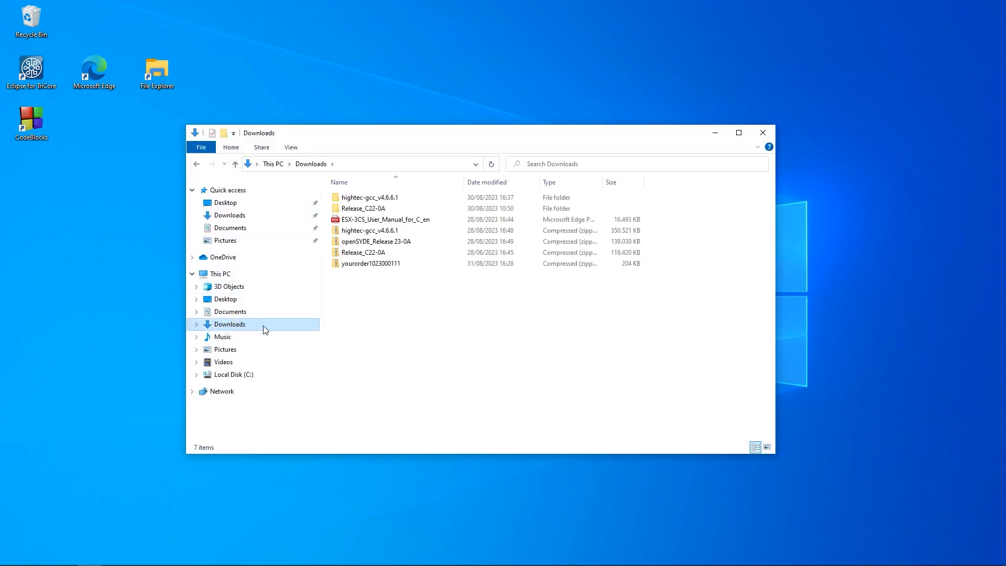
click(376, 241)
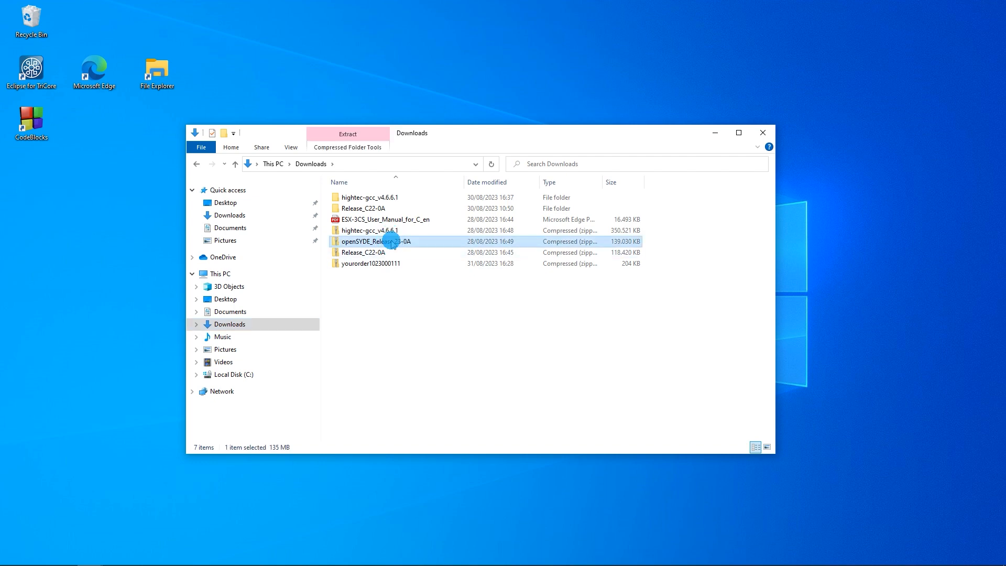
right_click(377, 241)
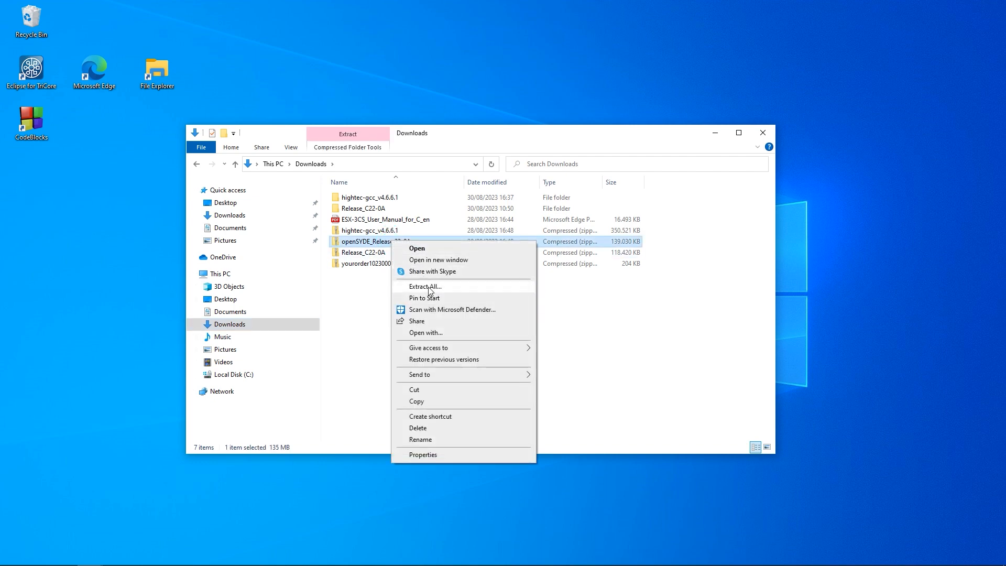
click(424, 287)
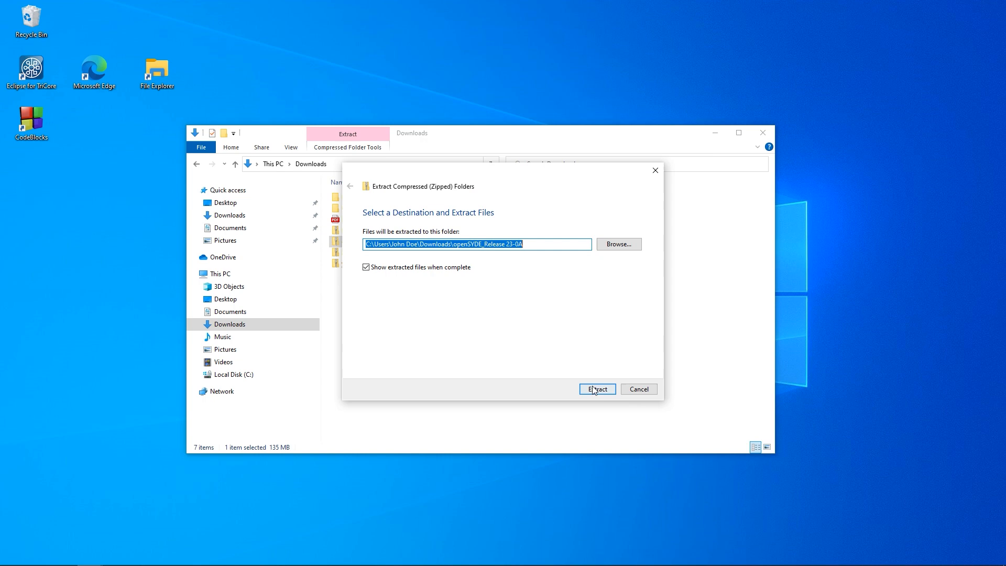
click(596, 389)
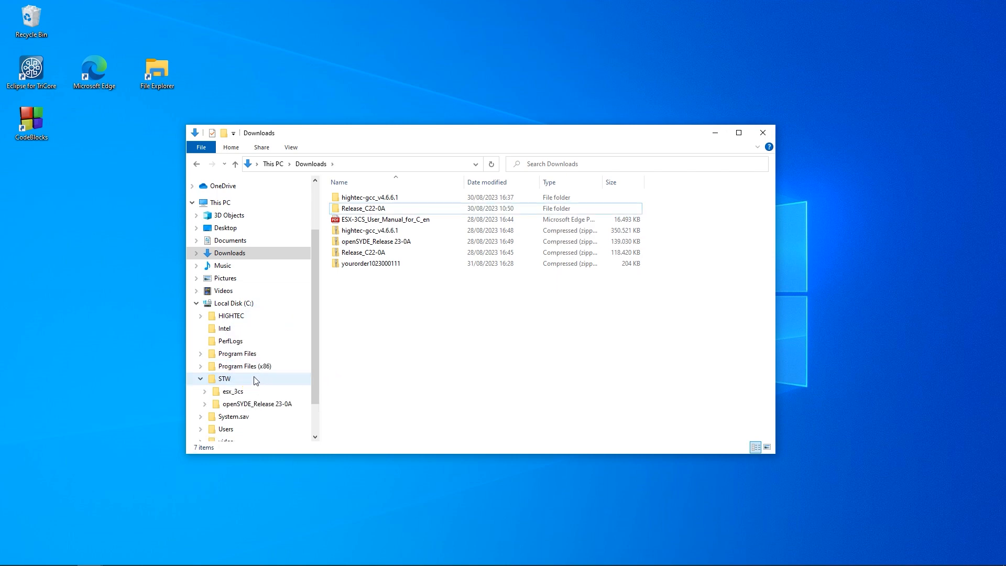
Create a desktop shortcut to the openSYDE application from C:\STW\openSYDE_Release 23-0A\tool.
click(258, 404)
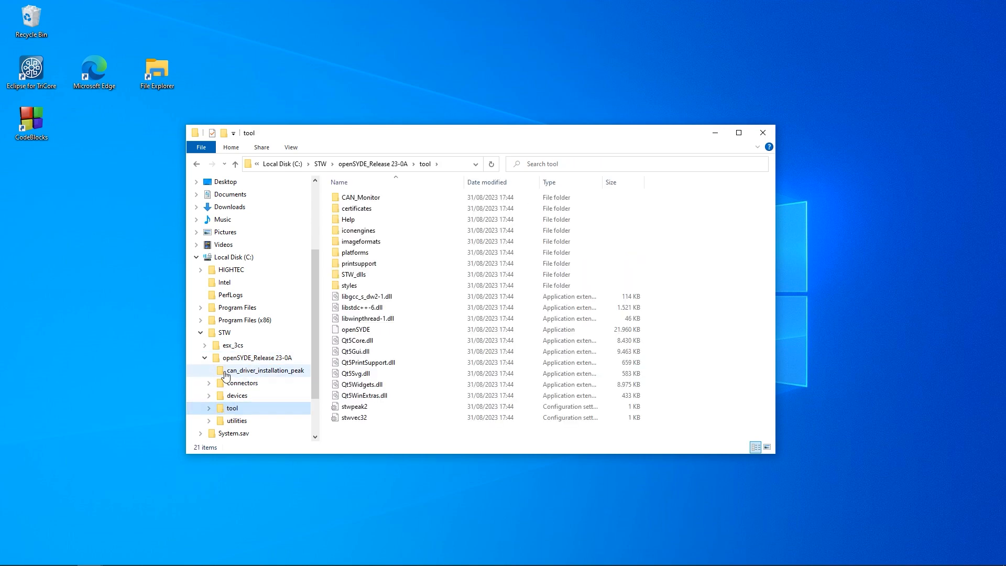
click(354, 330)
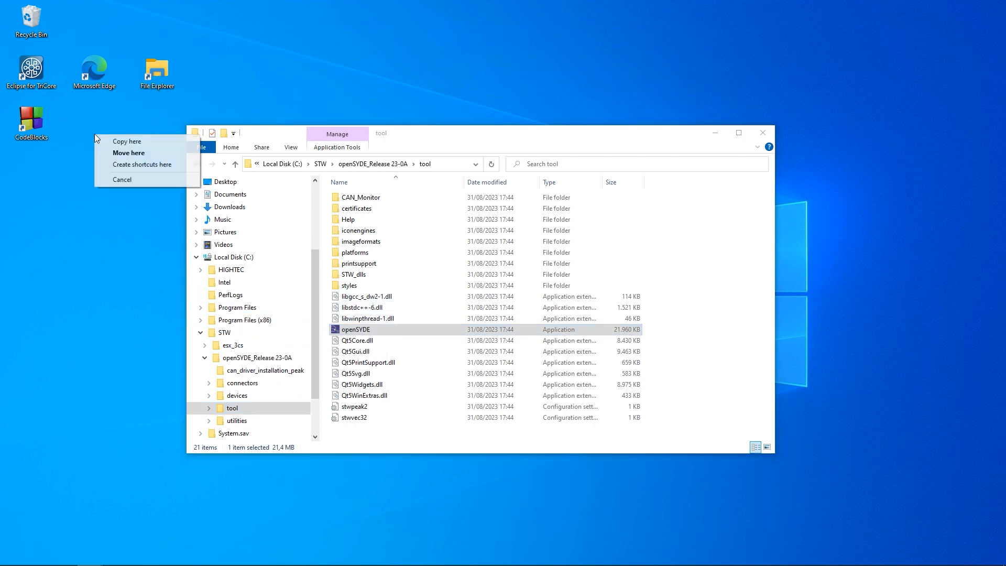
mouse_move(141, 164)
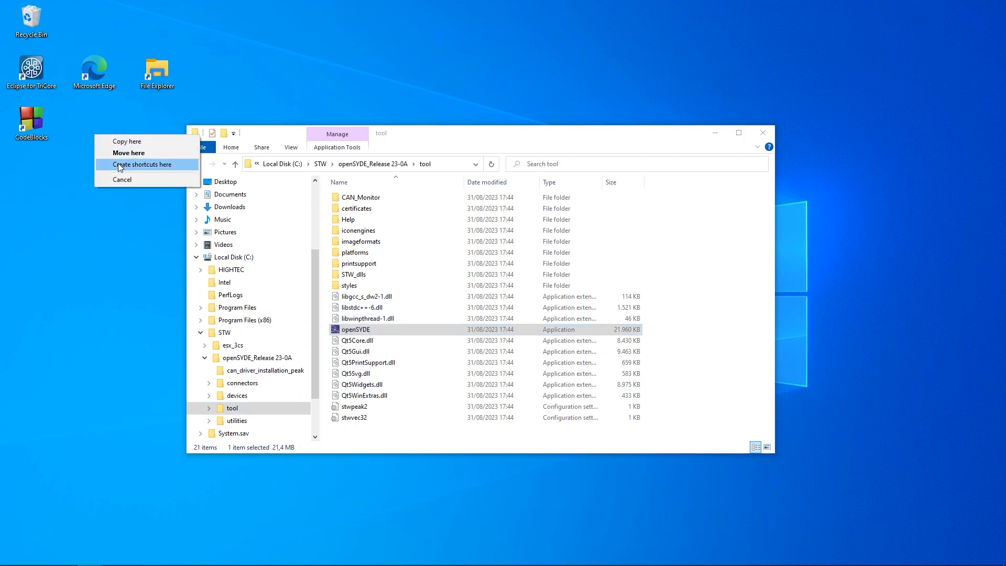
click(141, 164)
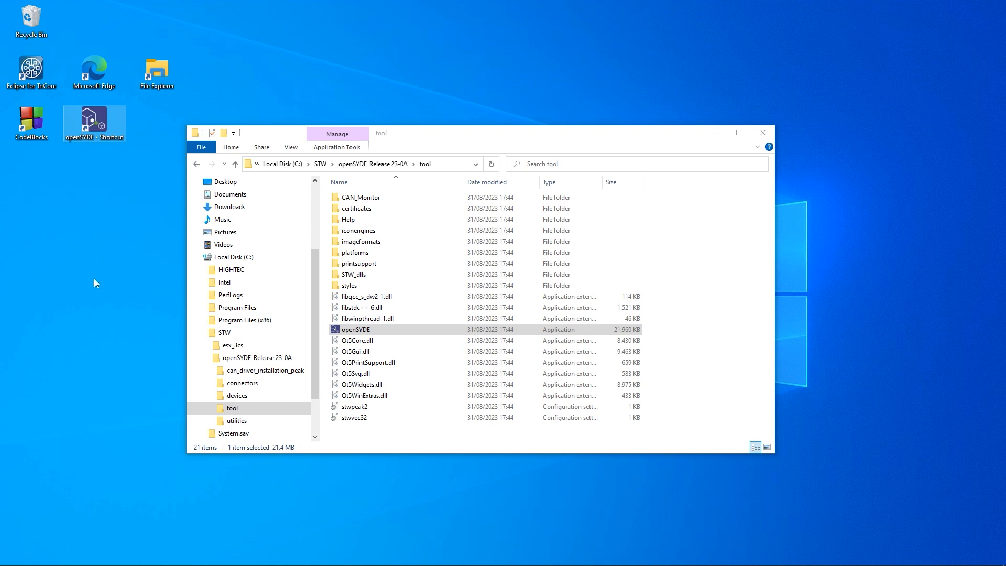
double_click(354, 329)
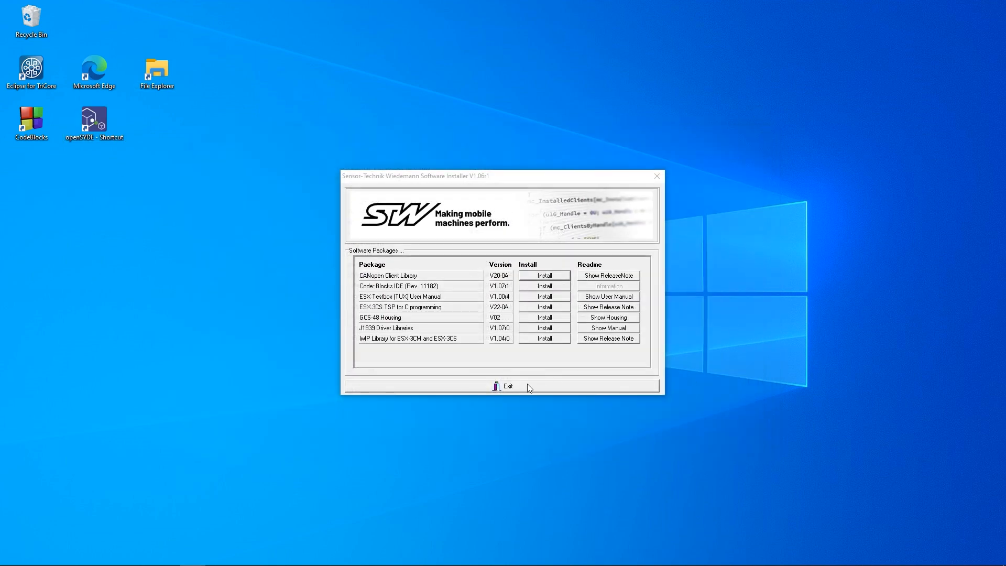
Exit the STW Software Installer, leaving the desktop with the openSYDE shortcut.
click(503, 386)
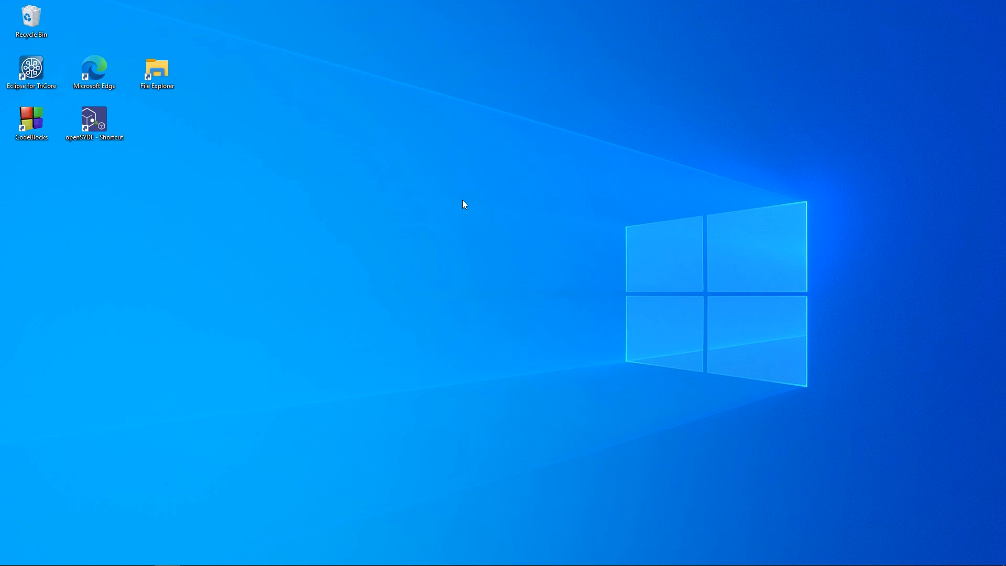
mouse_move(953, 9)
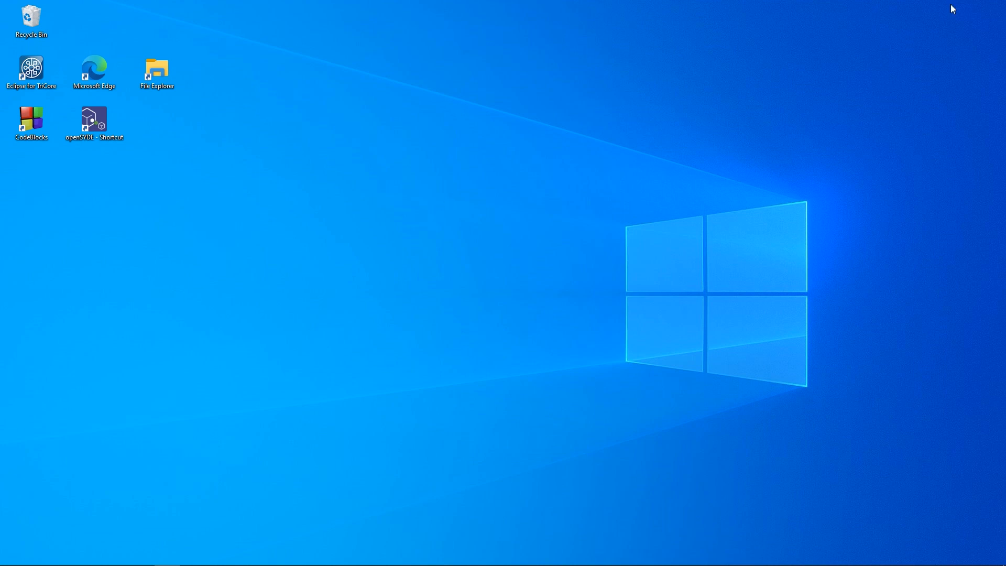